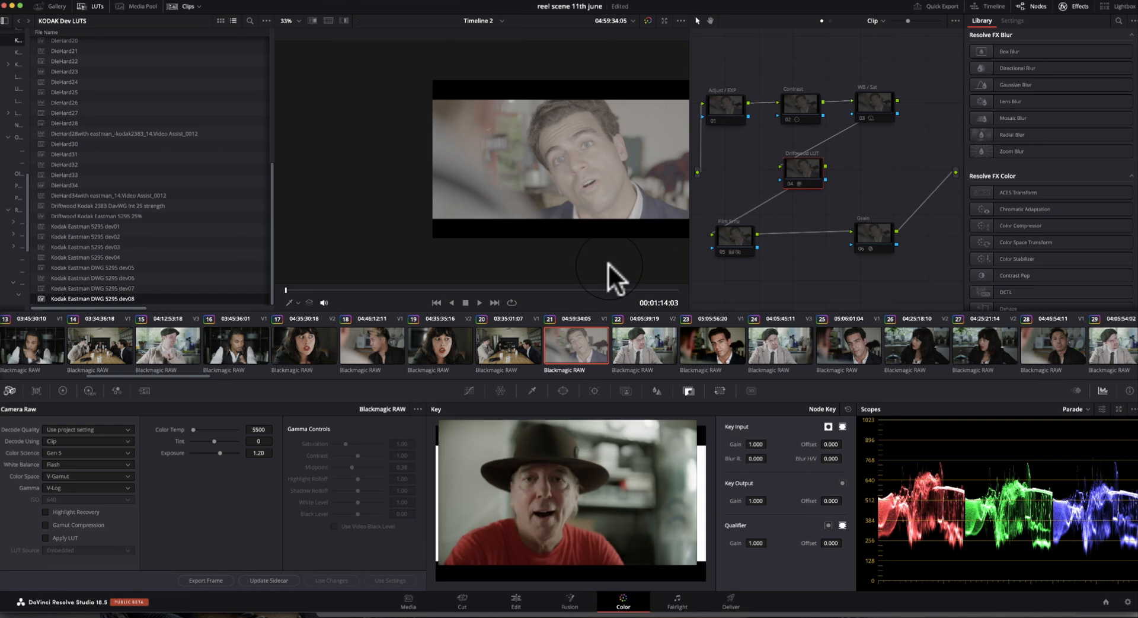
pyautogui.moveTo(534, 273)
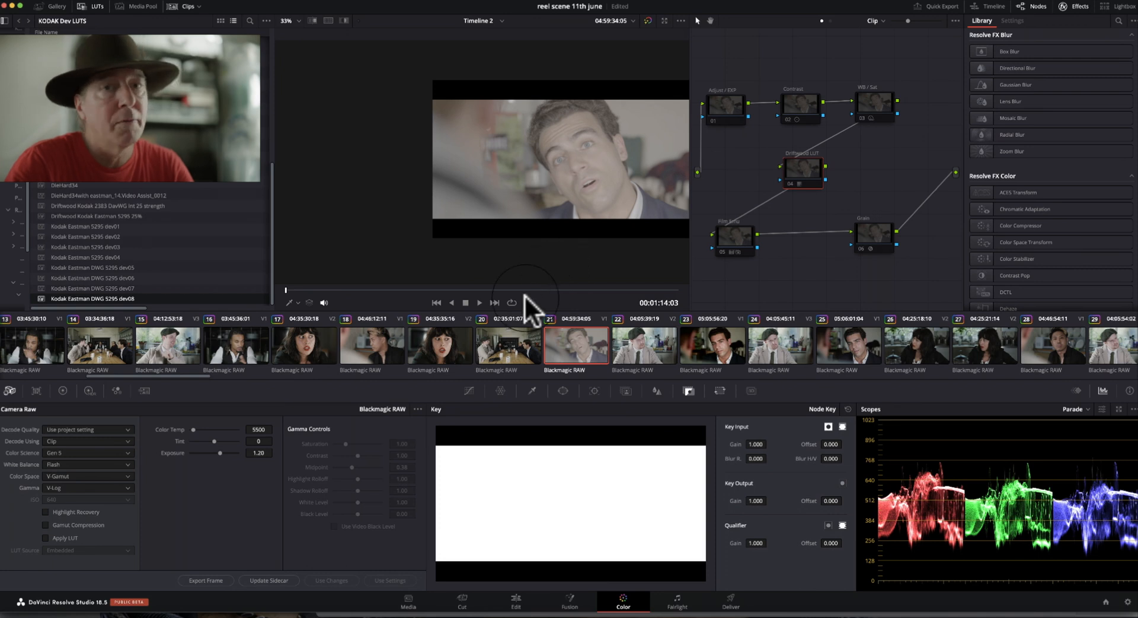
pyautogui.moveTo(570, 341)
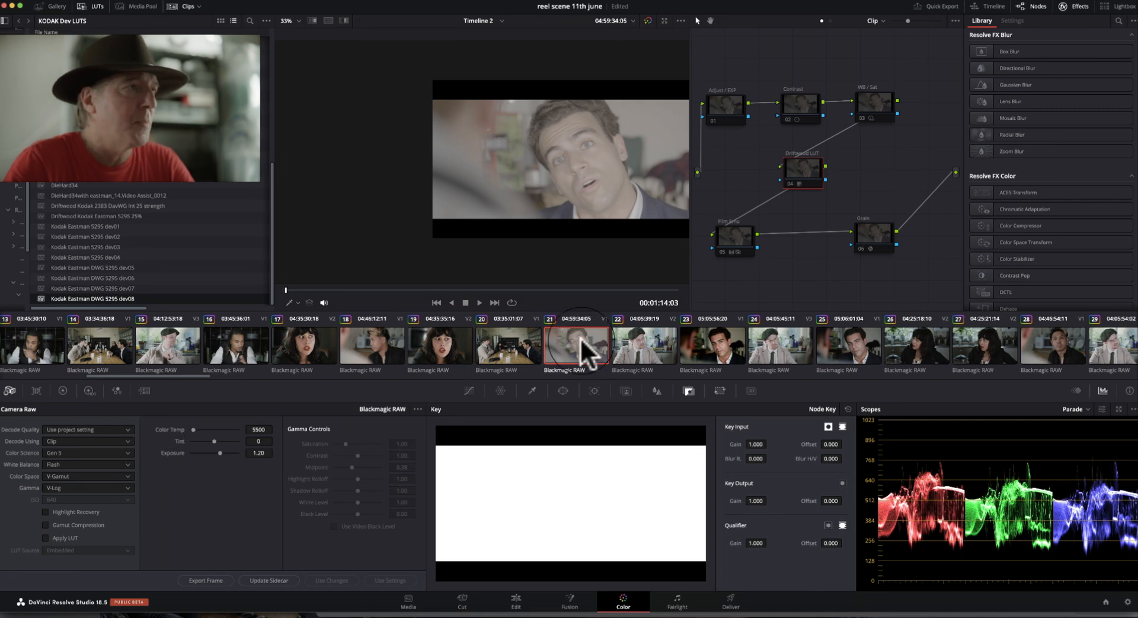
# Step: Leave the Color page and show the Edit page with the reel scene timeline
pyautogui.click(515, 600)
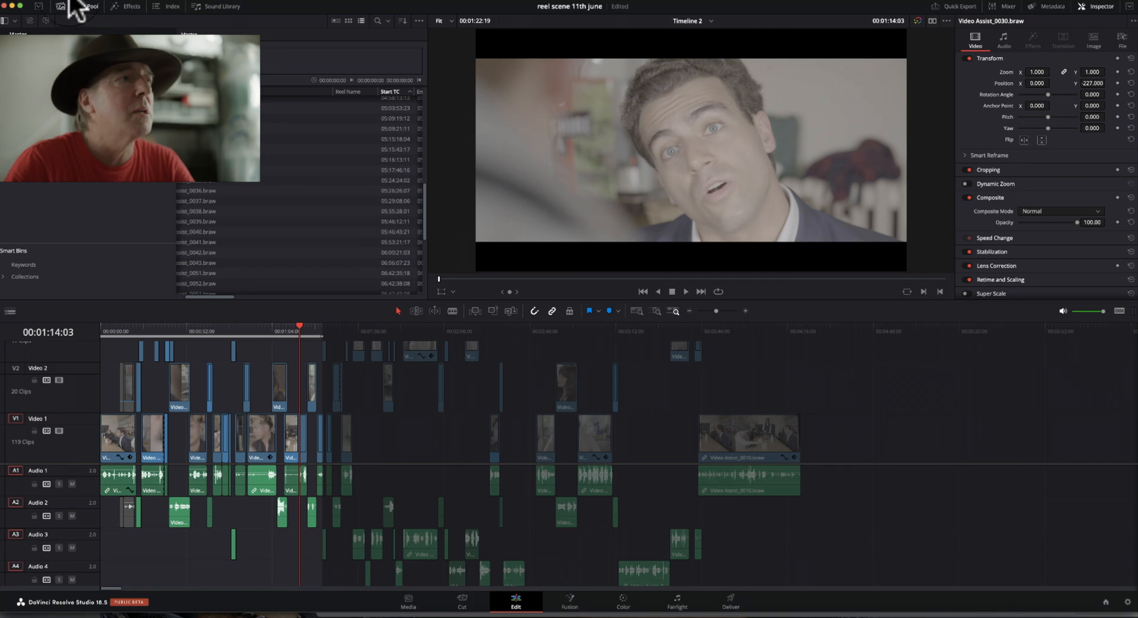
pyautogui.click(93, 6)
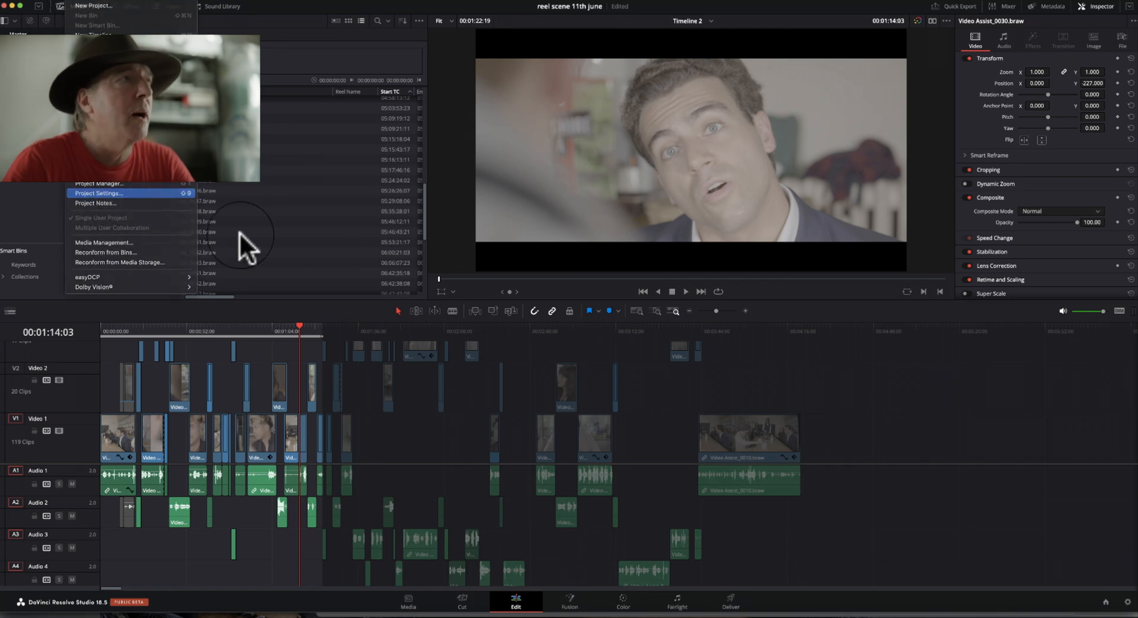
pyautogui.click(98, 193)
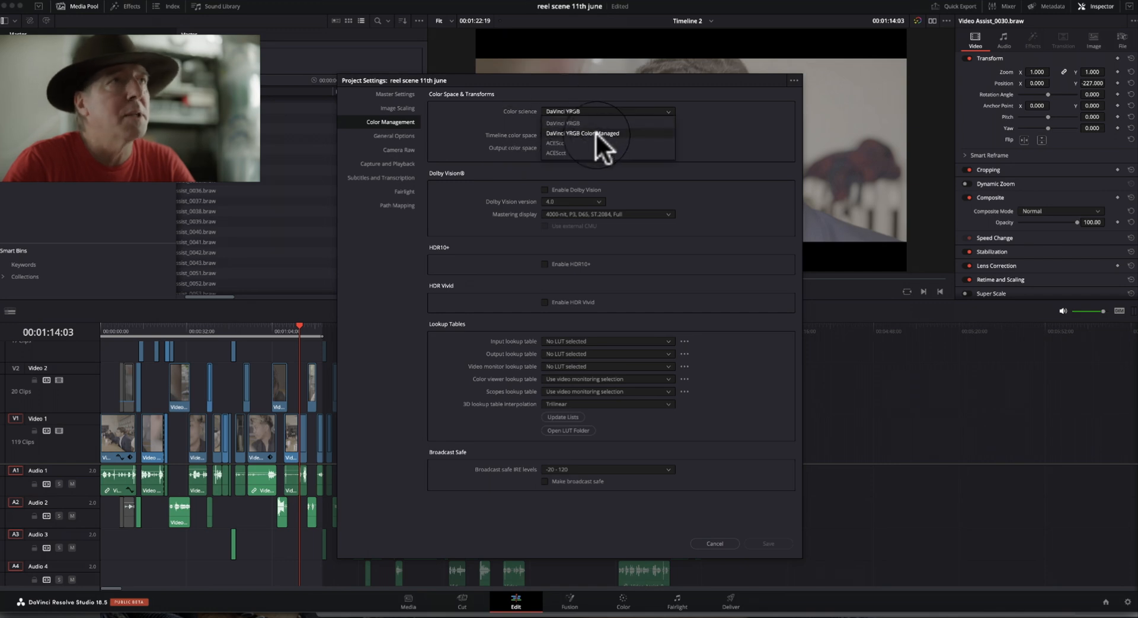
pyautogui.moveTo(617, 141)
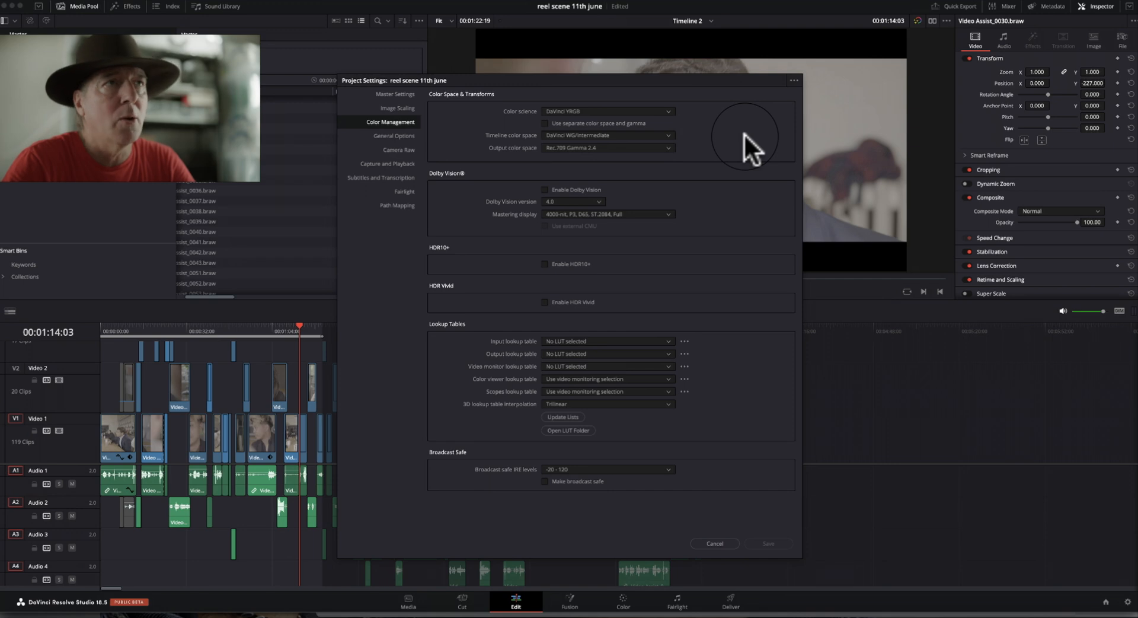
pyautogui.moveTo(740, 141)
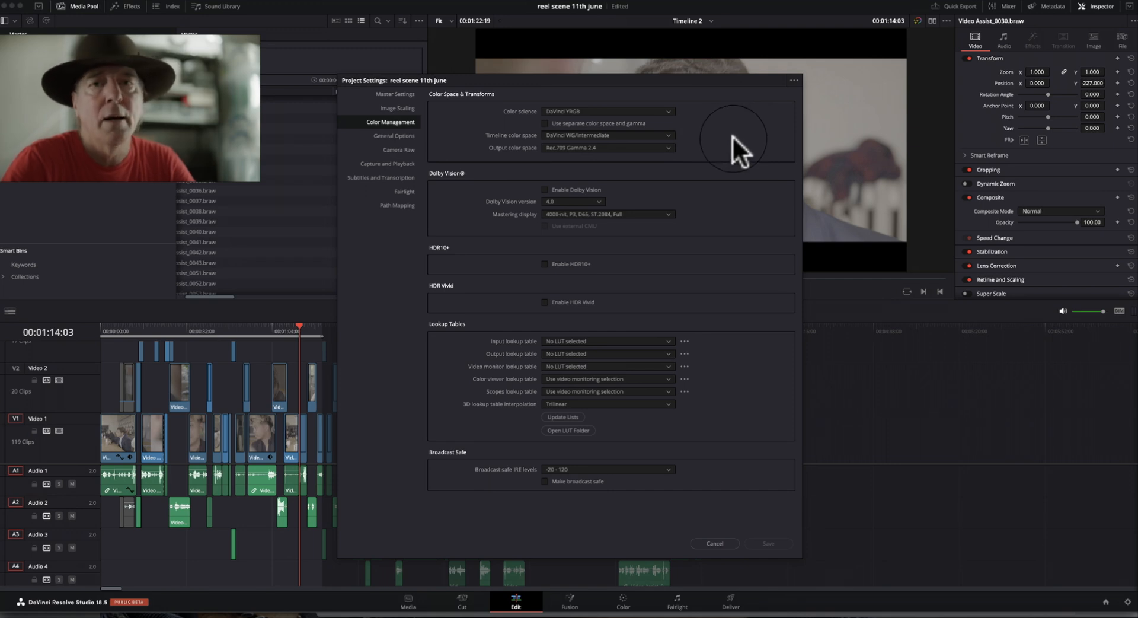
pyautogui.moveTo(562, 110)
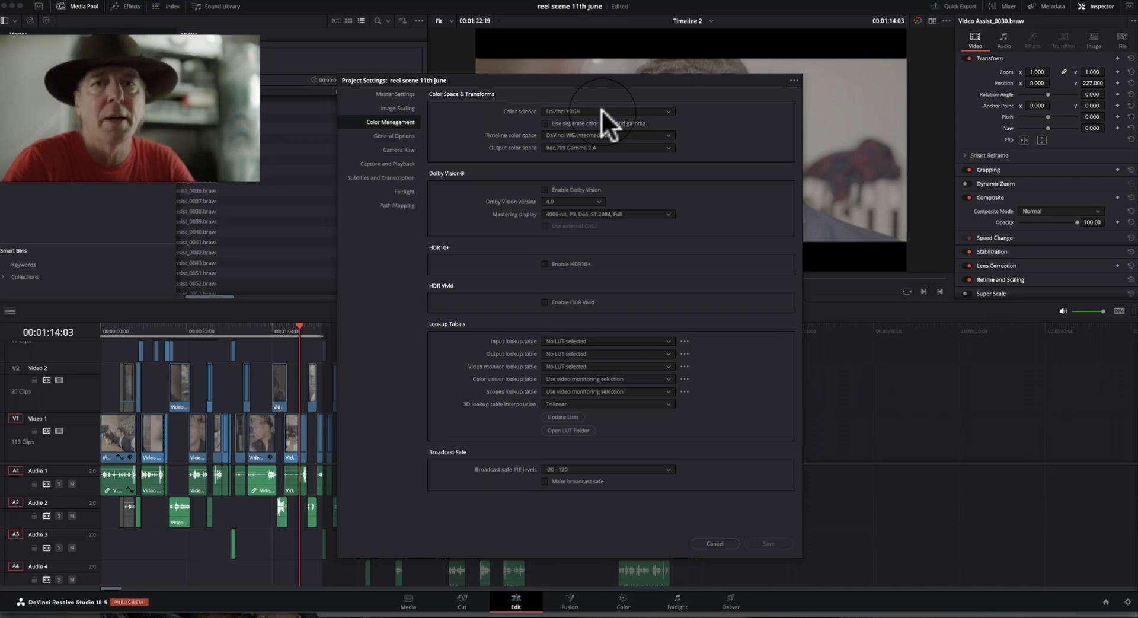
pyautogui.moveTo(599, 141)
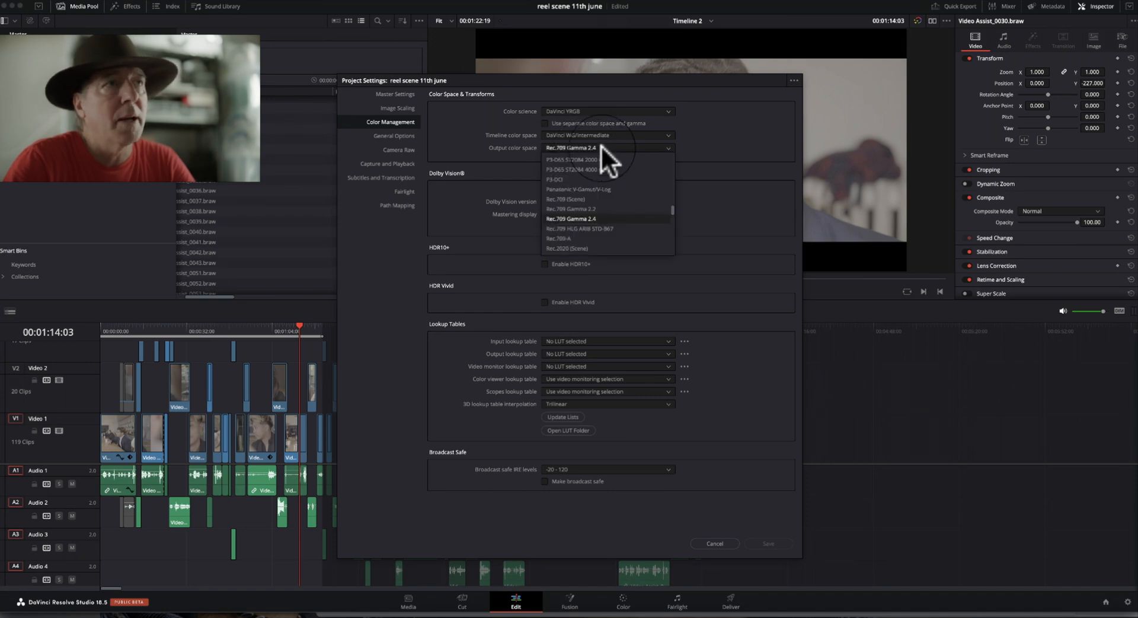
pyautogui.click(570, 218)
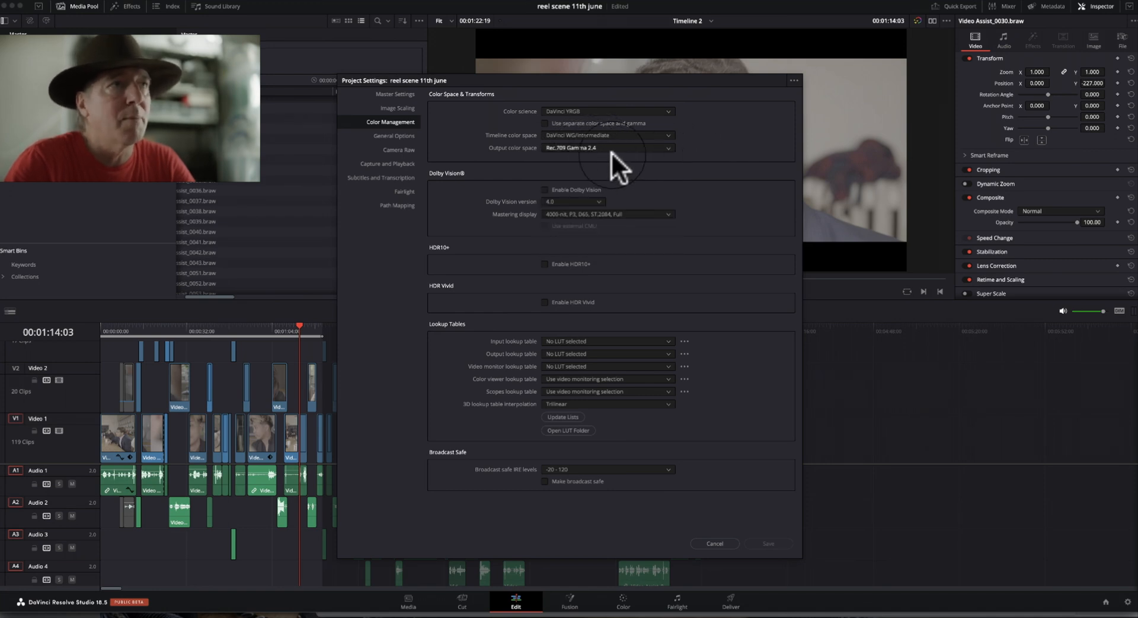
pyautogui.moveTo(656, 178)
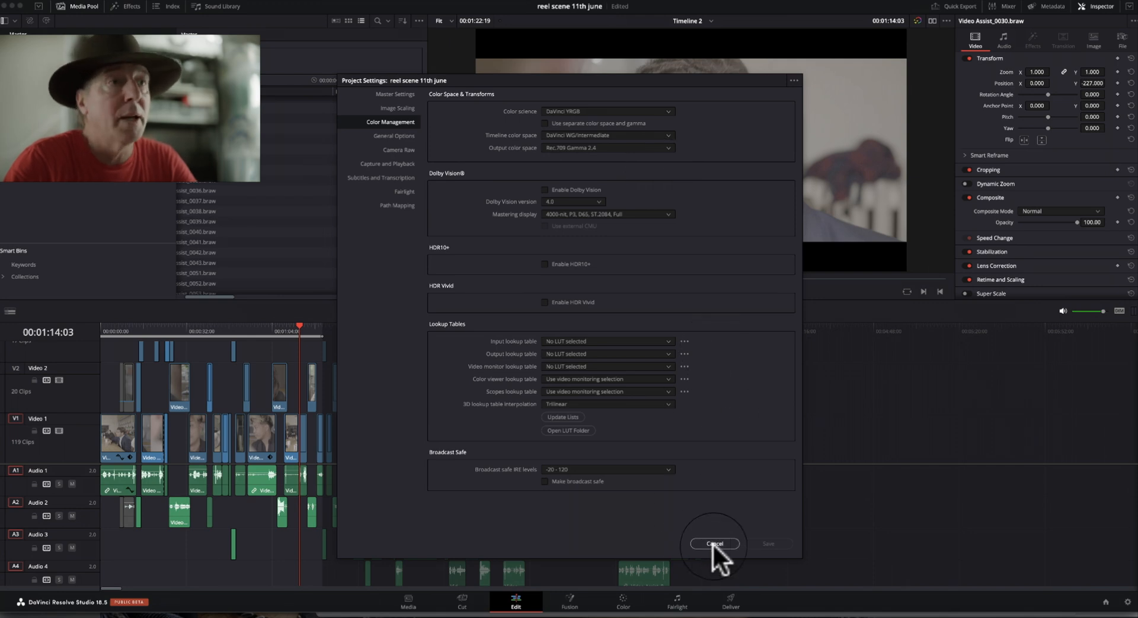
pyautogui.click(714, 544)
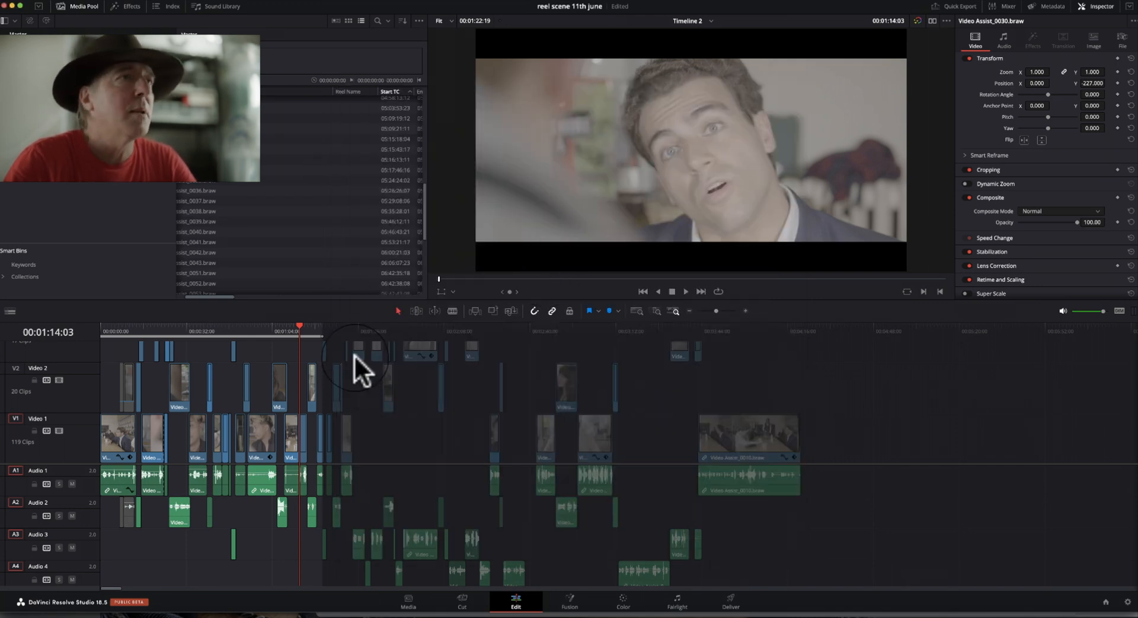
pyautogui.moveTo(424, 356)
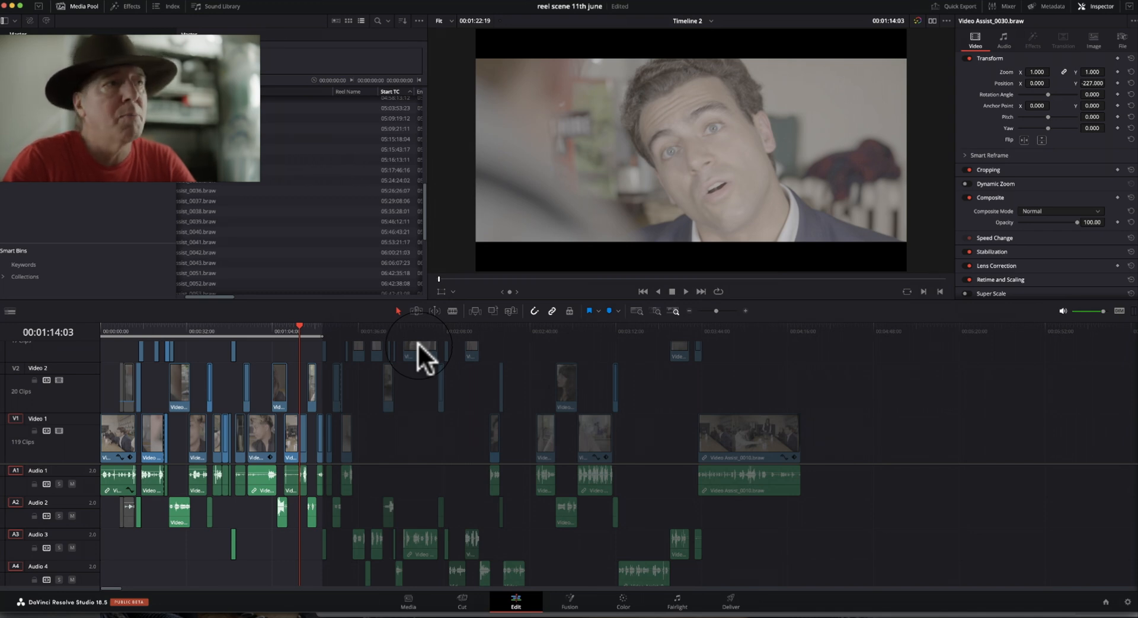
pyautogui.moveTo(567, 599)
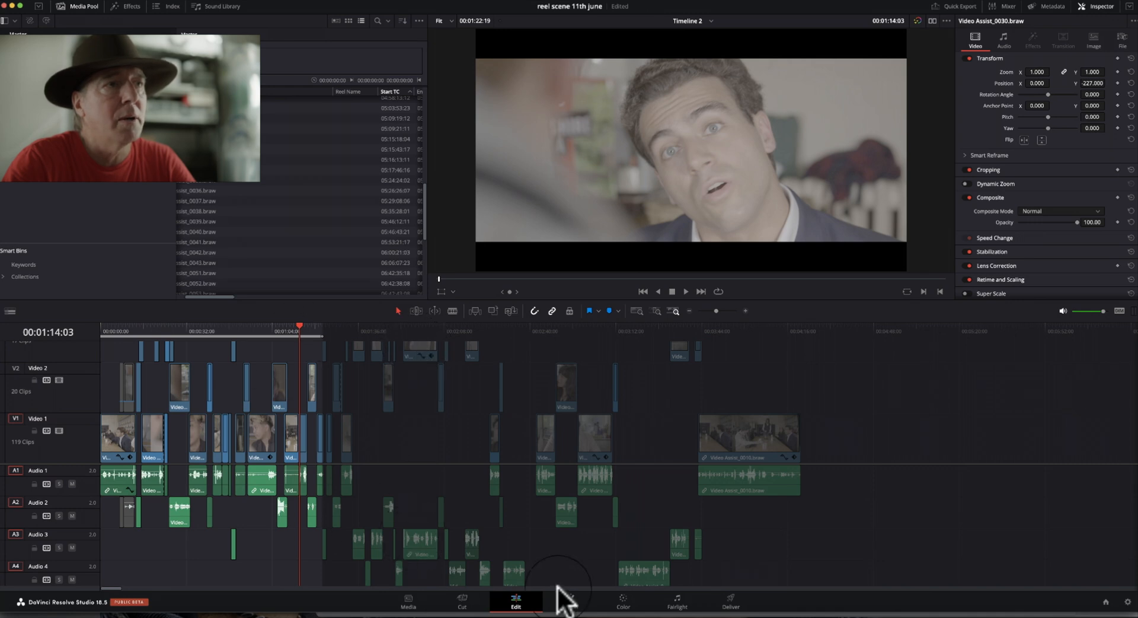
# Step: Return to the Color page with the node graph and Blackmagic RAW settings
pyautogui.click(623, 598)
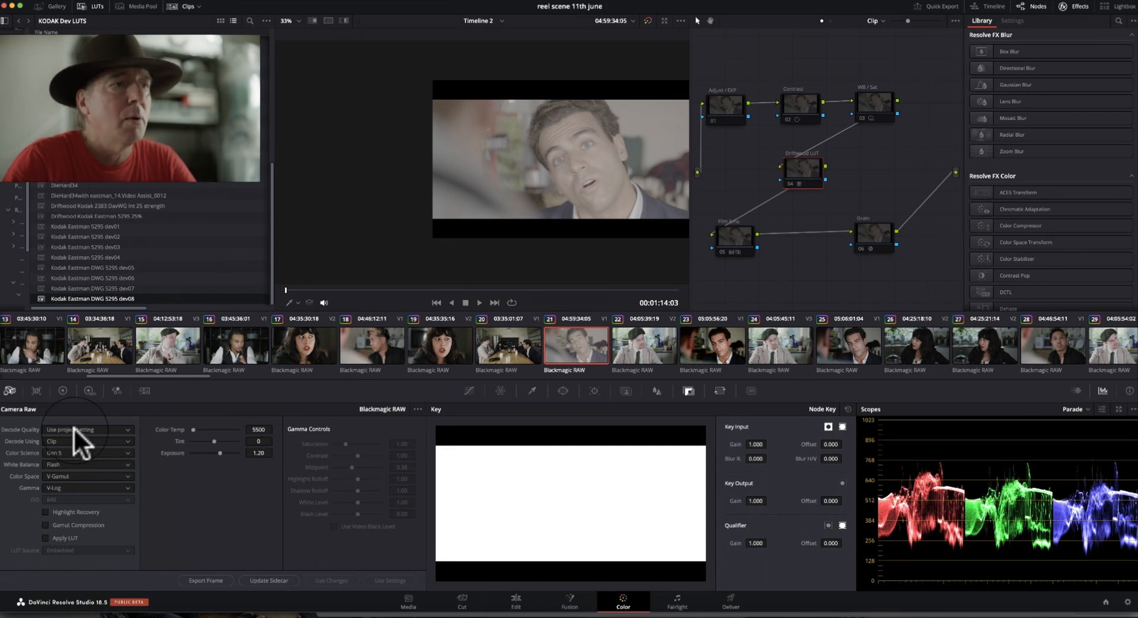
pyautogui.moveTo(583, 348)
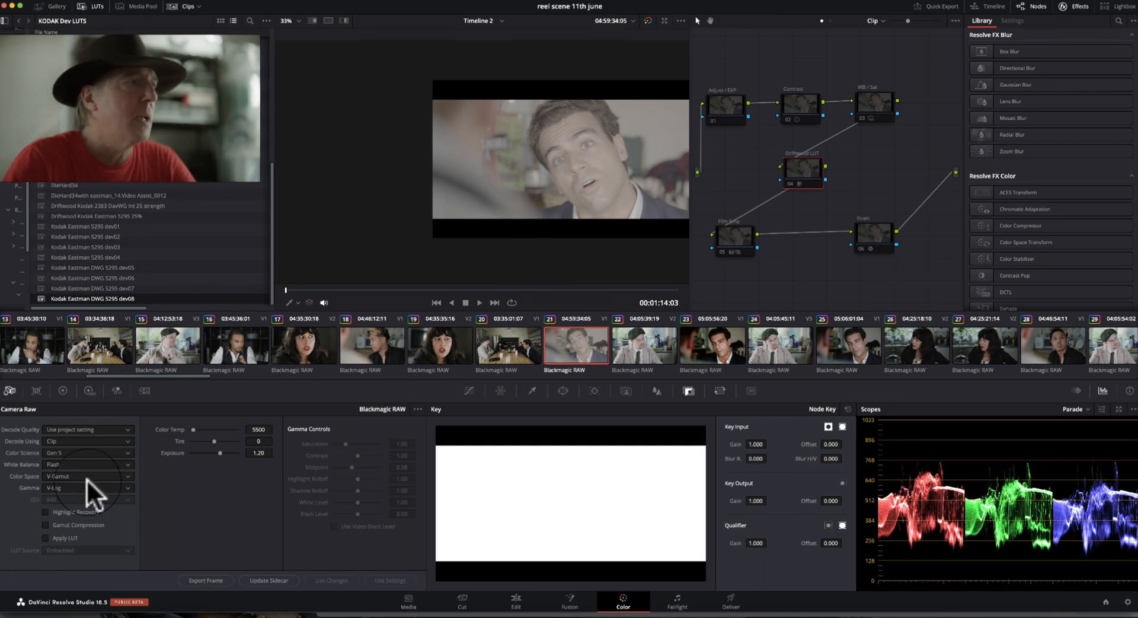
pyautogui.moveTo(83, 441)
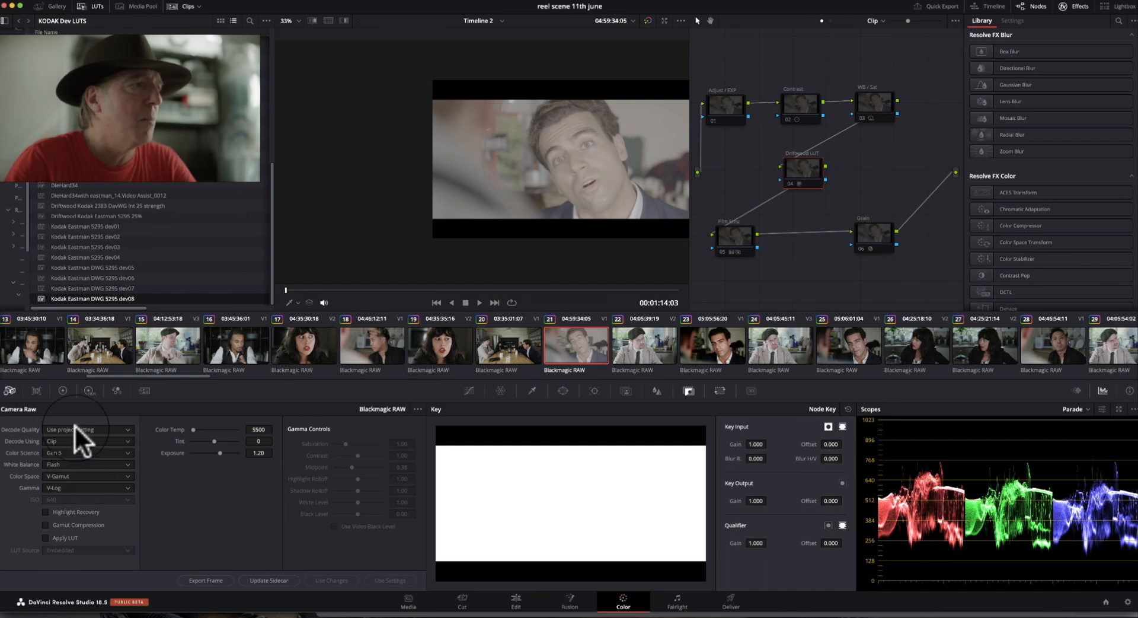
pyautogui.click(87, 453)
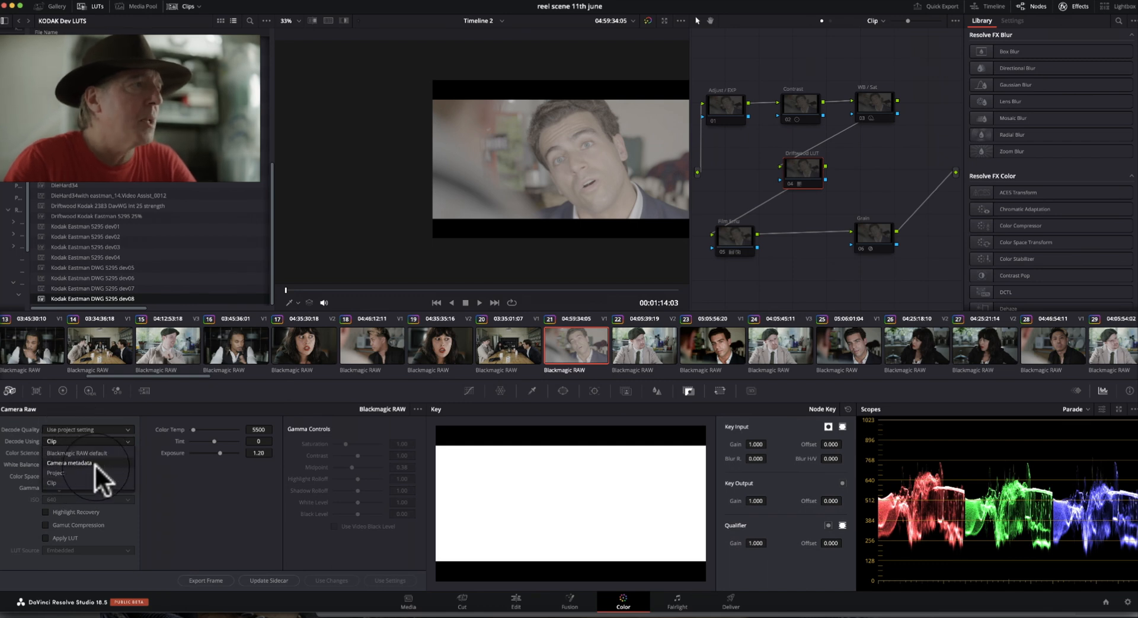
pyautogui.click(55, 475)
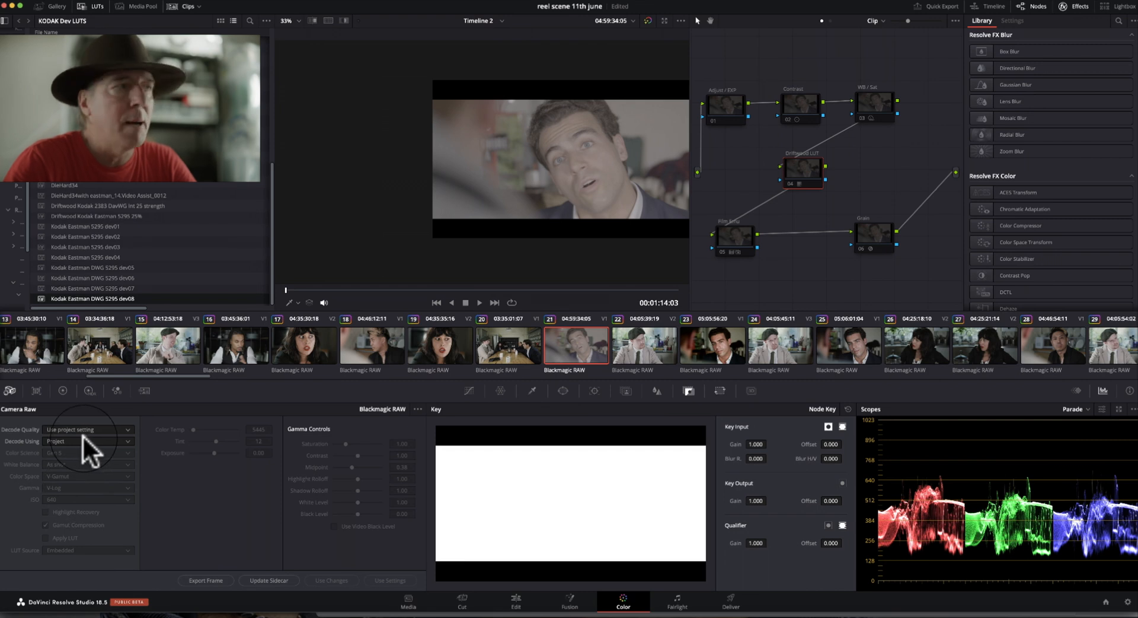
pyautogui.click(86, 441)
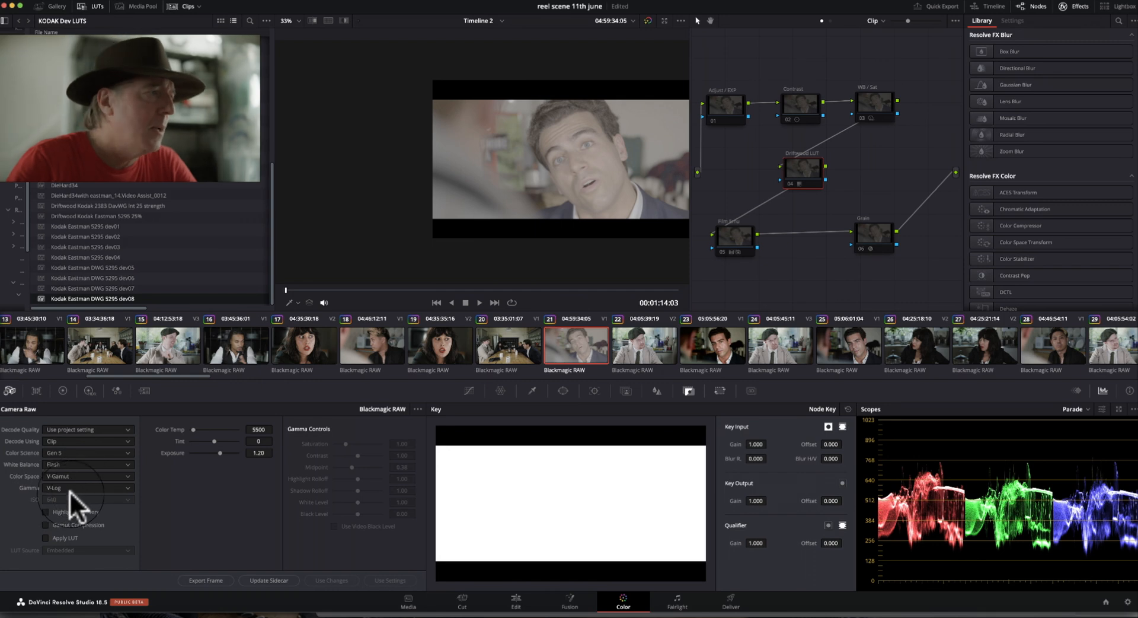
pyautogui.click(87, 476)
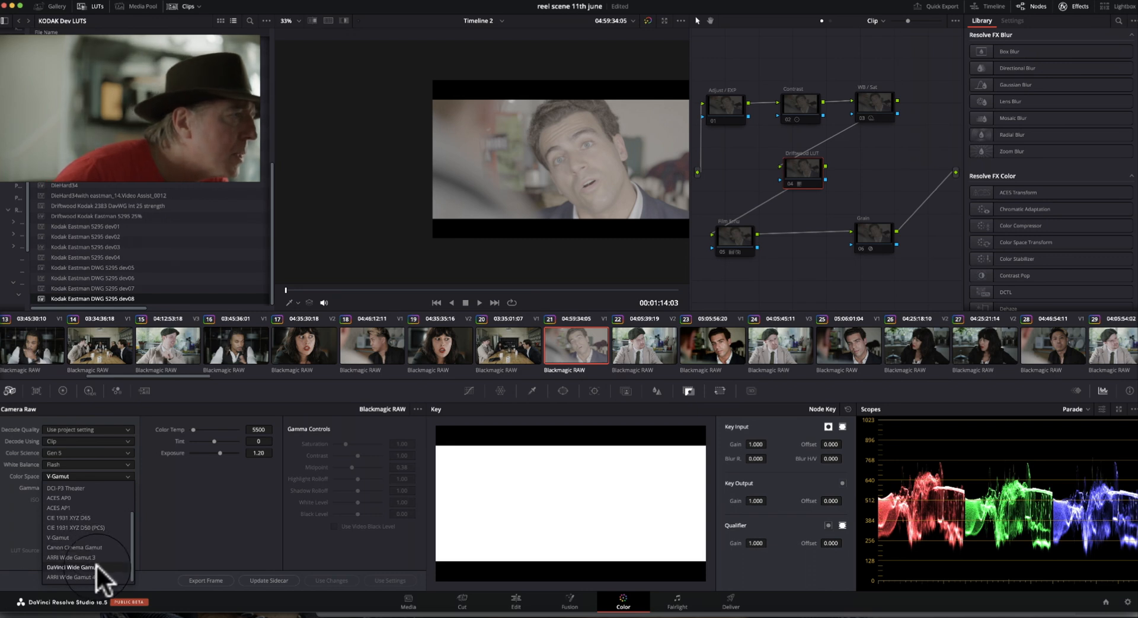
# Step: Decode the raw clip to DaVinci Wide Gamut, DaVinci Intermediate gamma and Custom white balance
pyautogui.click(71, 566)
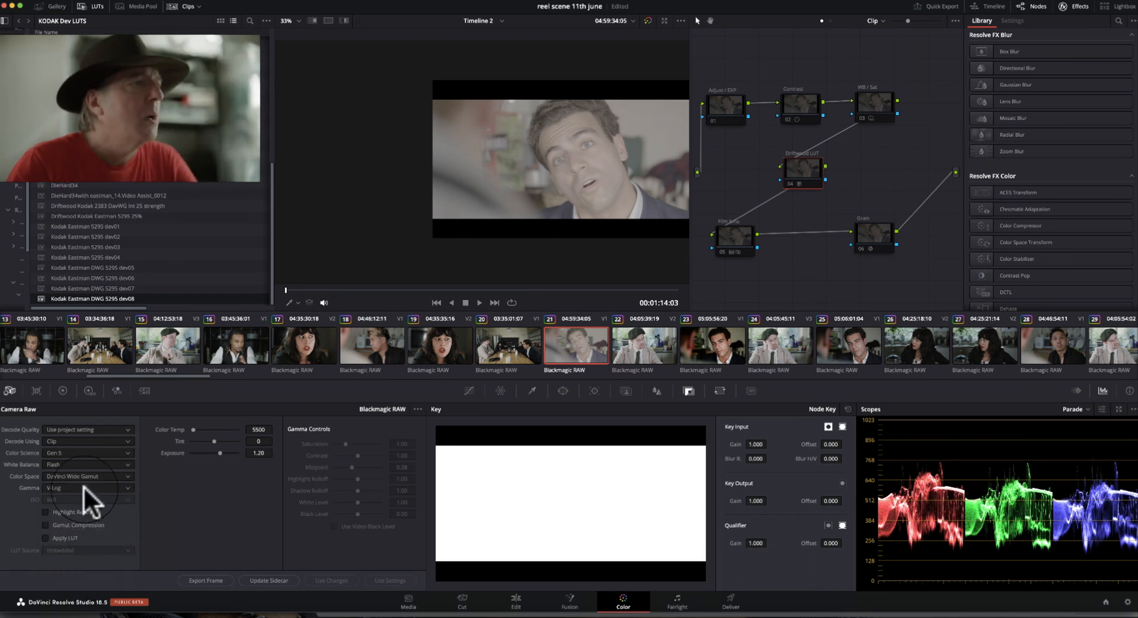
pyautogui.click(86, 487)
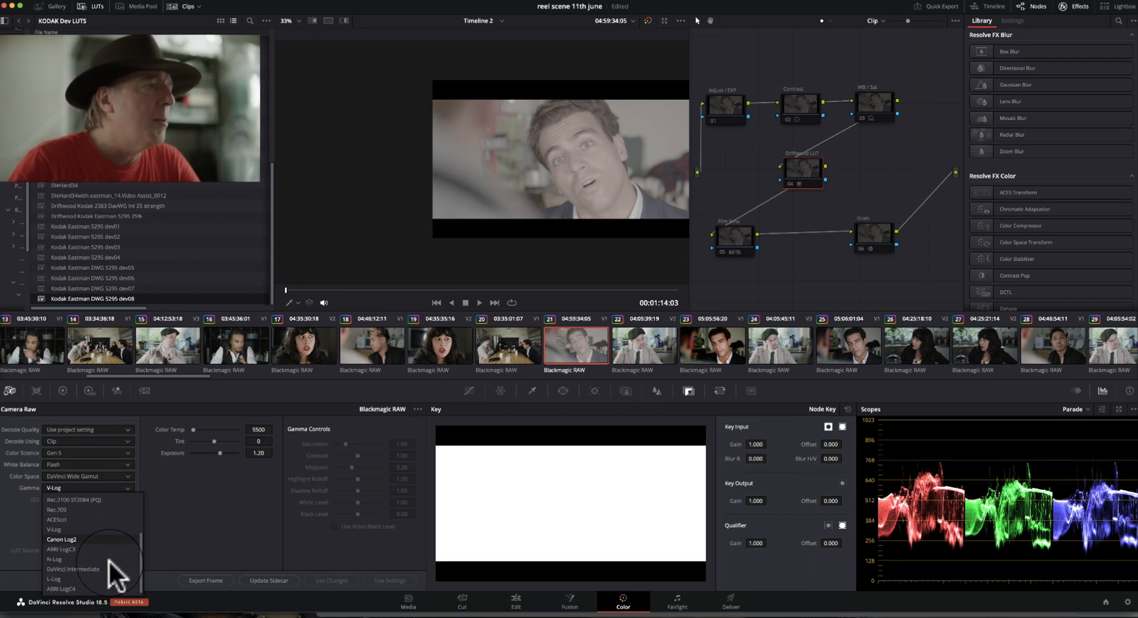
pyautogui.click(73, 570)
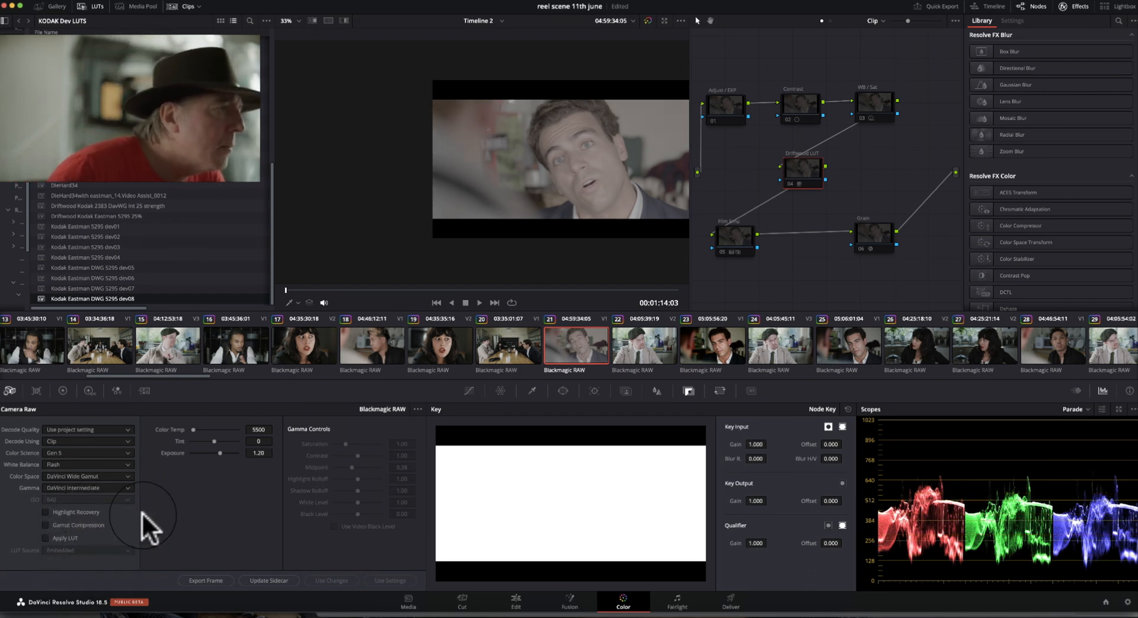
pyautogui.moveTo(512, 232)
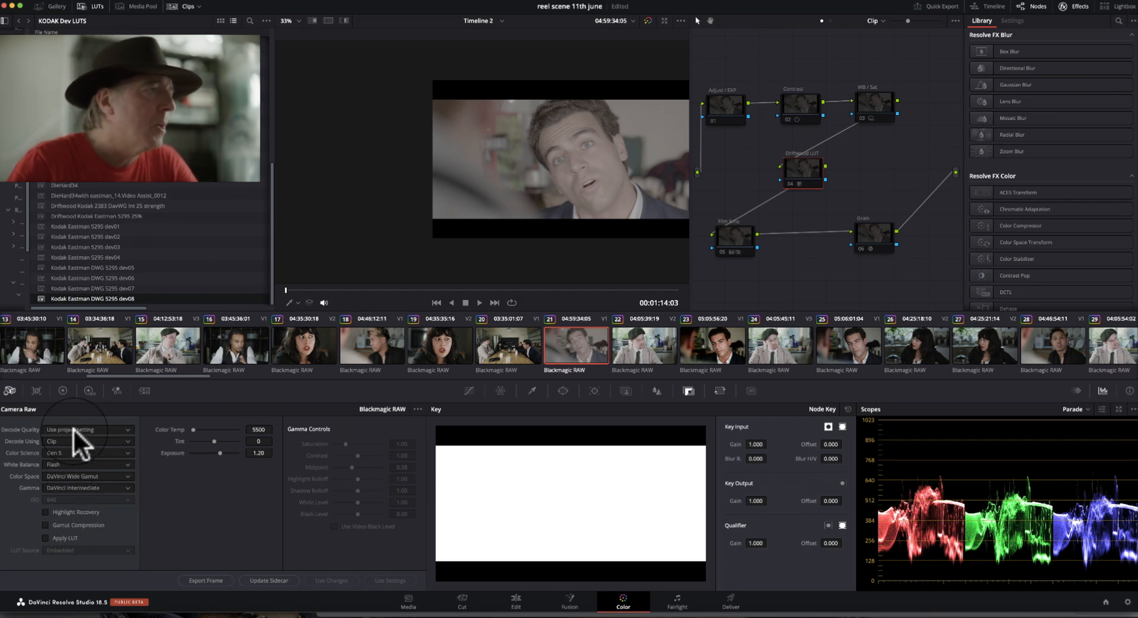
pyautogui.click(87, 464)
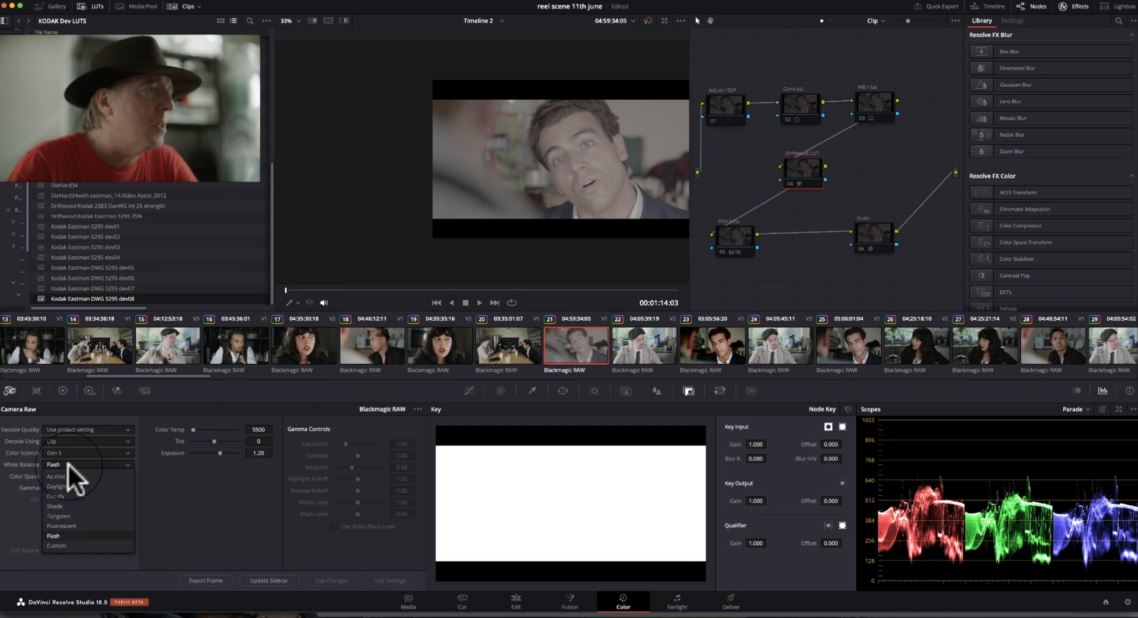
pyautogui.click(56, 545)
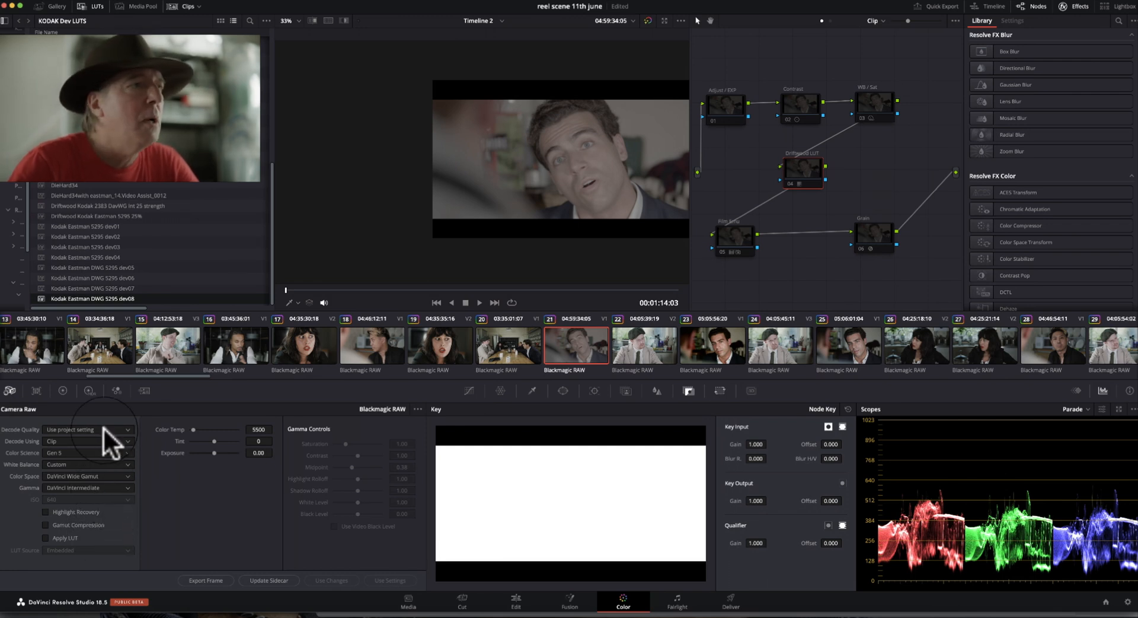
pyautogui.moveTo(576, 352)
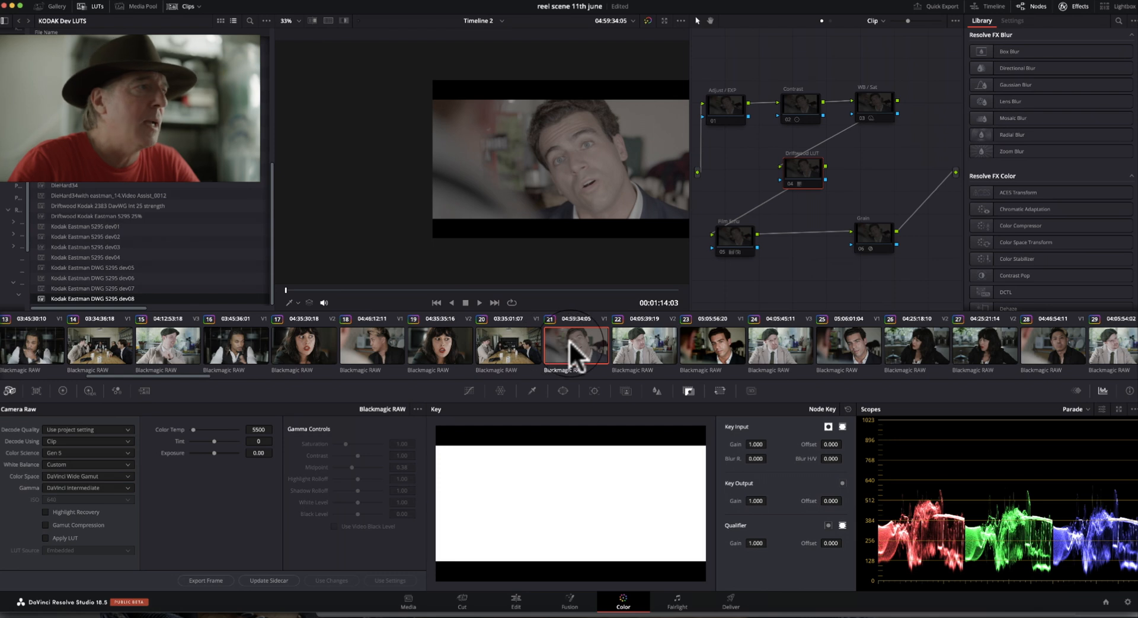
pyautogui.moveTo(466, 425)
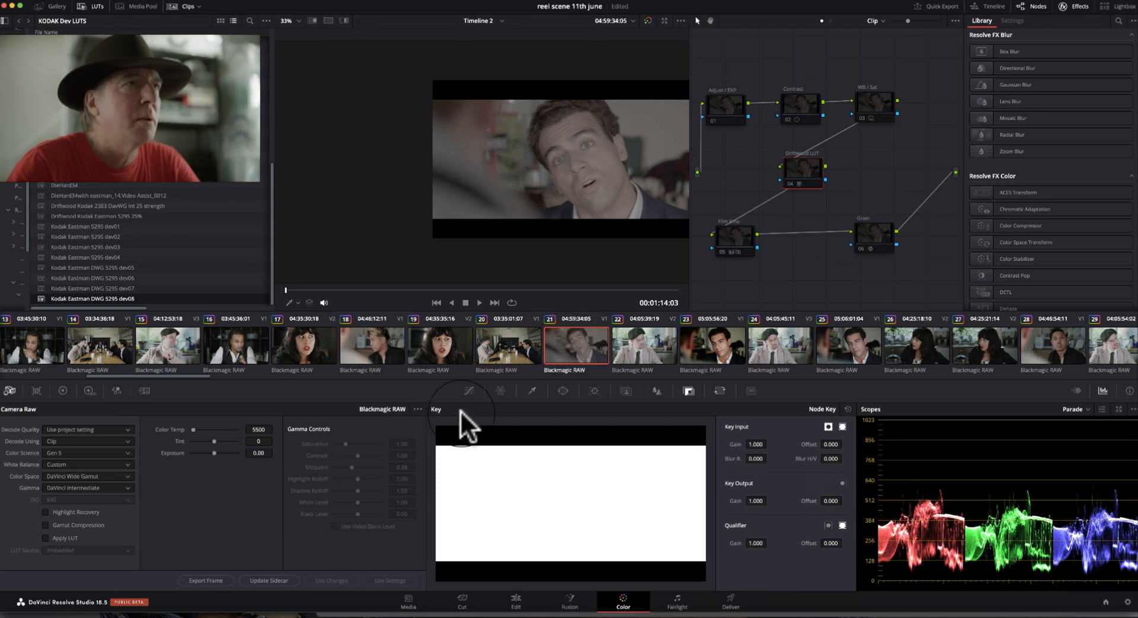
pyautogui.moveTo(722, 120)
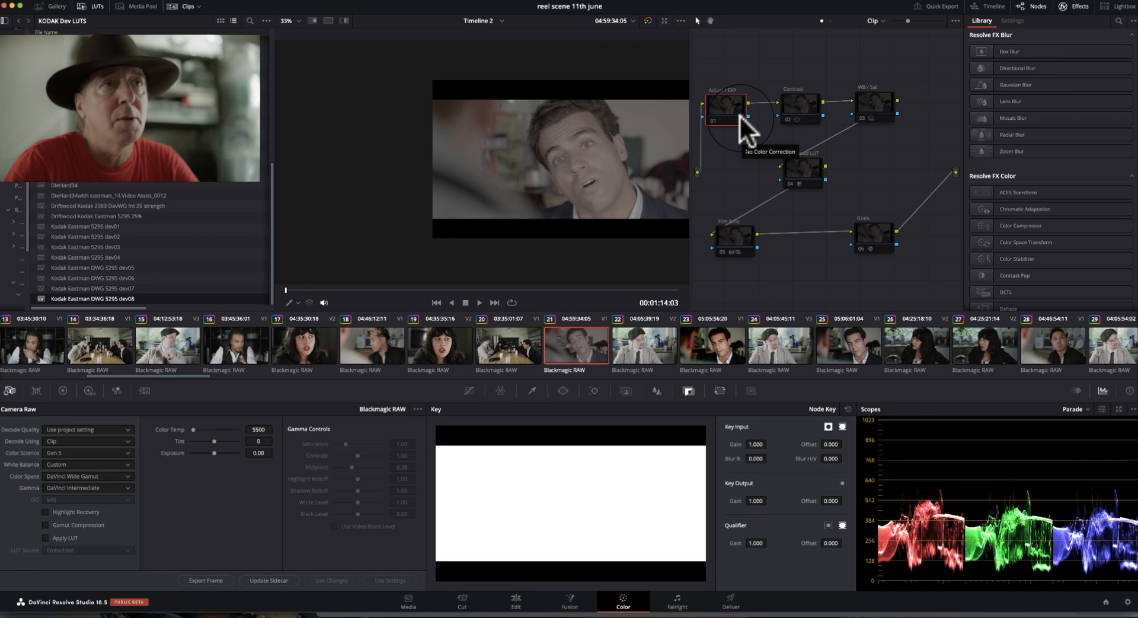
pyautogui.moveTo(740, 120)
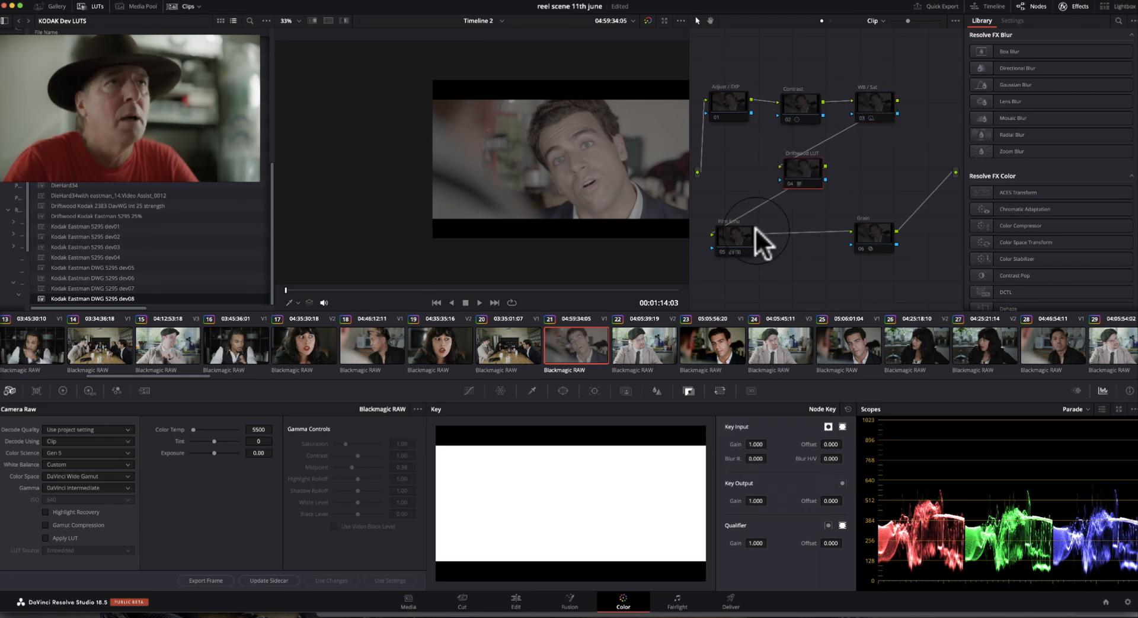
# Step: Review node 05 and the Grain node's Film Grain settings, then select clip 21
pyautogui.click(735, 235)
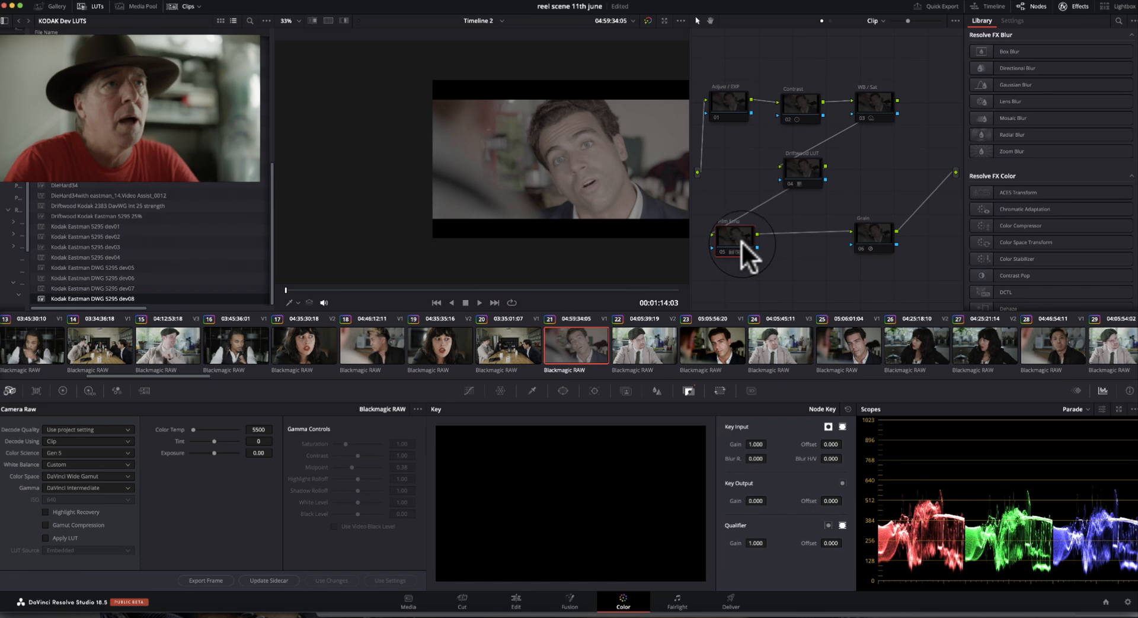
pyautogui.click(875, 234)
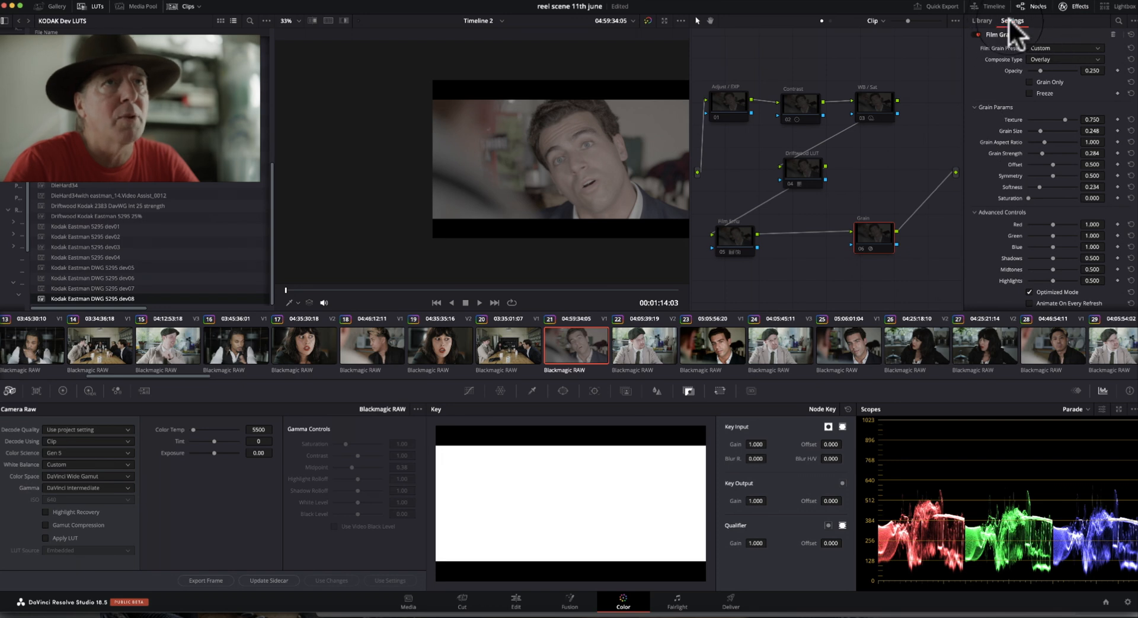
pyautogui.moveTo(865, 257)
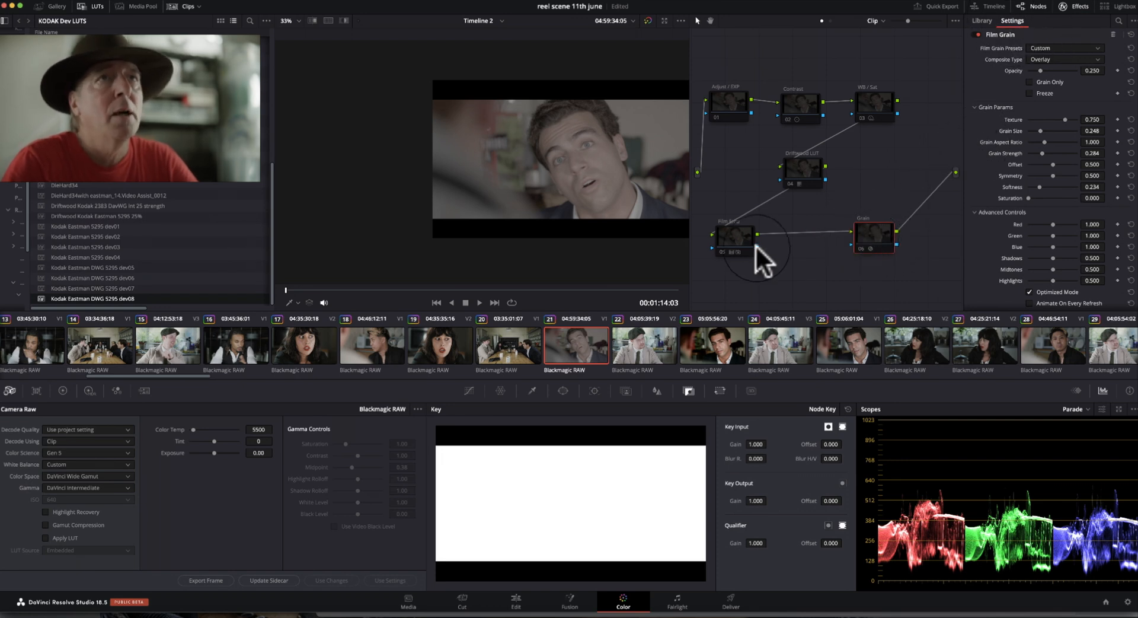
pyautogui.moveTo(879, 249)
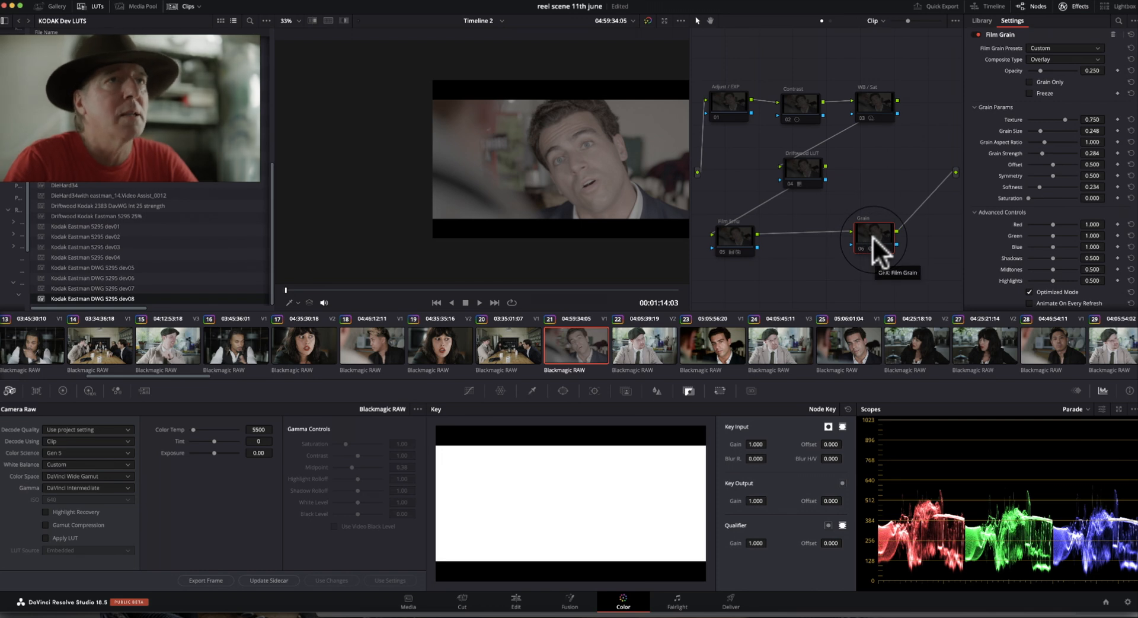
pyautogui.moveTo(798, 239)
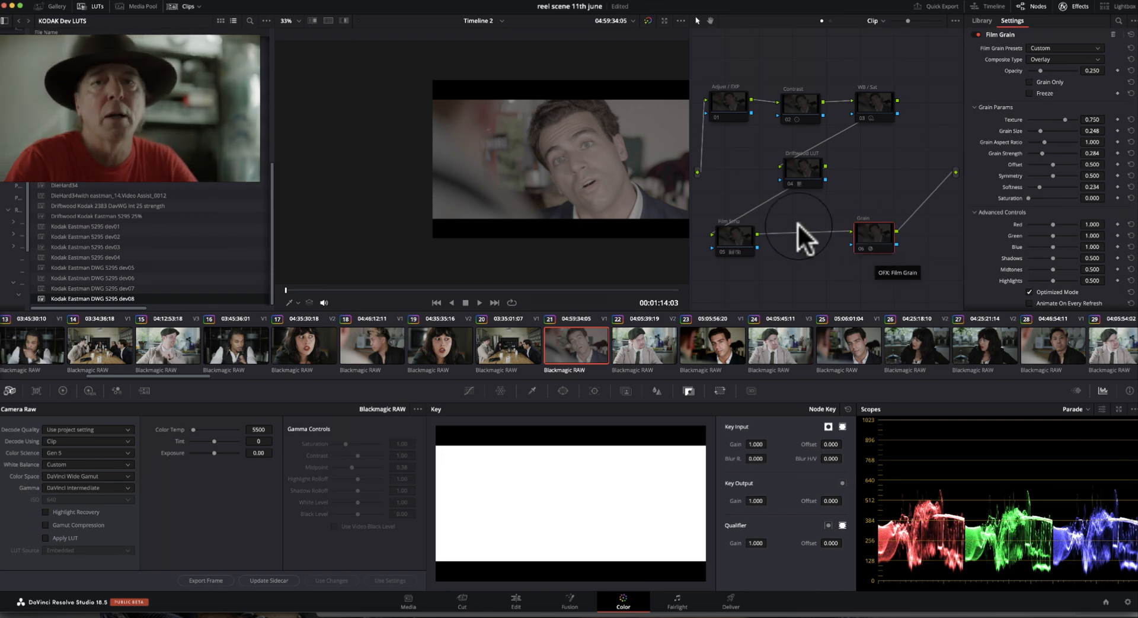
pyautogui.moveTo(725, 199)
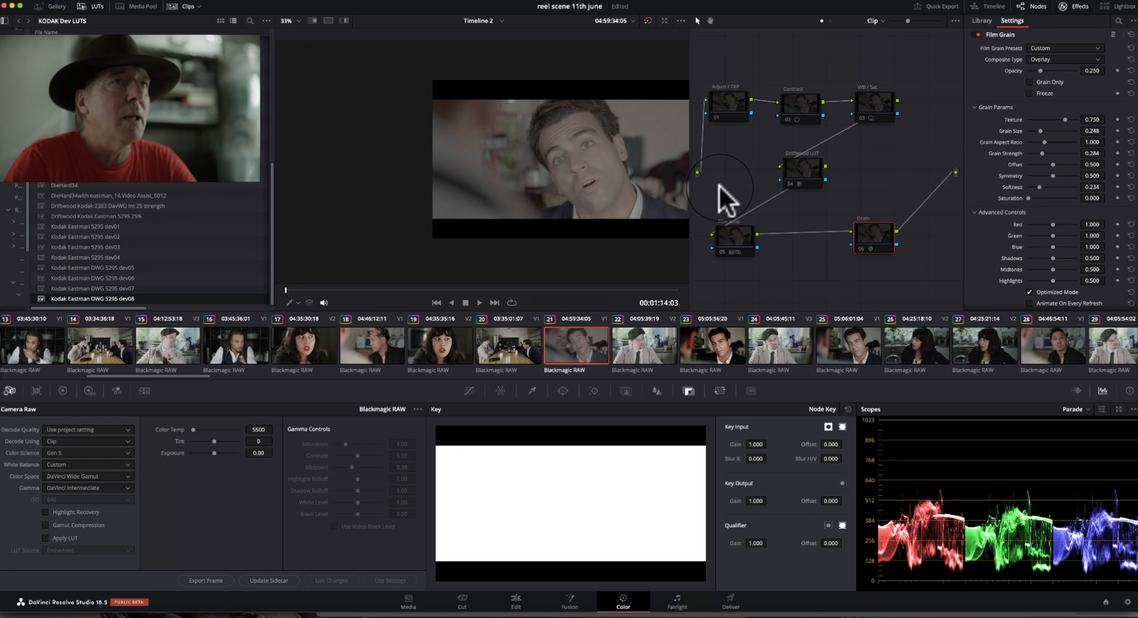
pyautogui.moveTo(589, 348)
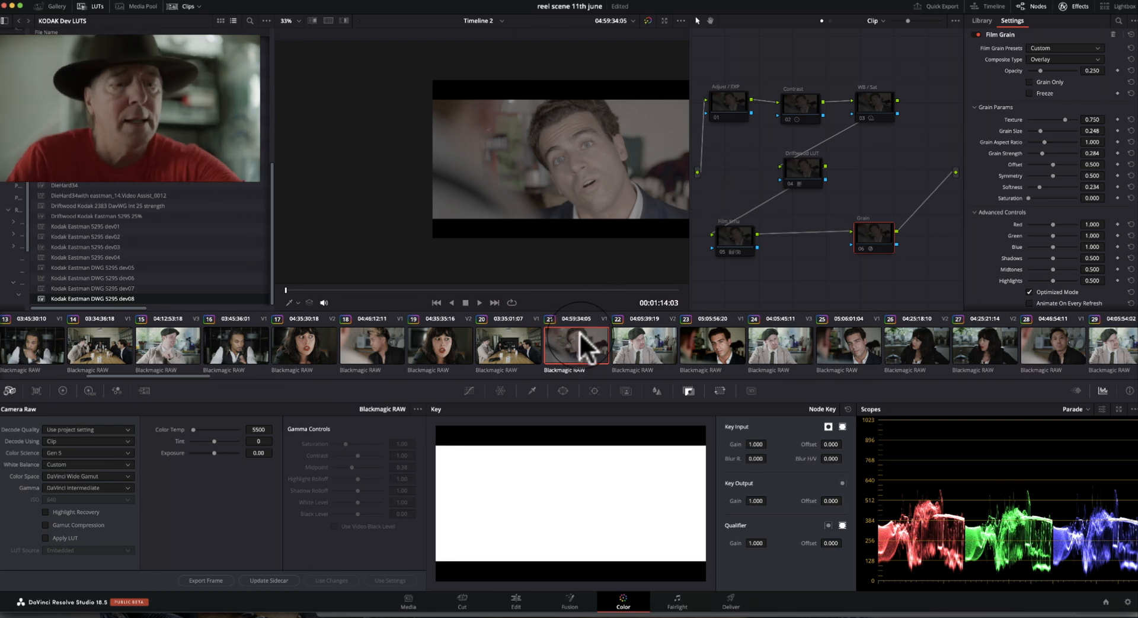
pyautogui.click(86, 464)
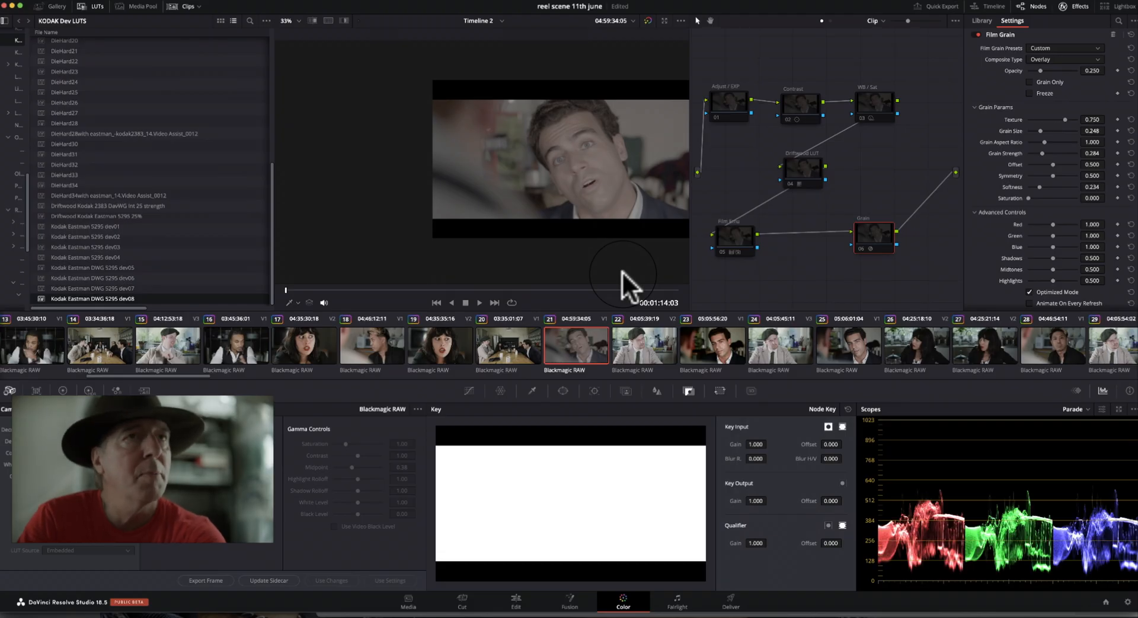
pyautogui.moveTo(821, 269)
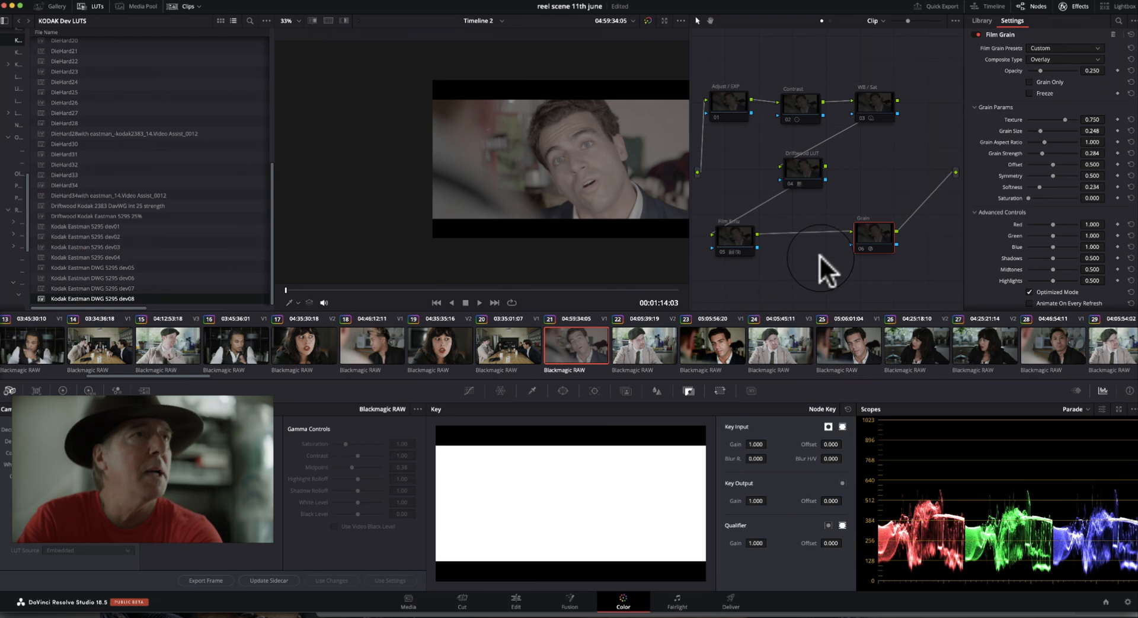
# Step: Select the Driftwood LUT node to confirm DieHard32 is the LUT in use
pyautogui.click(982, 20)
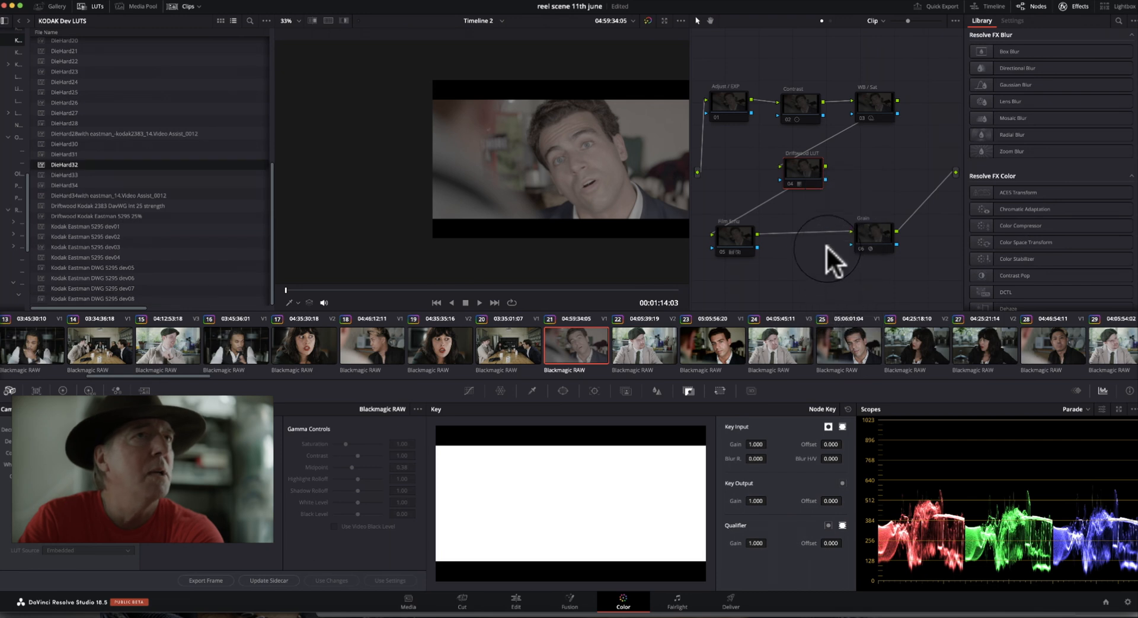
pyautogui.moveTo(72, 181)
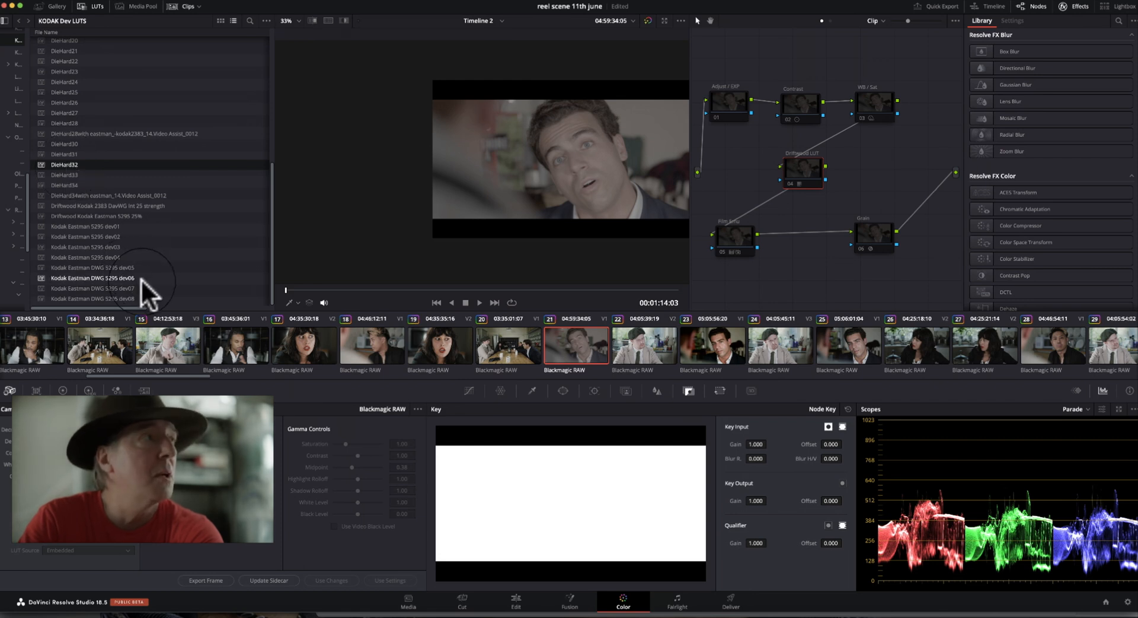
pyautogui.moveTo(171, 287)
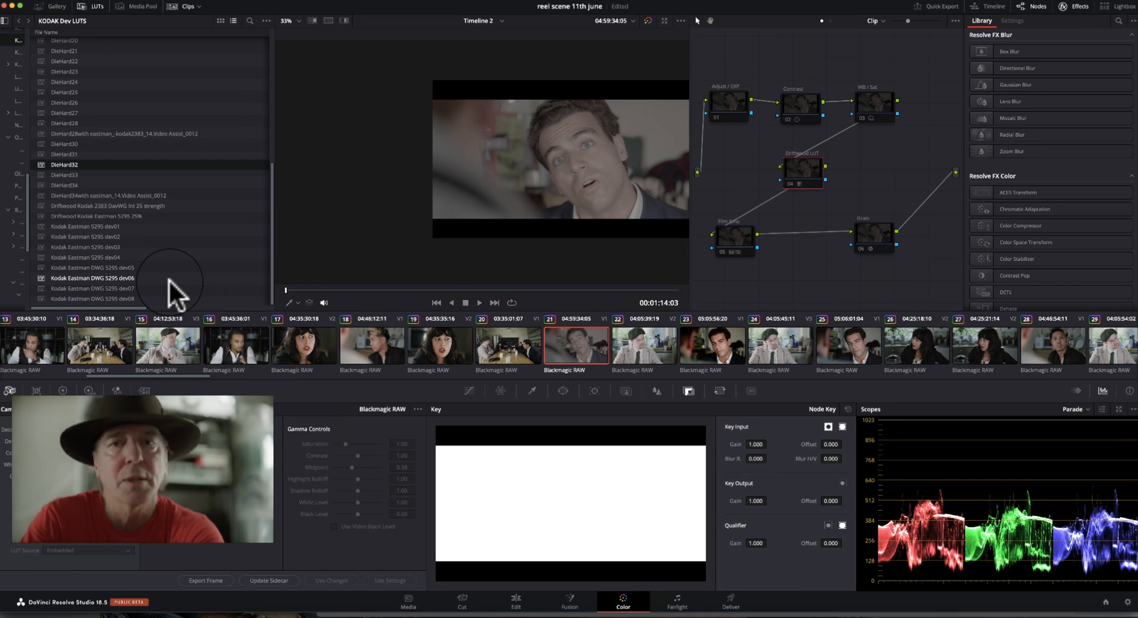
pyautogui.moveTo(72, 174)
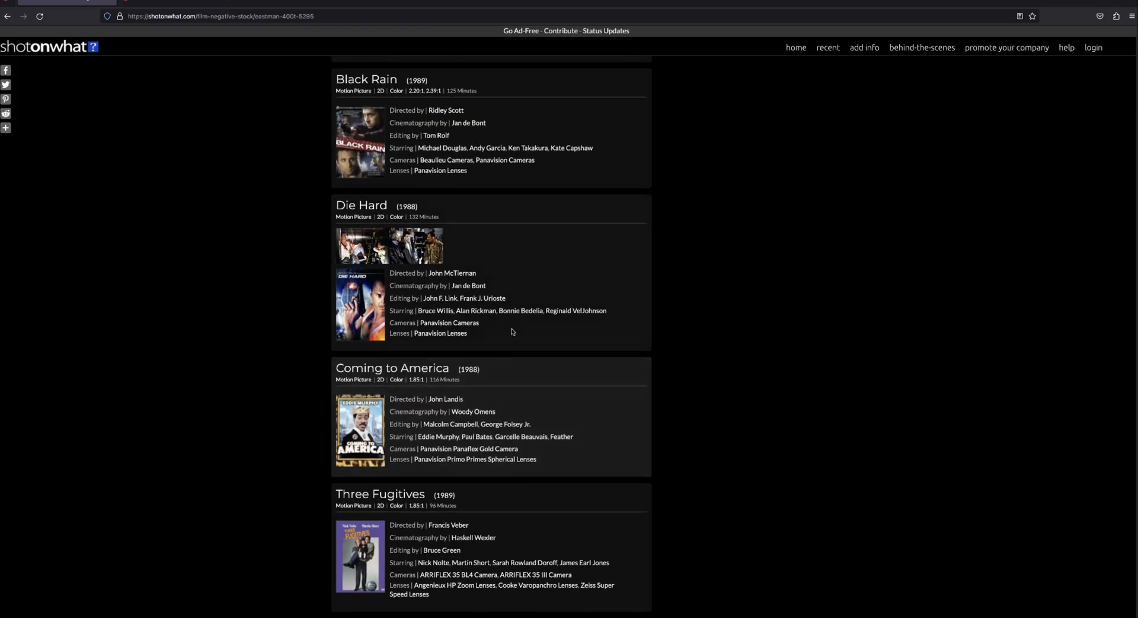
# Step: Check on ShotOnWhat that Die Hard was shot on Eastman 400T 5295 stock, then return to Resolve
pyautogui.click(362, 205)
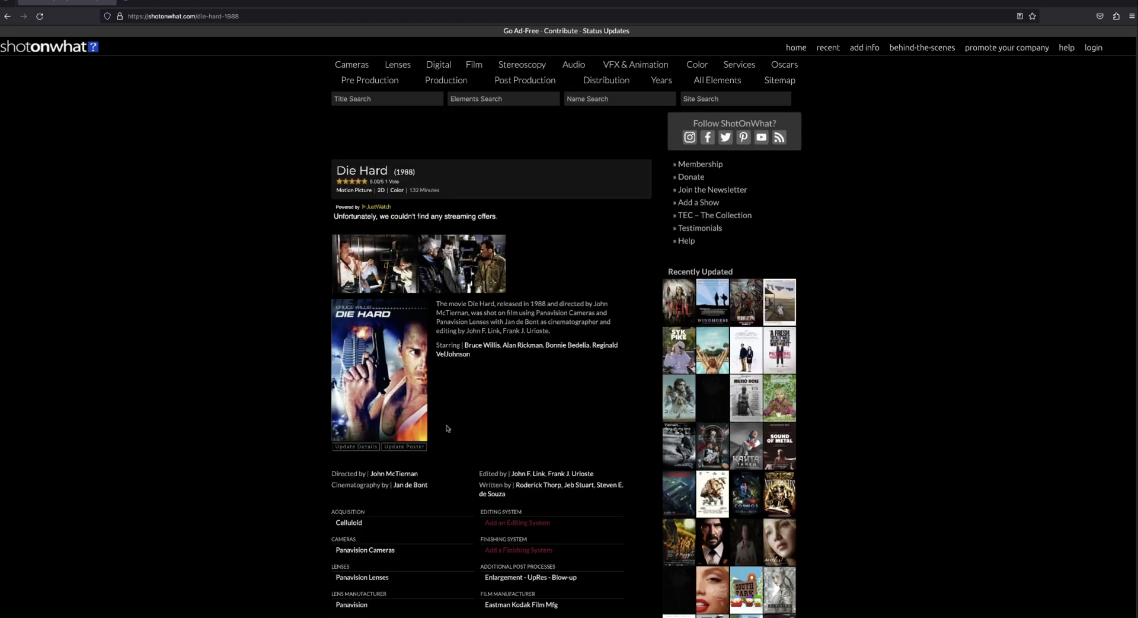
pyautogui.moveTo(572, 557)
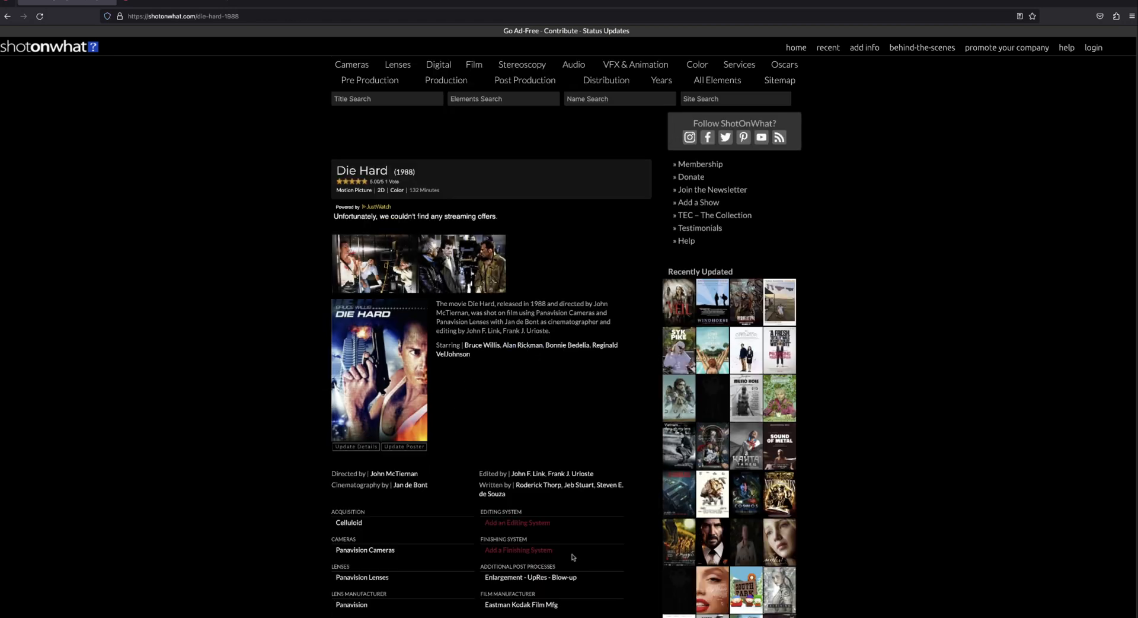
pyautogui.scroll(-3)
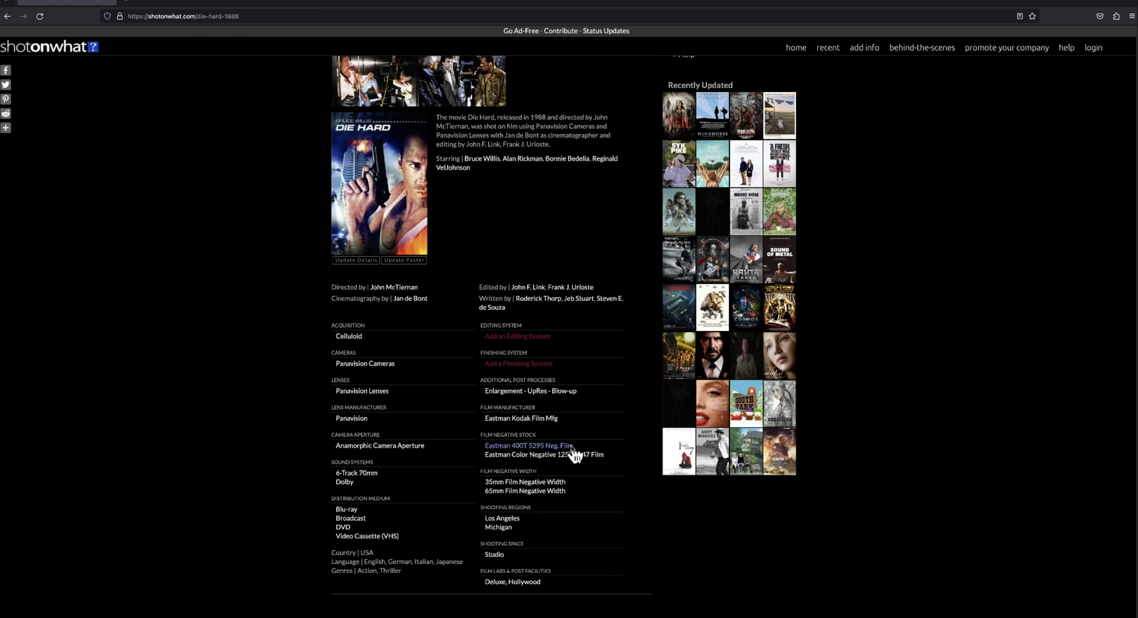
pyautogui.doubleClick(527, 445)
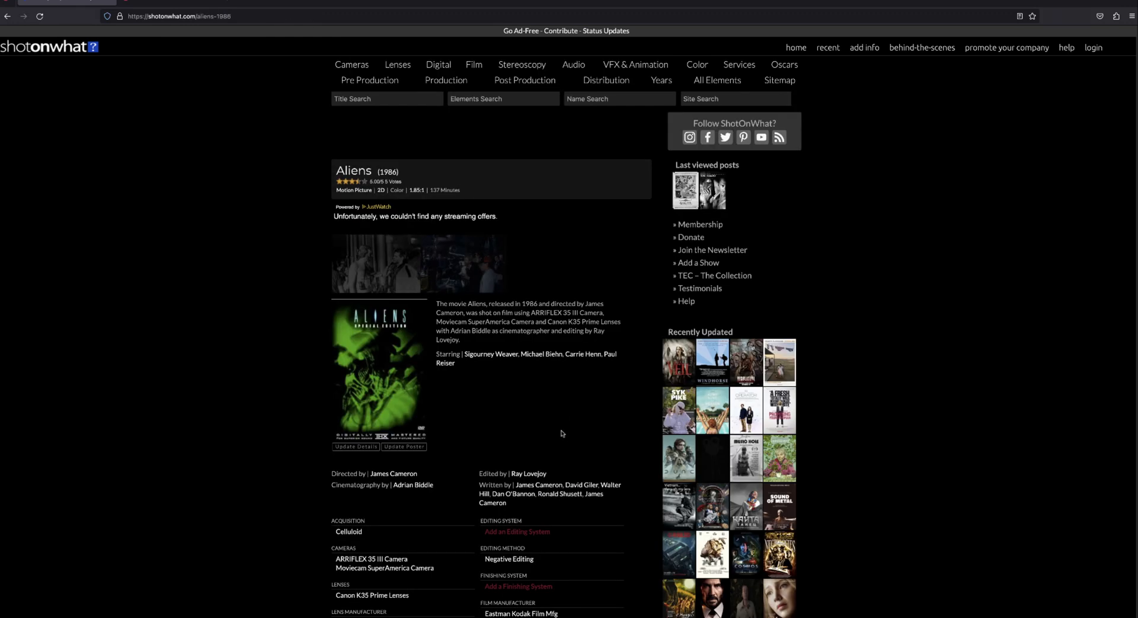
pyautogui.click(522, 613)
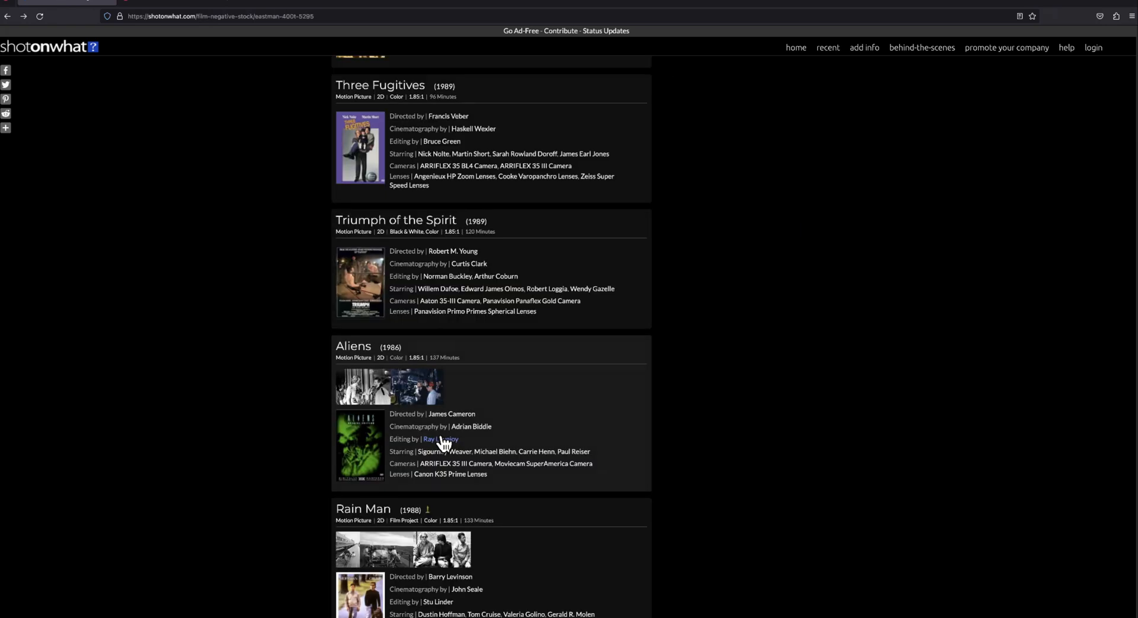
pyautogui.scroll(-3)
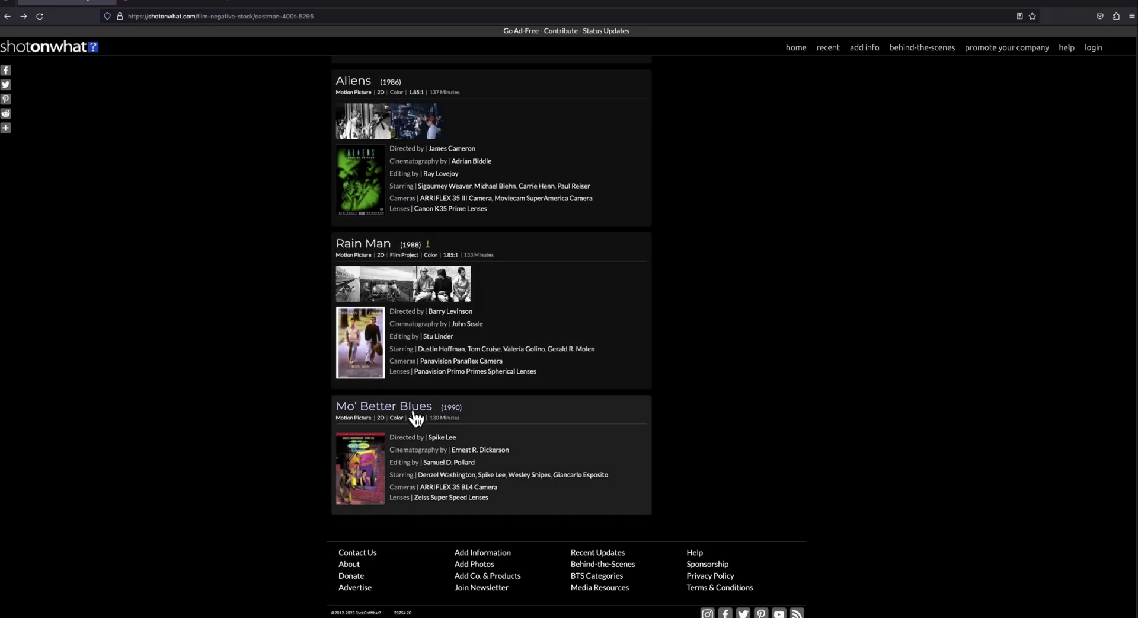
pyautogui.scroll(3)
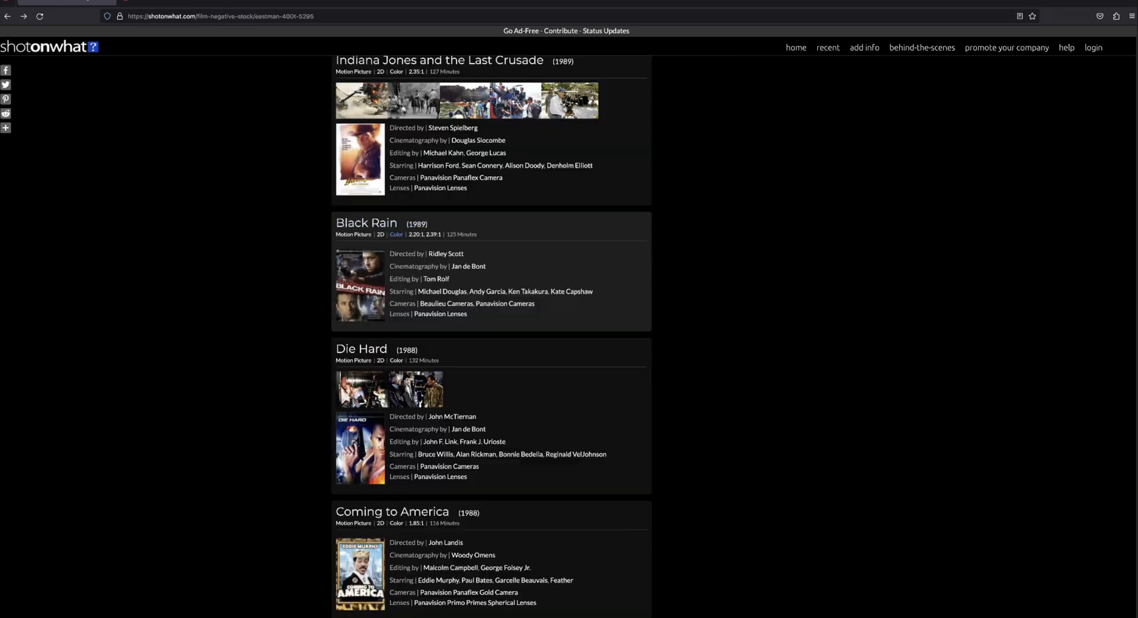
pyautogui.click(367, 224)
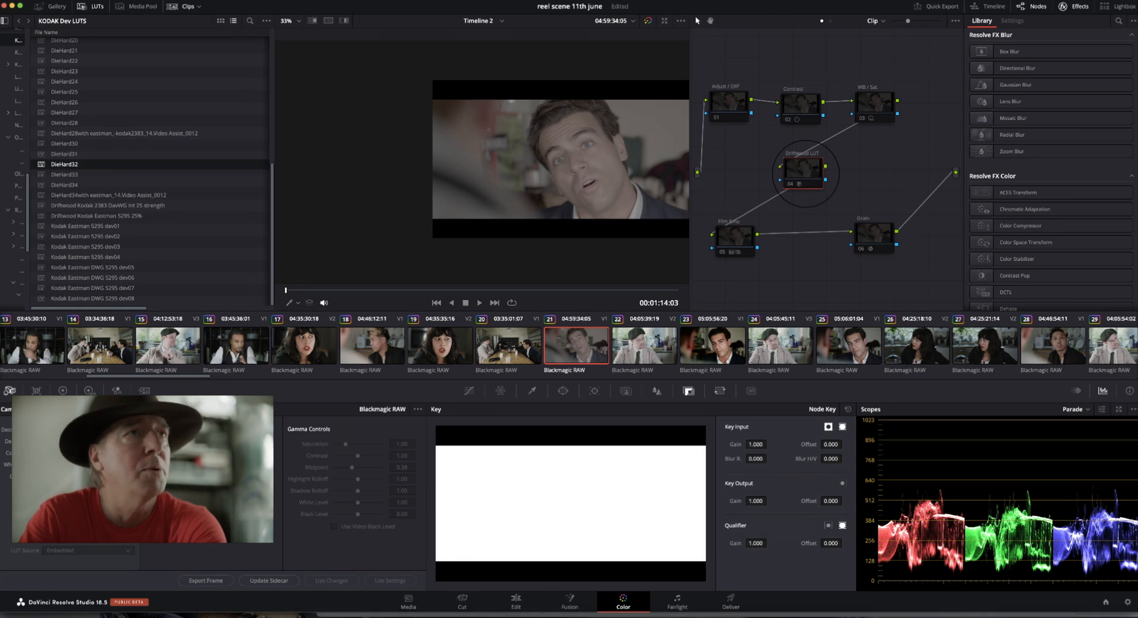
# Step: Review clip 21's full graded node tree with Flash white balance at 5500 K
pyautogui.click(804, 172)
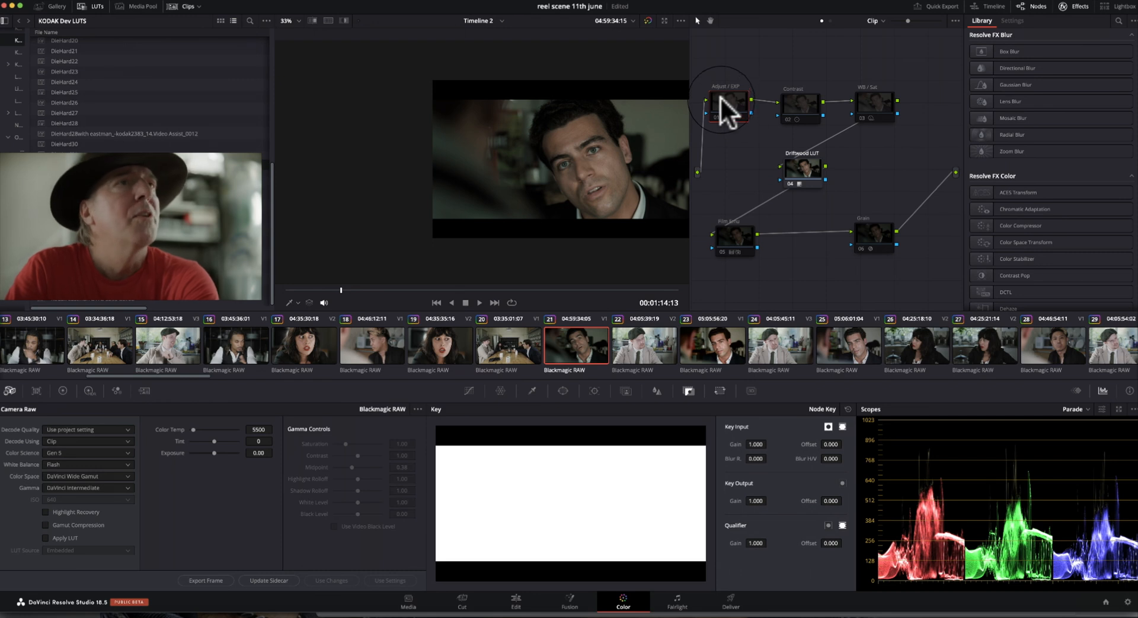
pyautogui.moveTo(804, 180)
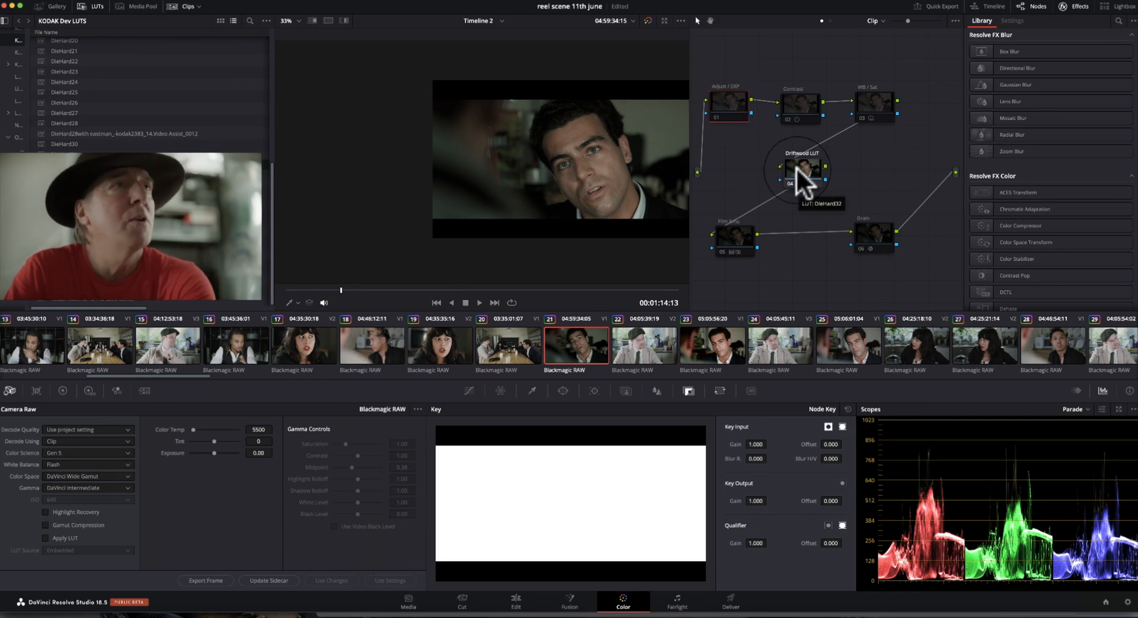
pyautogui.moveTo(732, 105)
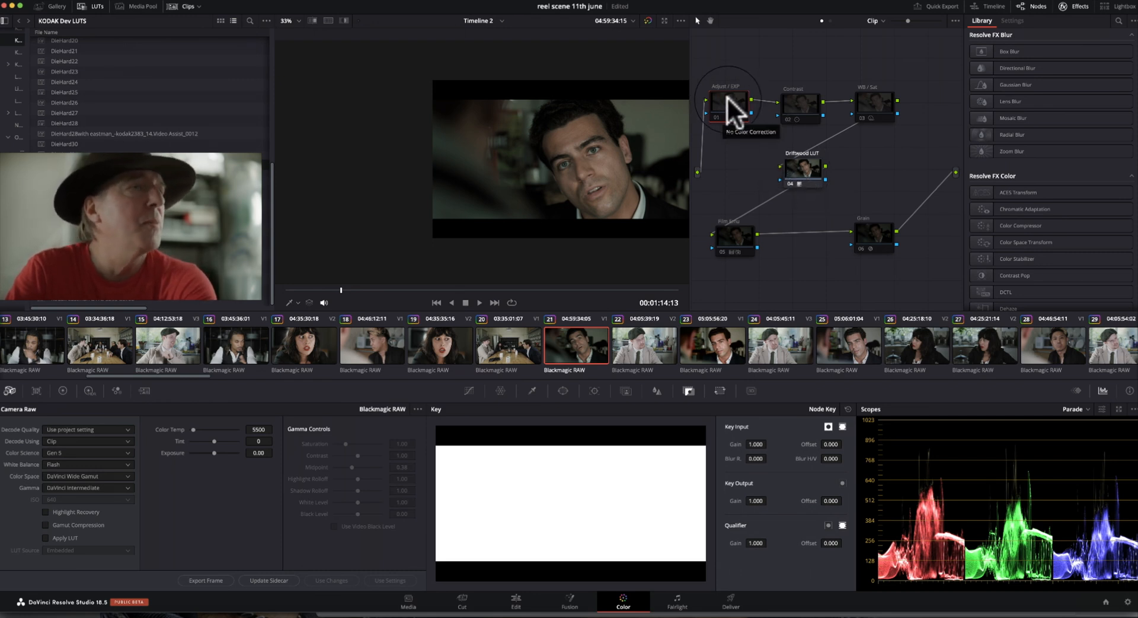
# Step: Set the clip's camera raw white balance to Daylight from the Adjust / EXP pre-node
pyautogui.click(62, 390)
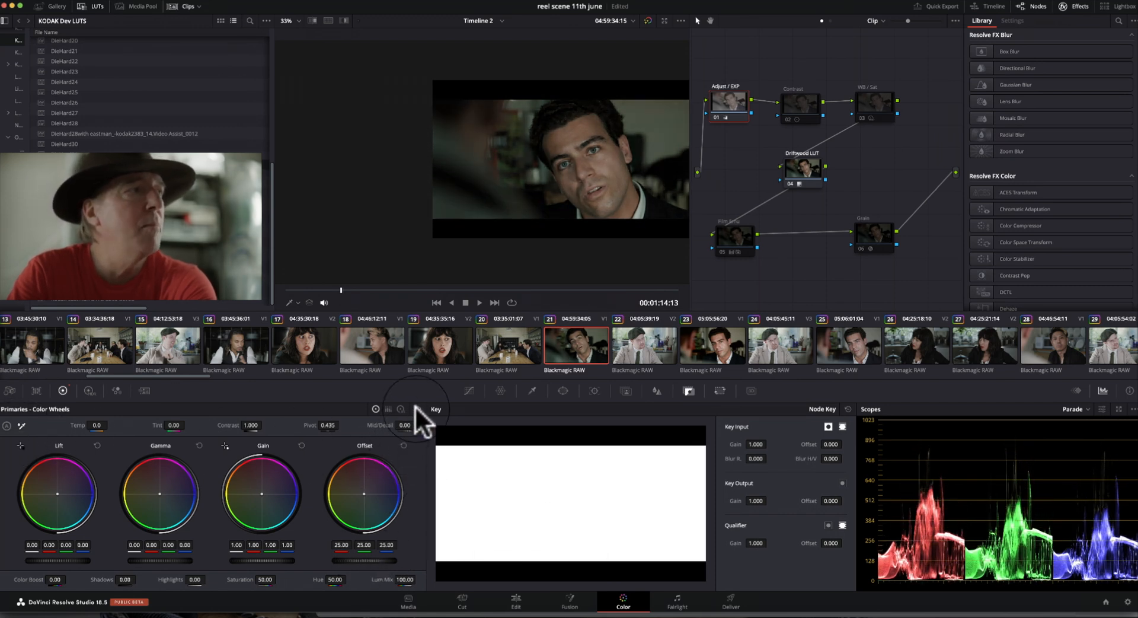
pyautogui.click(12, 390)
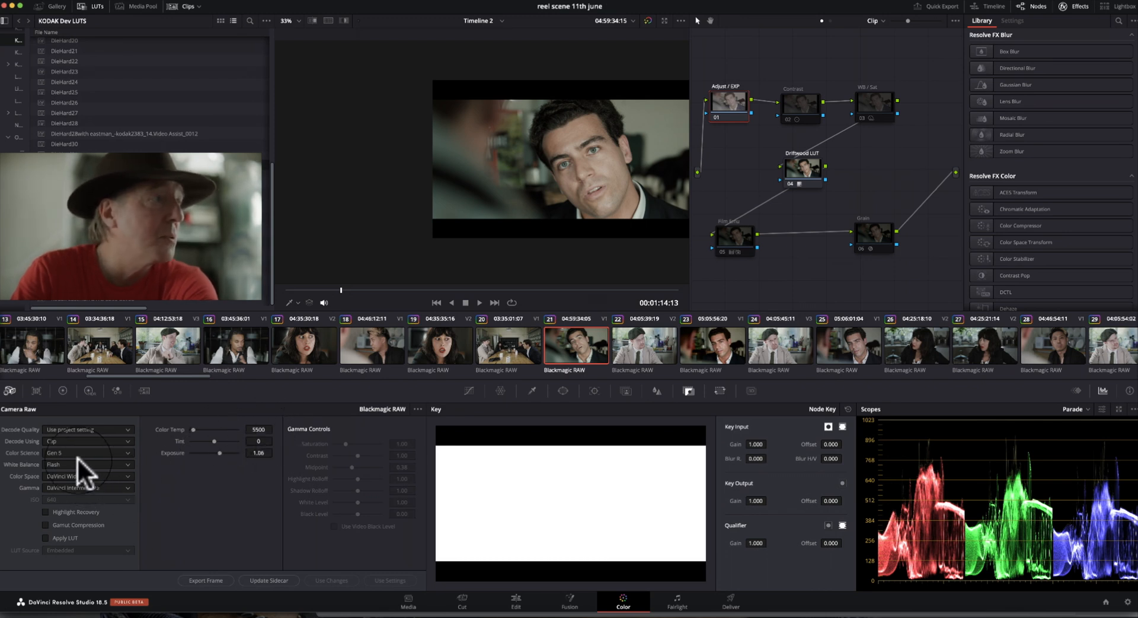
pyautogui.click(87, 464)
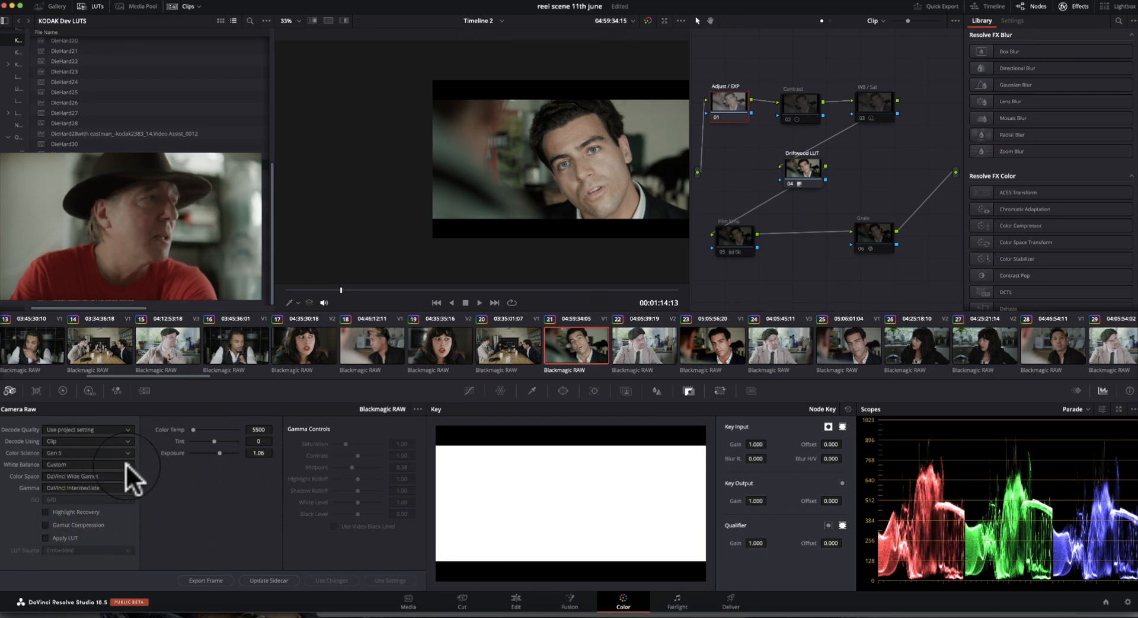
pyautogui.click(86, 463)
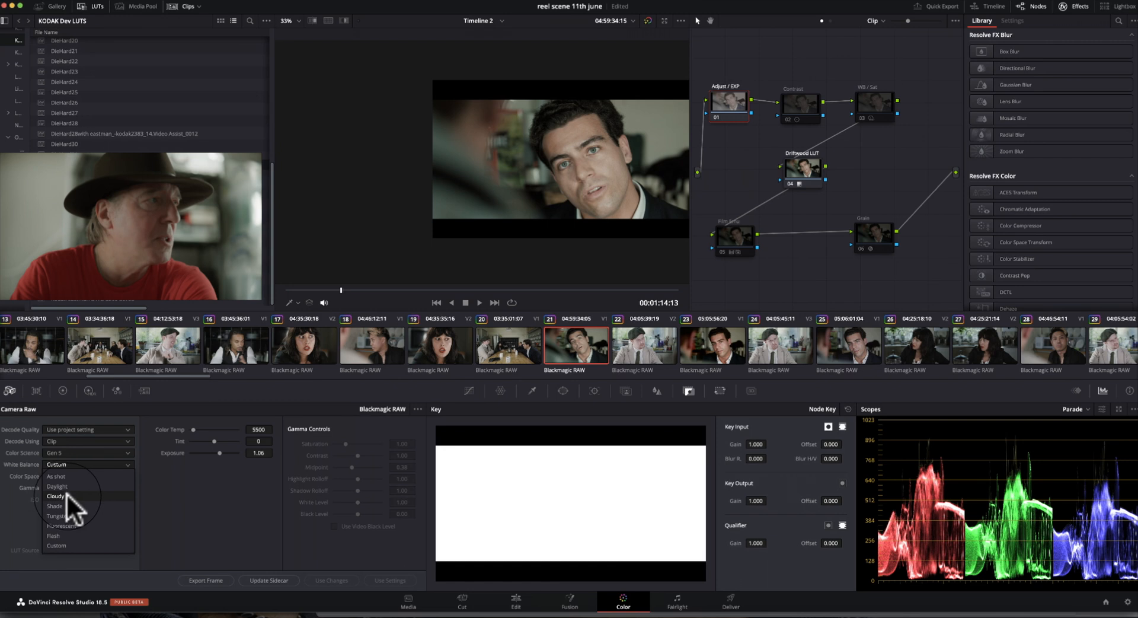
pyautogui.click(57, 486)
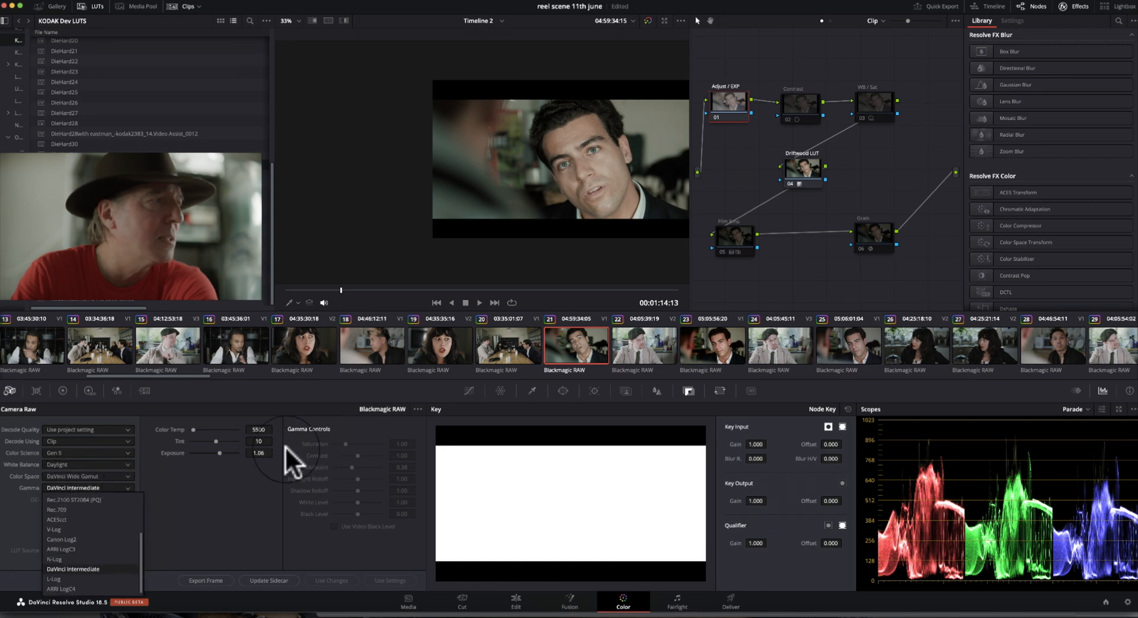
pyautogui.moveTo(199, 547)
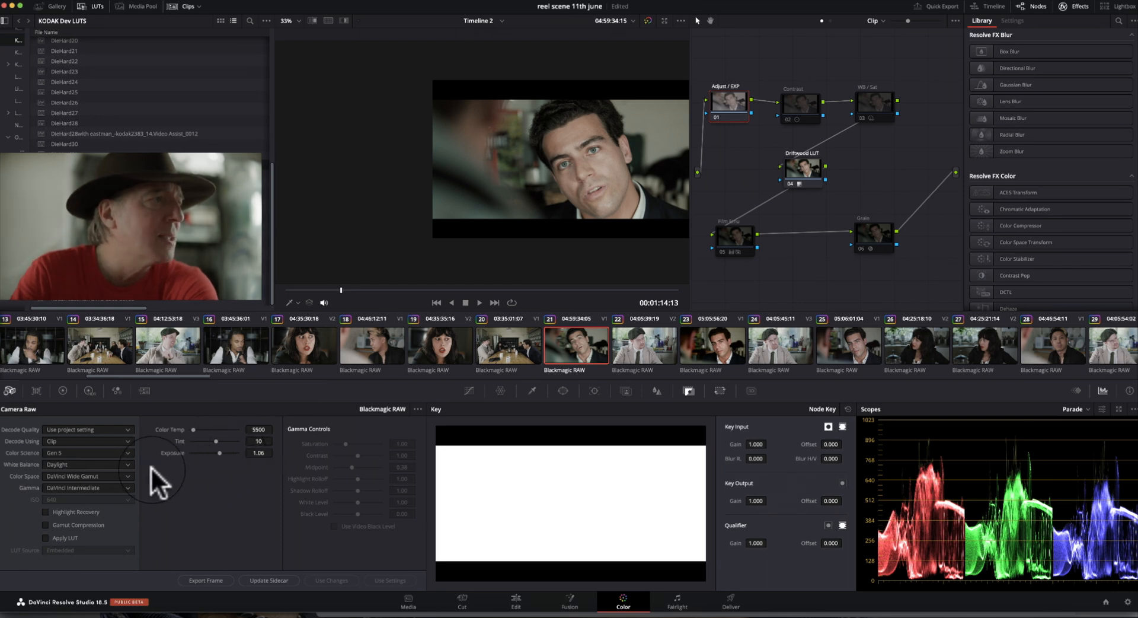
pyautogui.moveTo(322, 483)
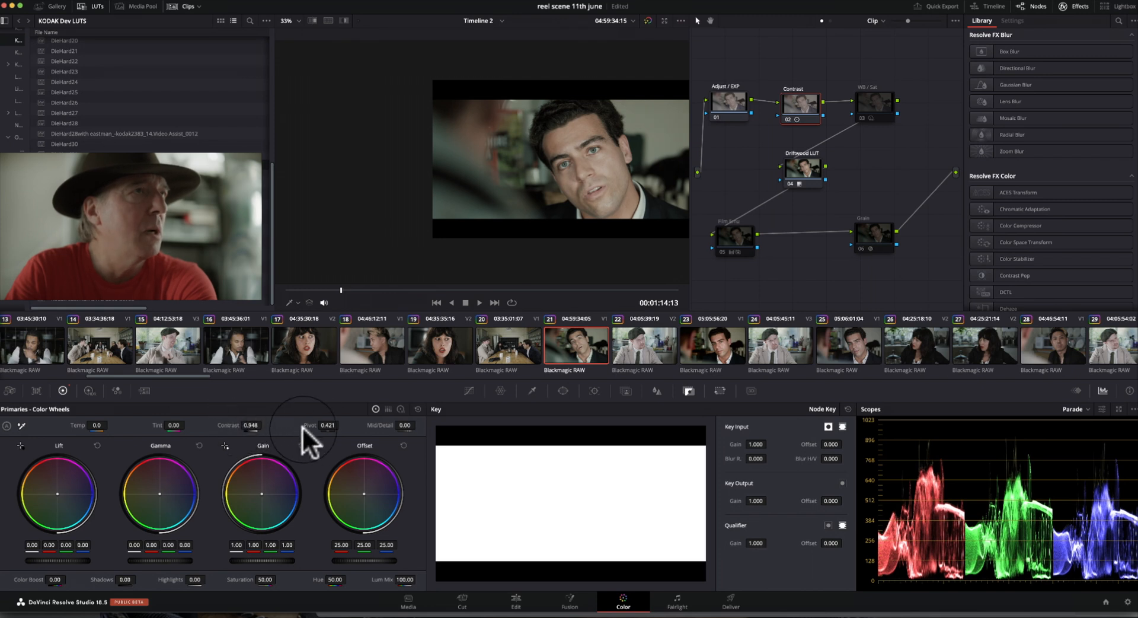
pyautogui.moveTo(328, 424)
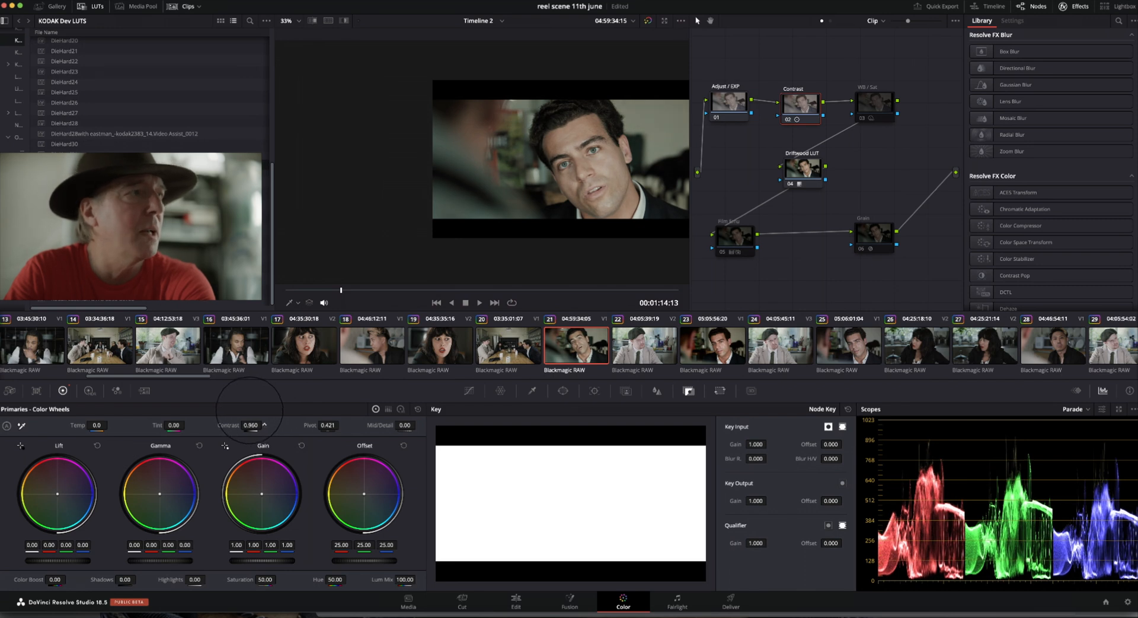
pyautogui.moveTo(864, 112)
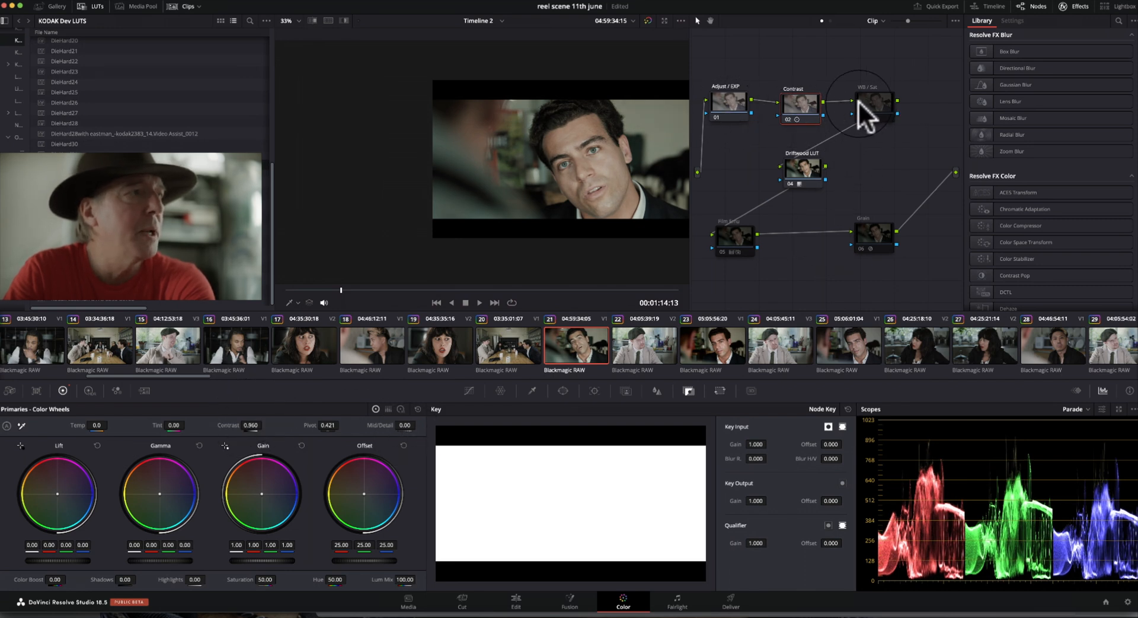
# Step: Grade the WB / Sat node with HDR wheels: highlight saturation 1.05, global saturation 1.02
pyautogui.click(875, 102)
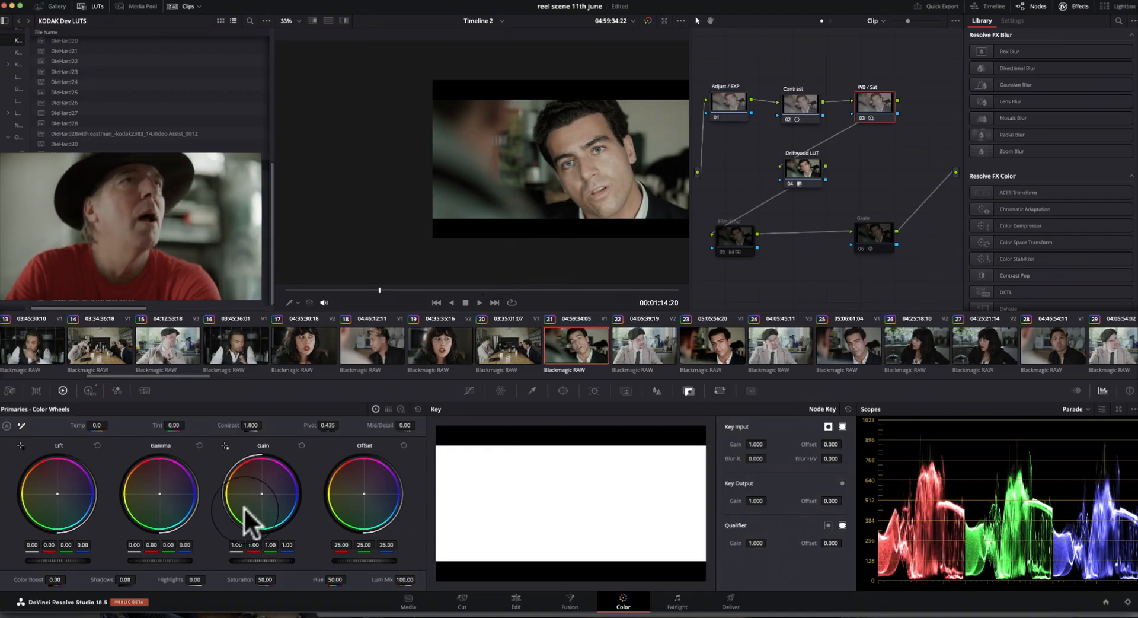
pyautogui.click(89, 390)
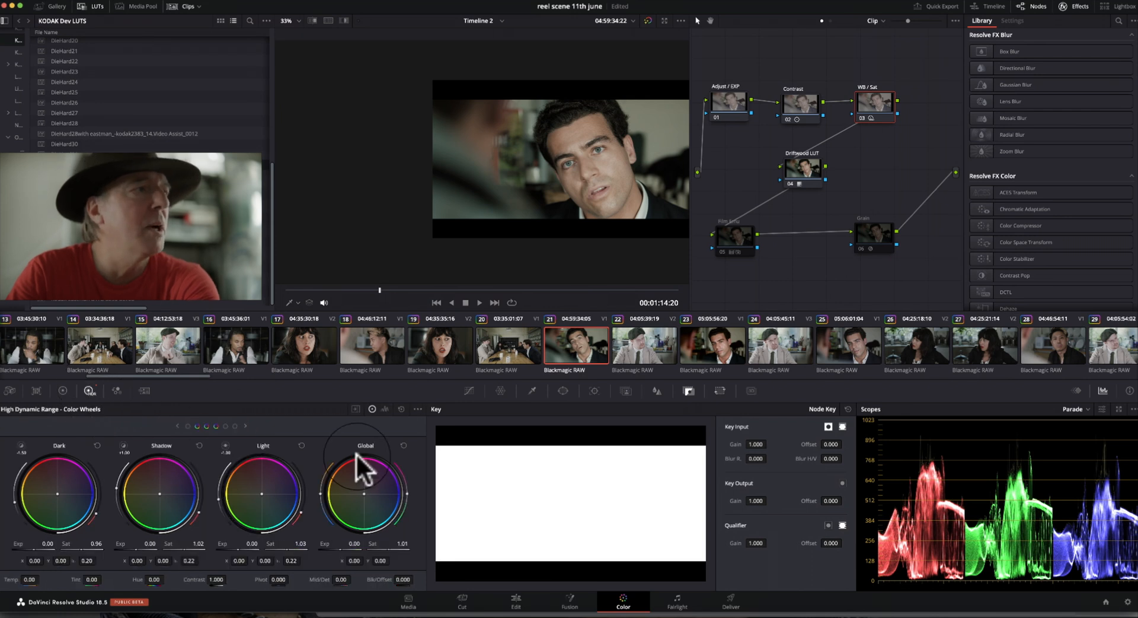
pyautogui.moveTo(141, 450)
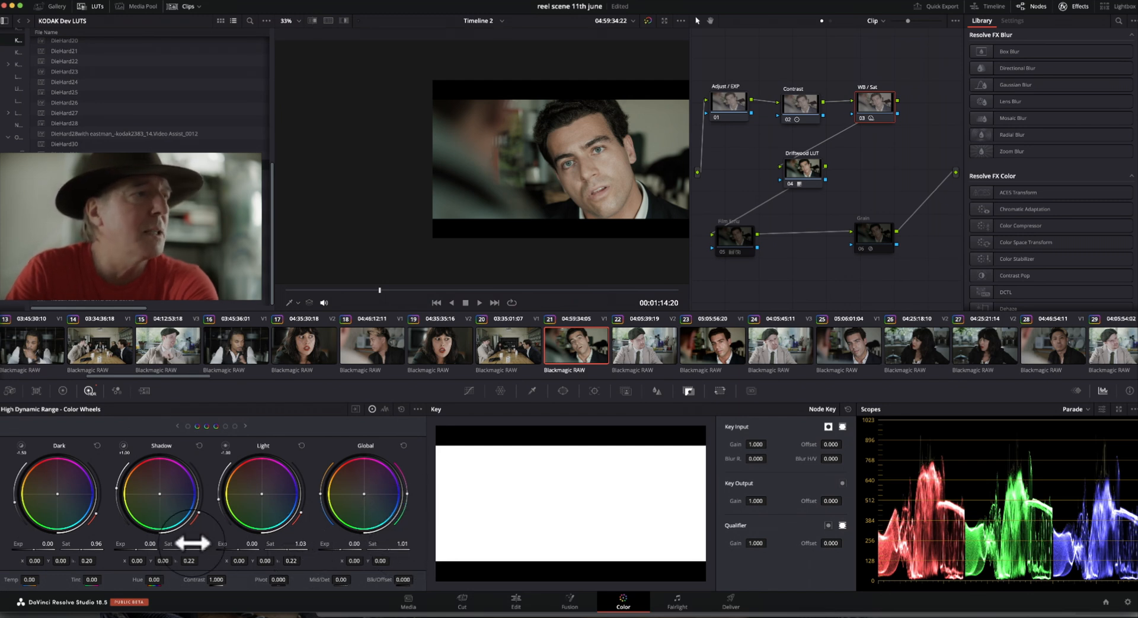
pyautogui.click(177, 425)
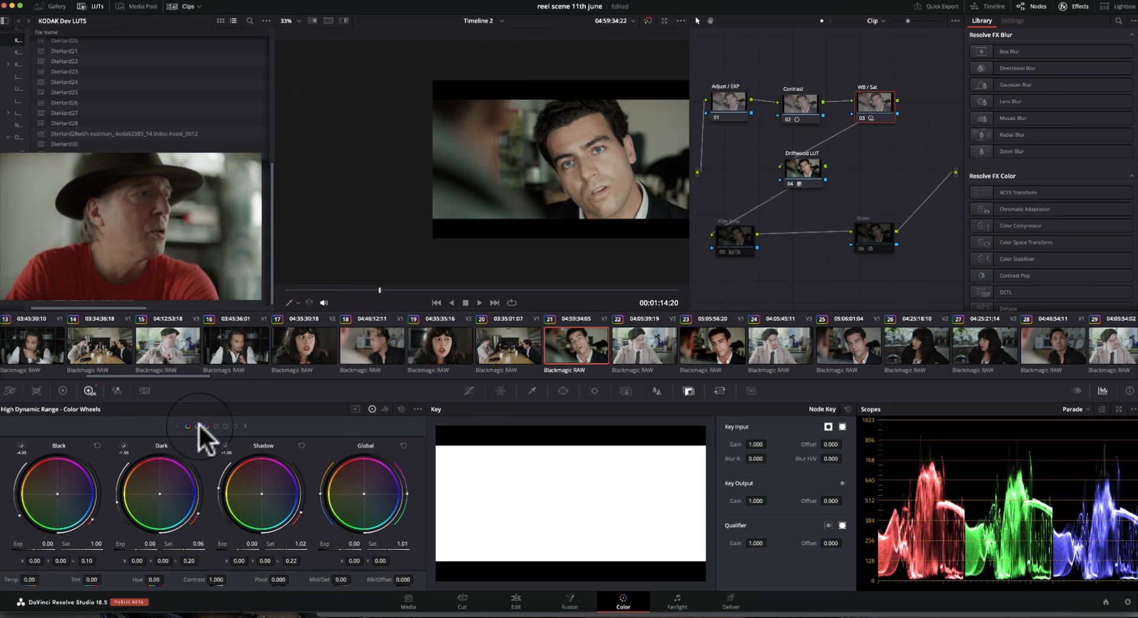
pyautogui.click(244, 425)
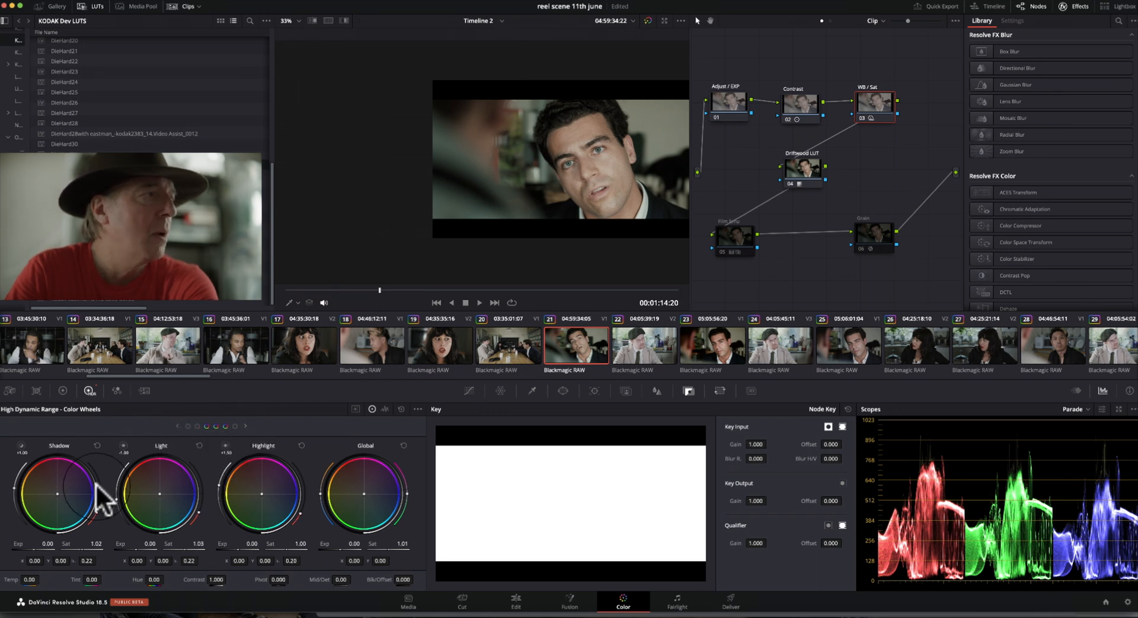
pyautogui.moveTo(160, 490)
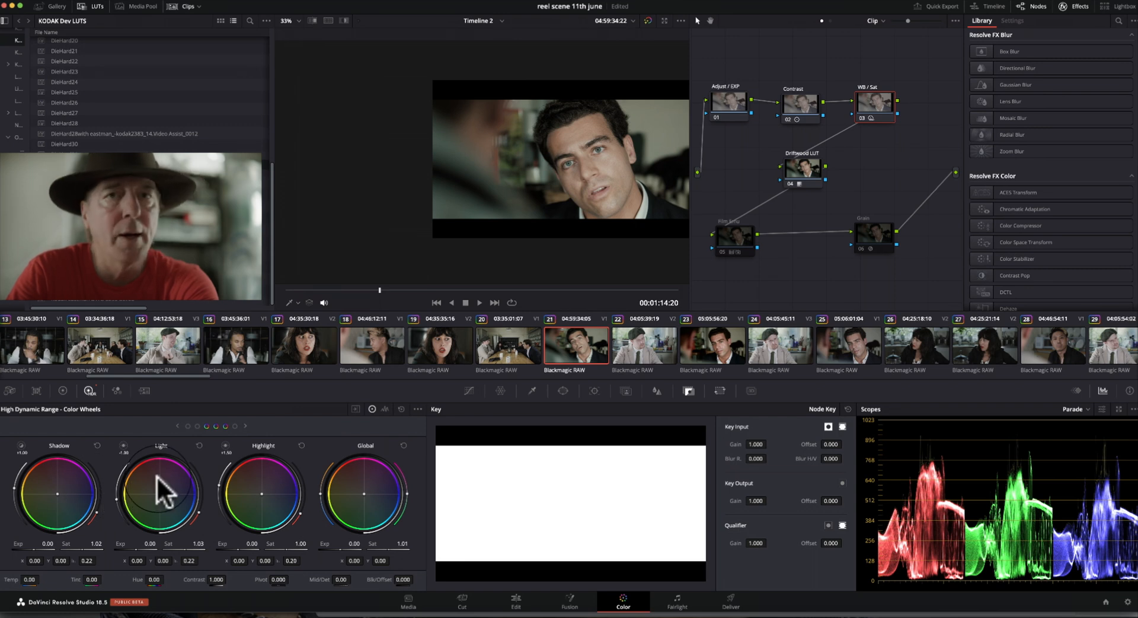
pyautogui.moveTo(365, 513)
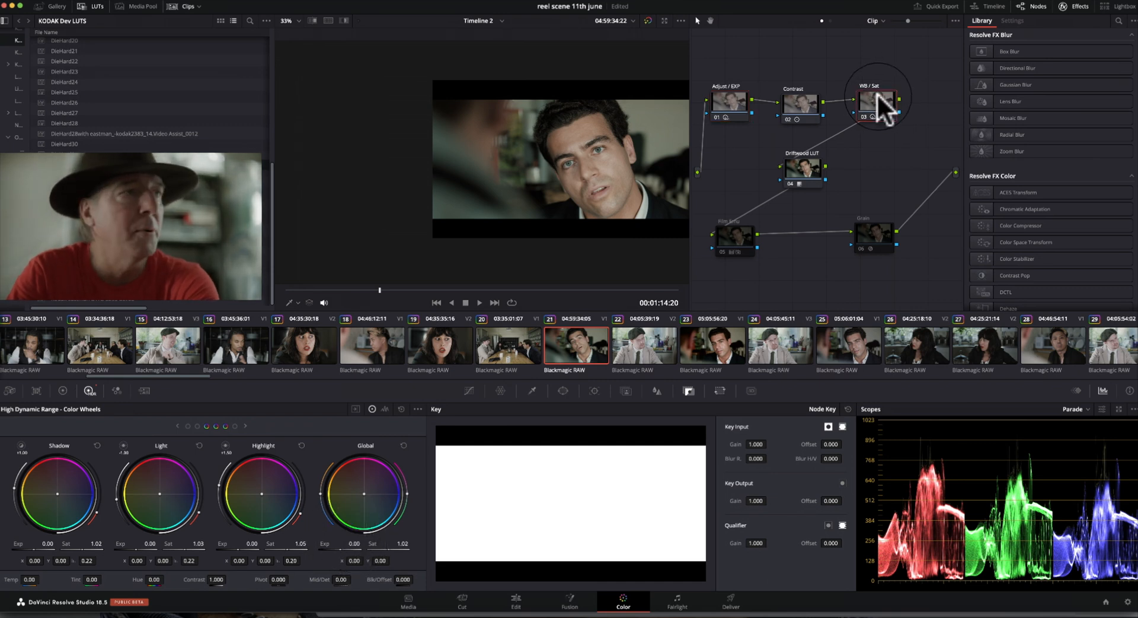
pyautogui.click(876, 99)
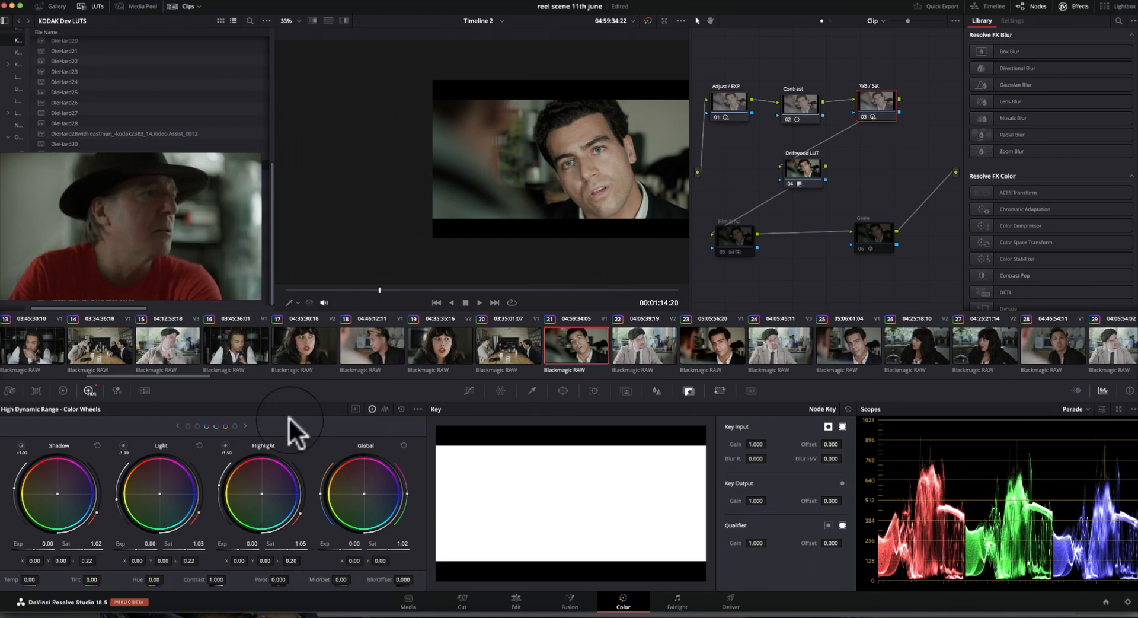
pyautogui.moveTo(406, 486)
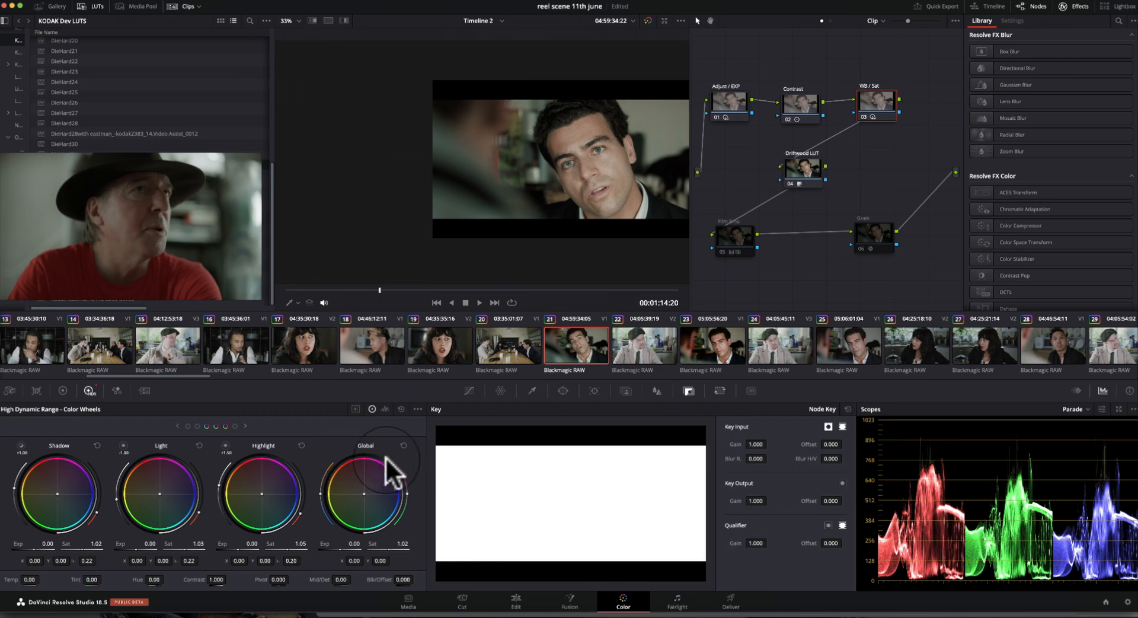
pyautogui.moveTo(376, 549)
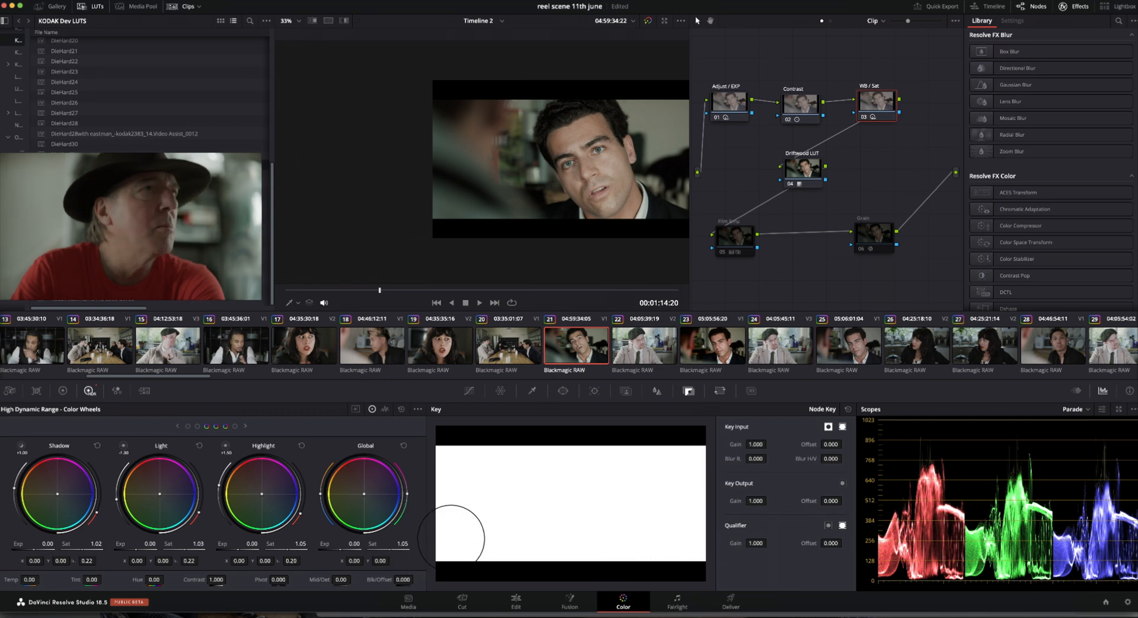
pyautogui.moveTo(410, 542)
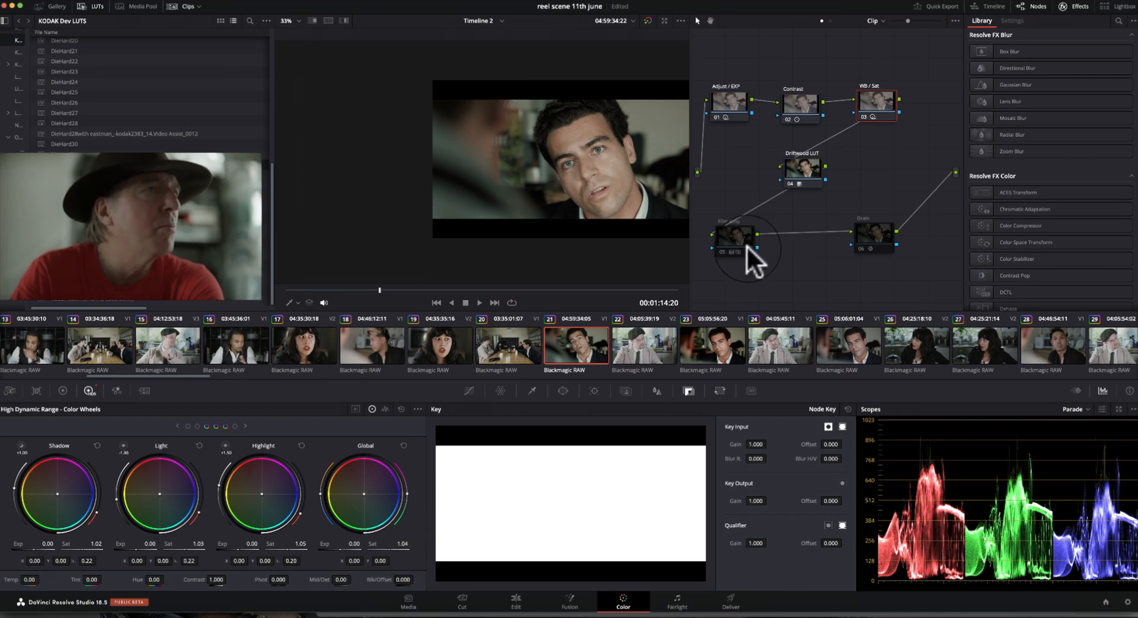
pyautogui.moveTo(633, 197)
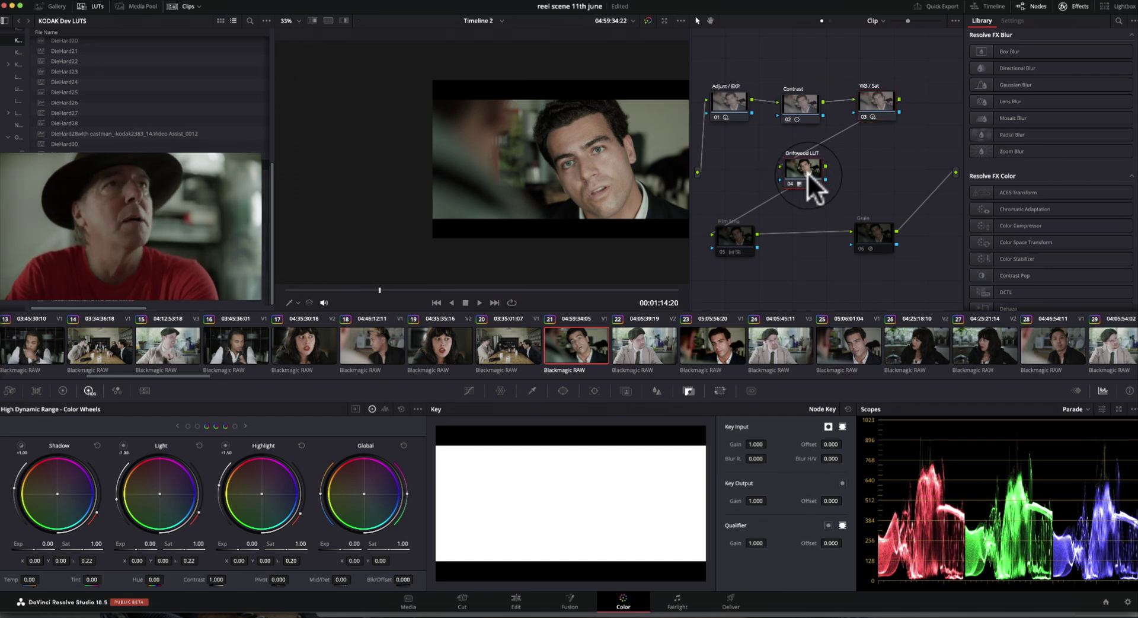
pyautogui.moveTo(748, 105)
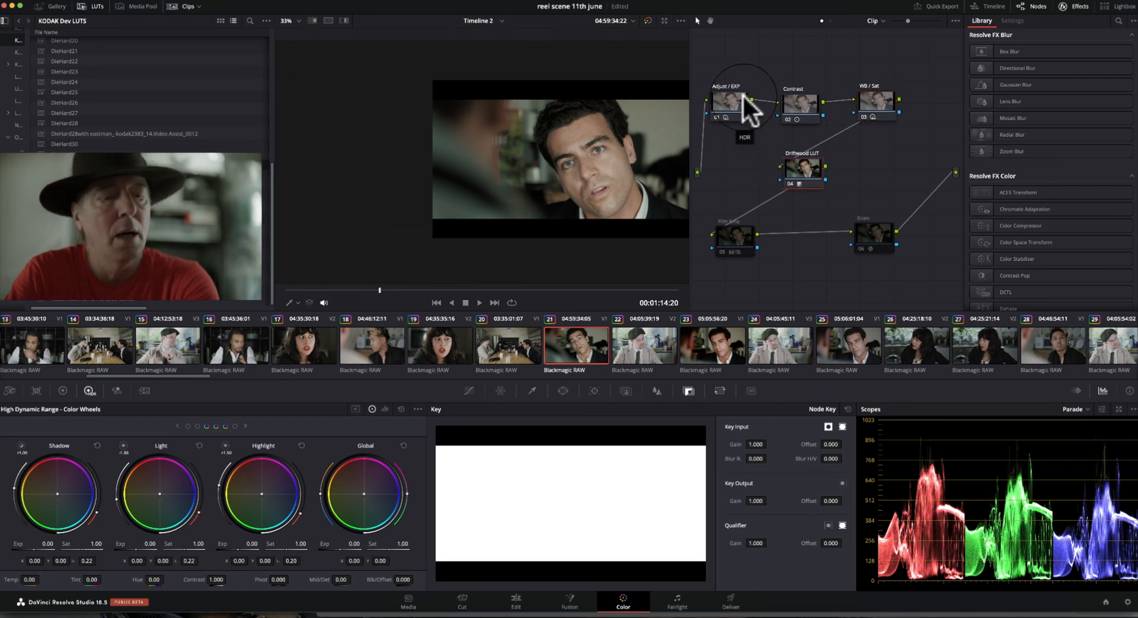
pyautogui.moveTo(892, 117)
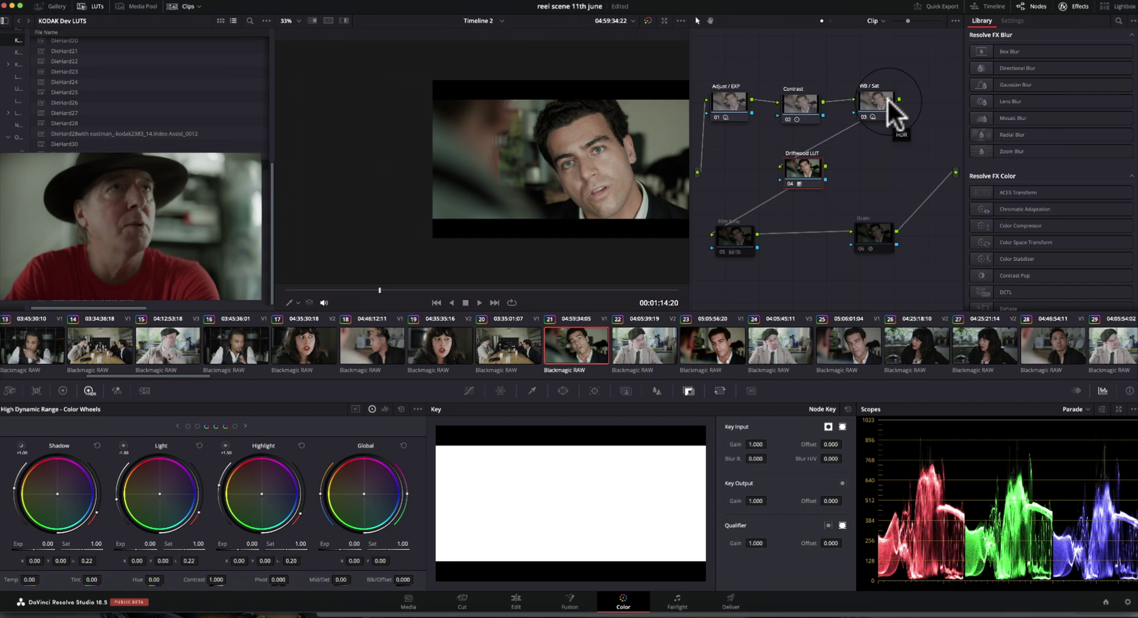
pyautogui.moveTo(791, 188)
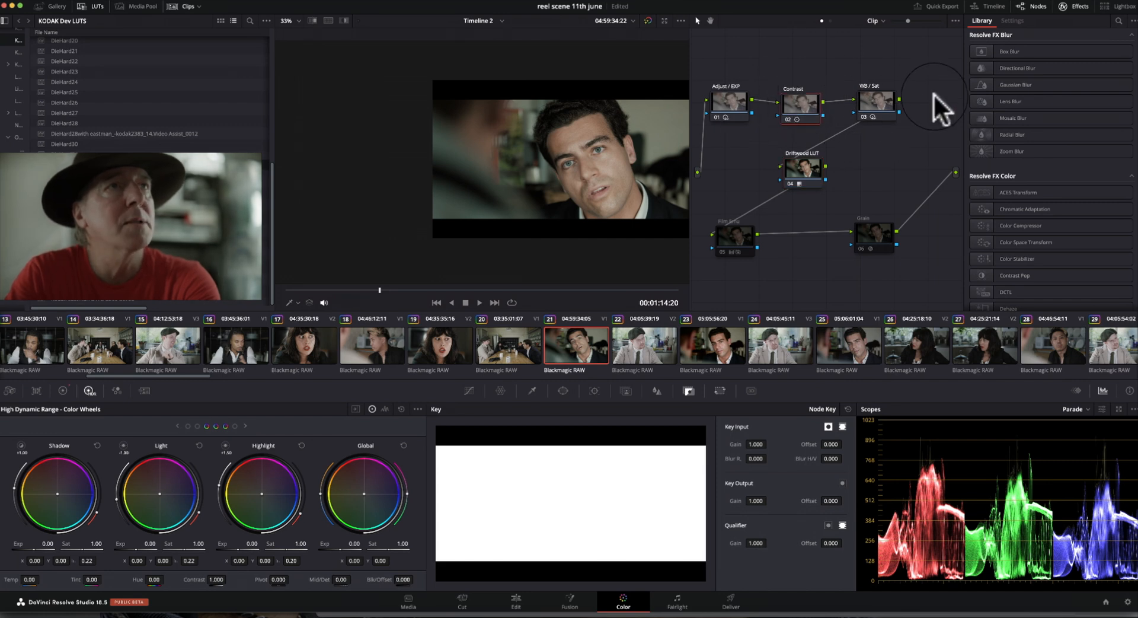
pyautogui.moveTo(798, 131)
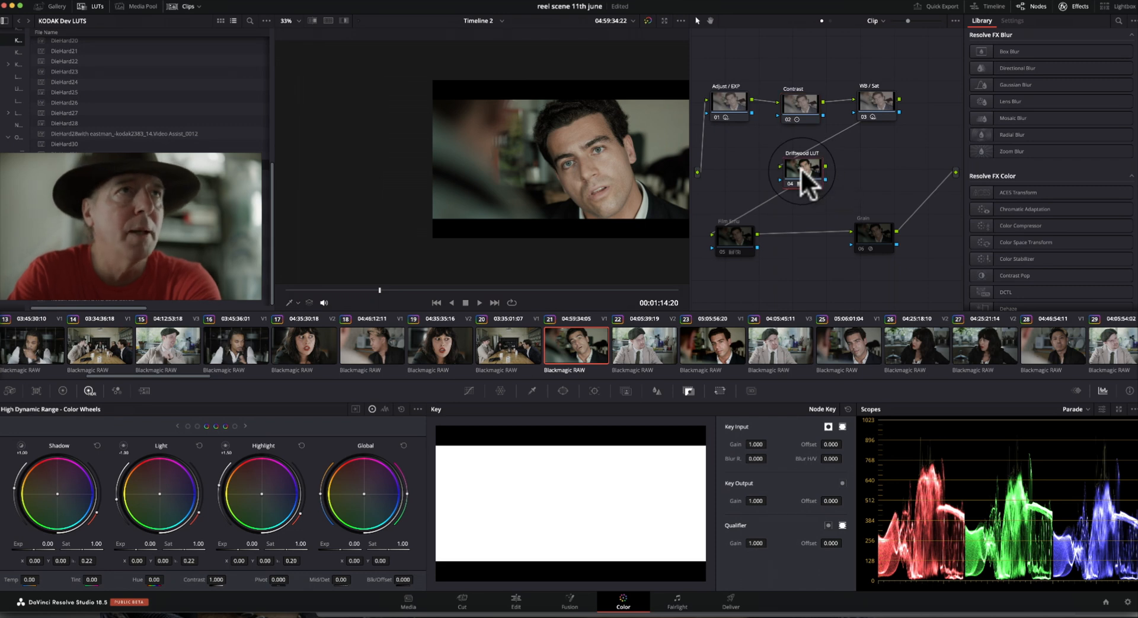
pyautogui.moveTo(806, 182)
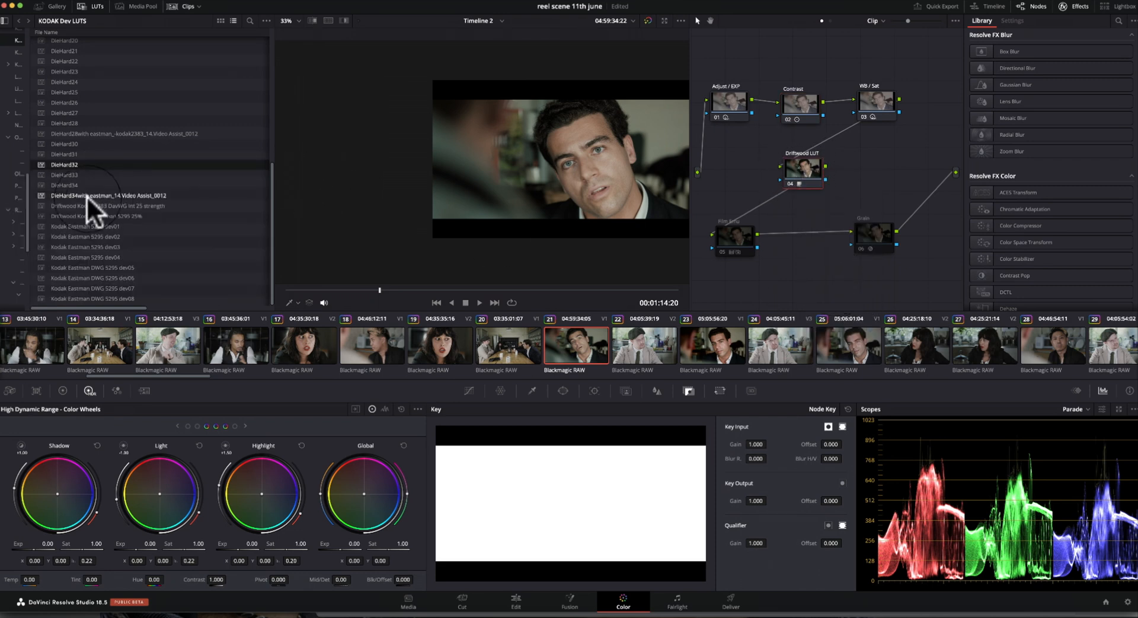
pyautogui.moveTo(684, 156)
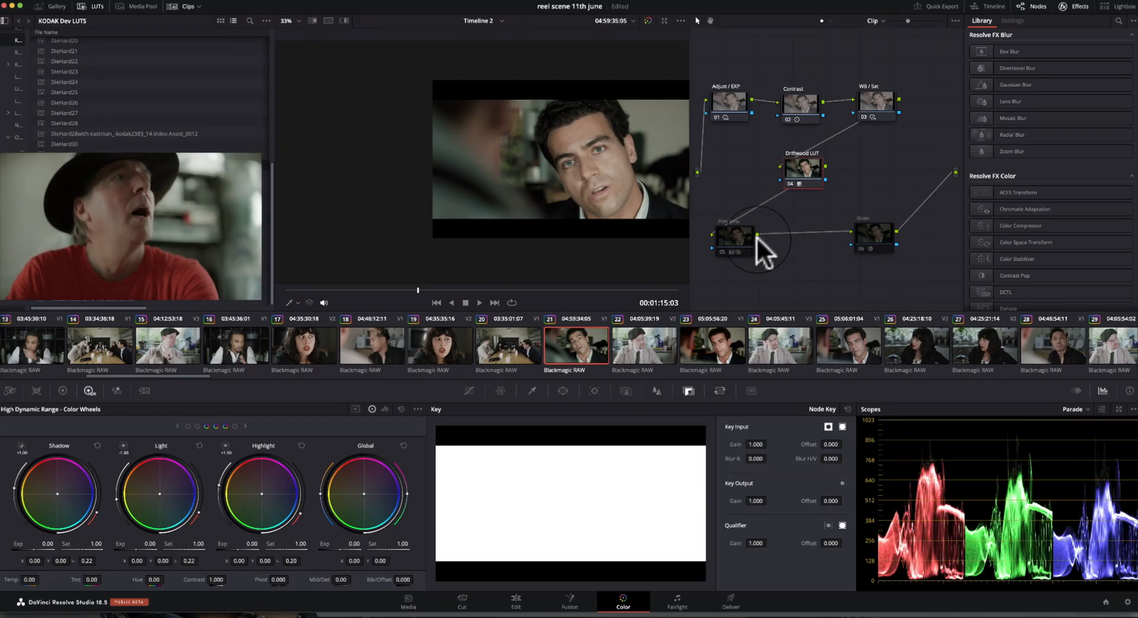
# Step: Select film node 05, which now shows switched off with key output 0.000
pyautogui.click(733, 236)
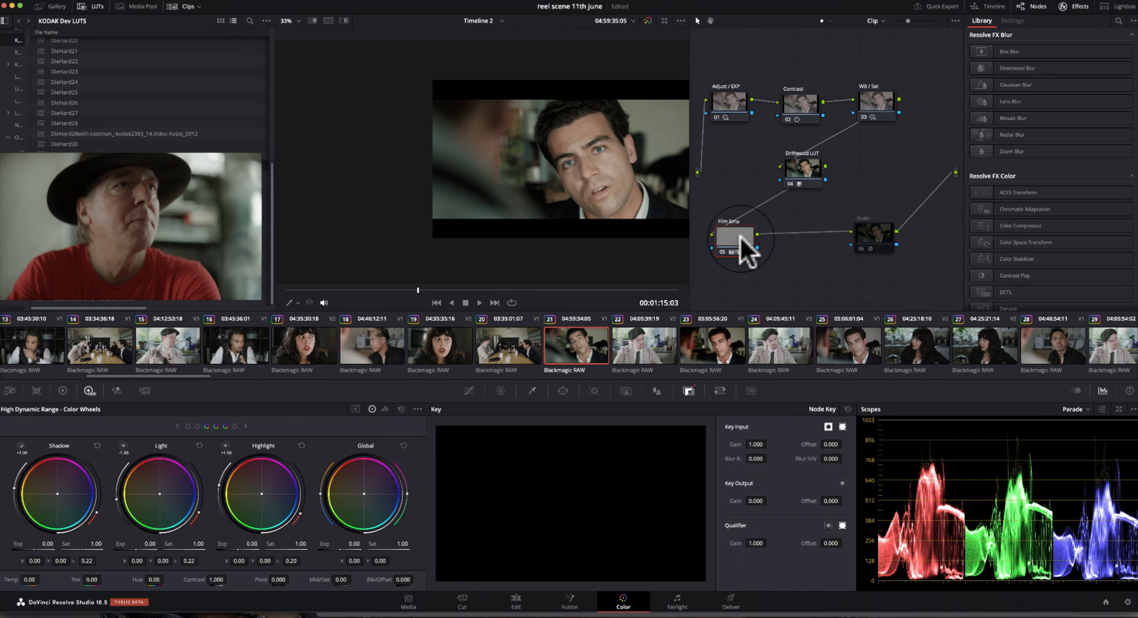
# Step: Bring up the context options on the film grain node
pyautogui.rightClick(735, 236)
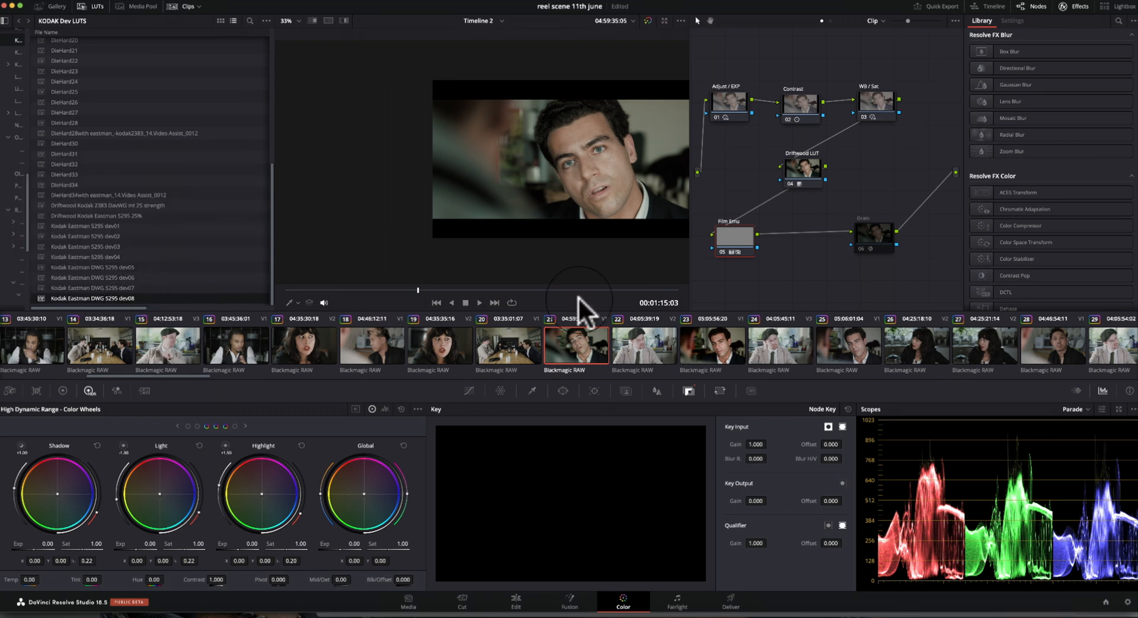
pyautogui.moveTo(753, 500)
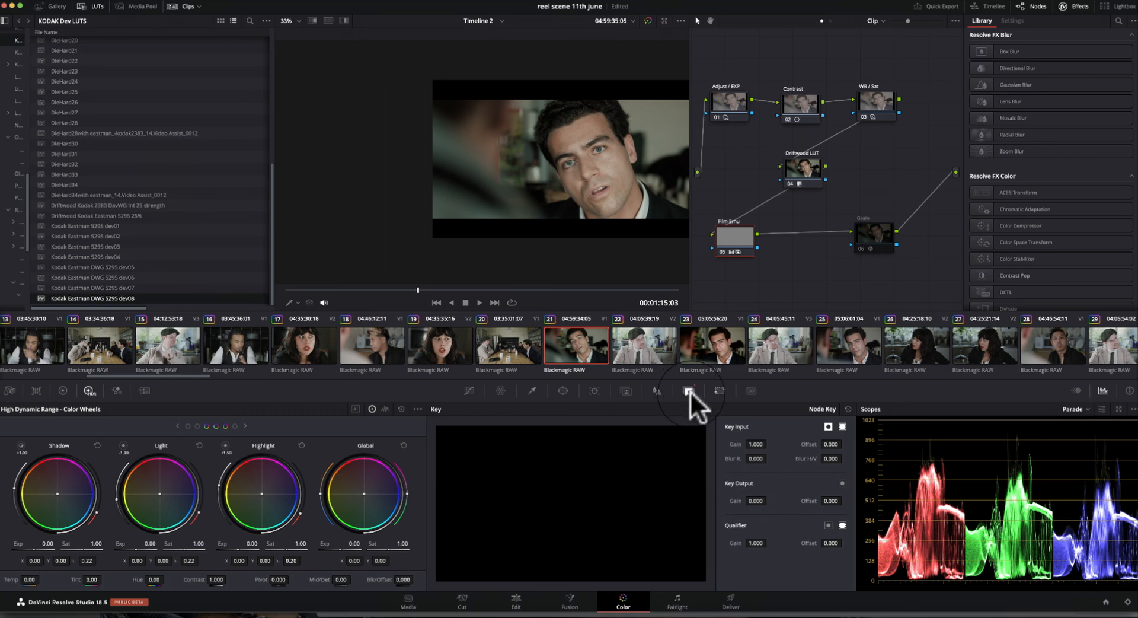
pyautogui.moveTo(759, 522)
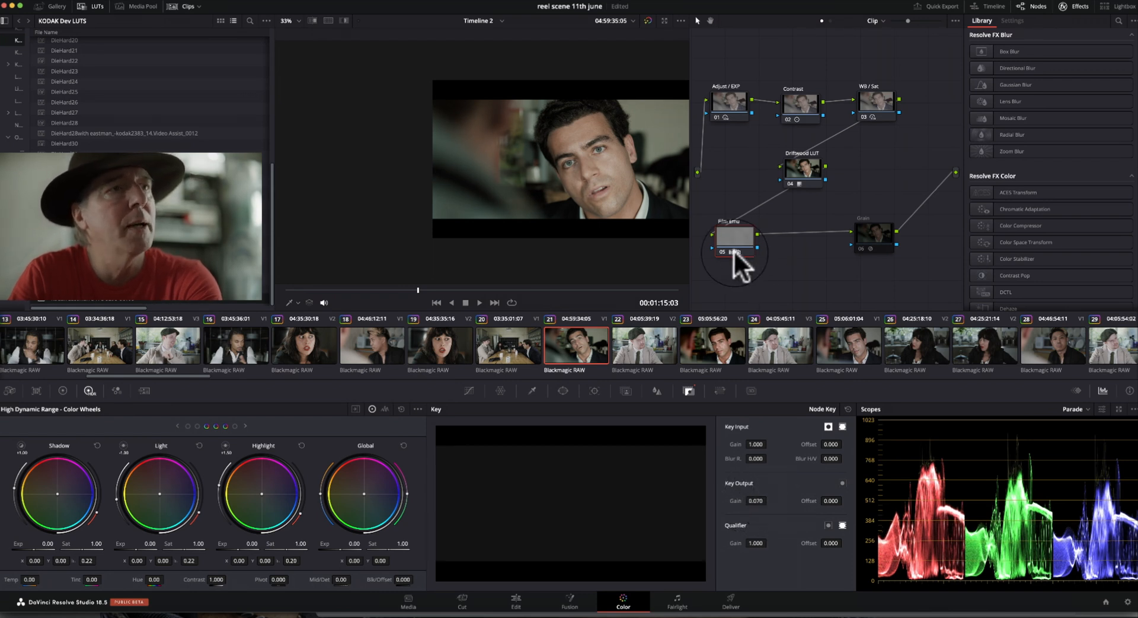
pyautogui.moveTo(737, 253)
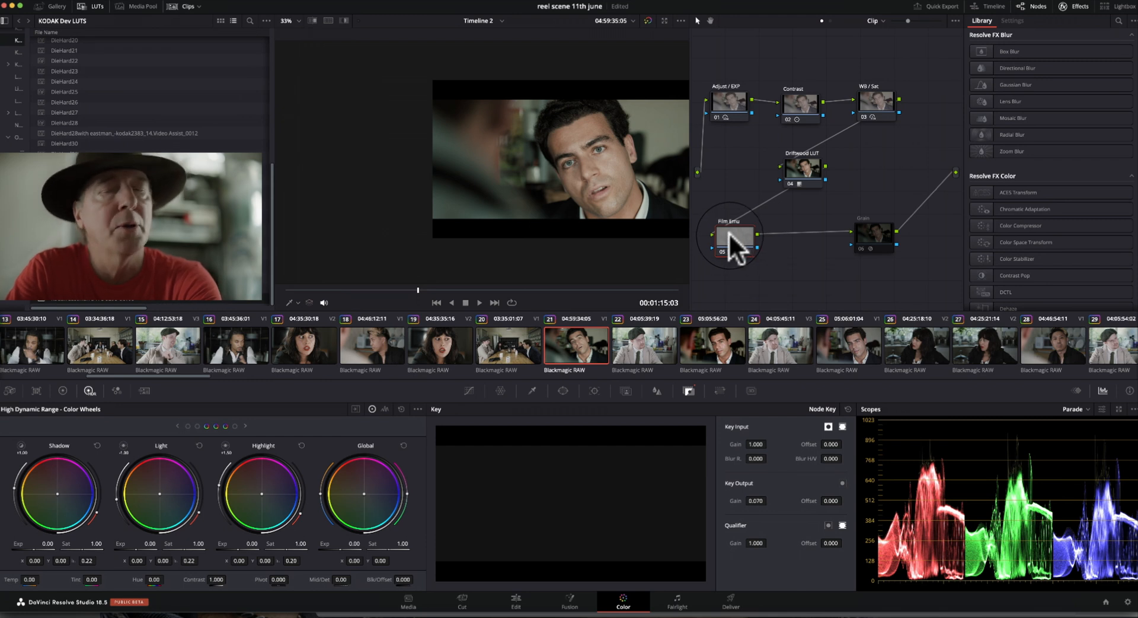
pyautogui.moveTo(735, 239)
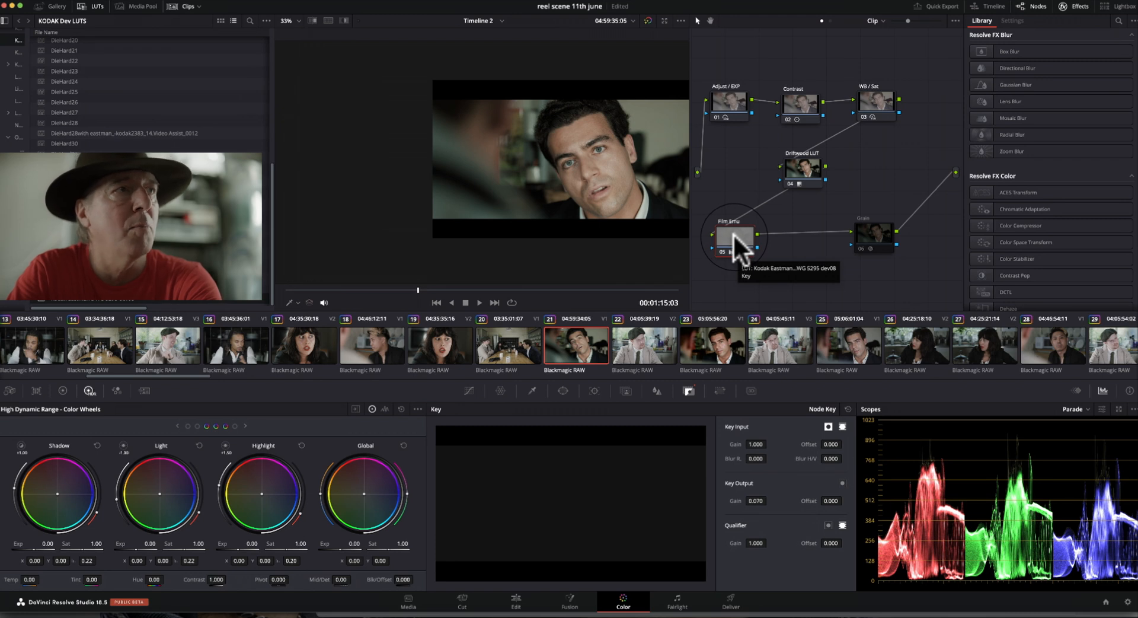
pyautogui.moveTo(748, 335)
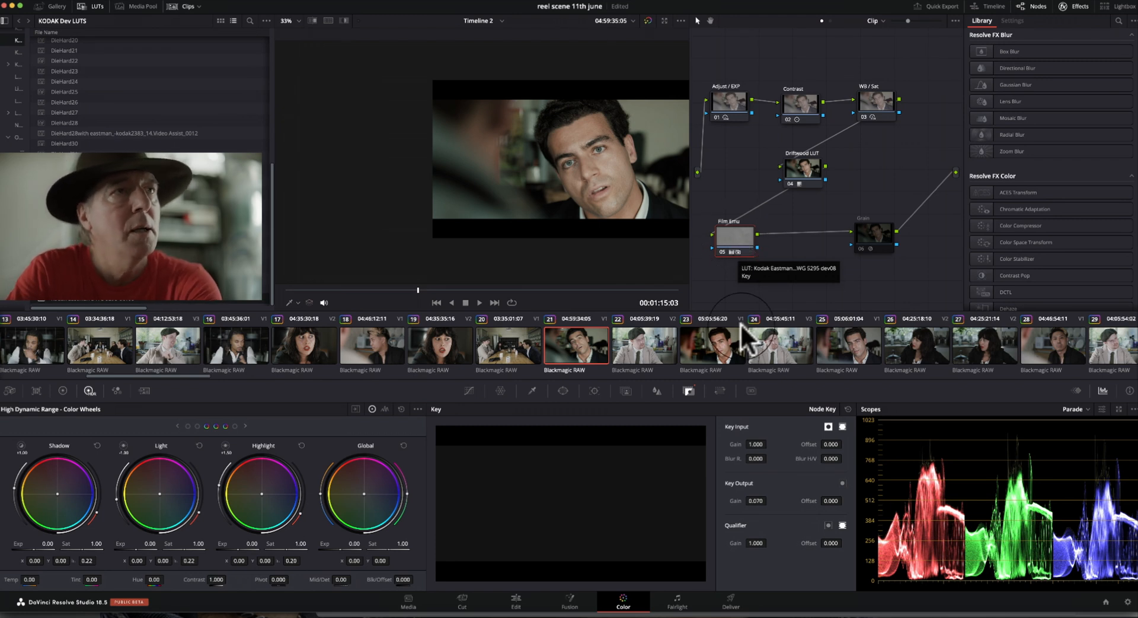
pyautogui.moveTo(746, 251)
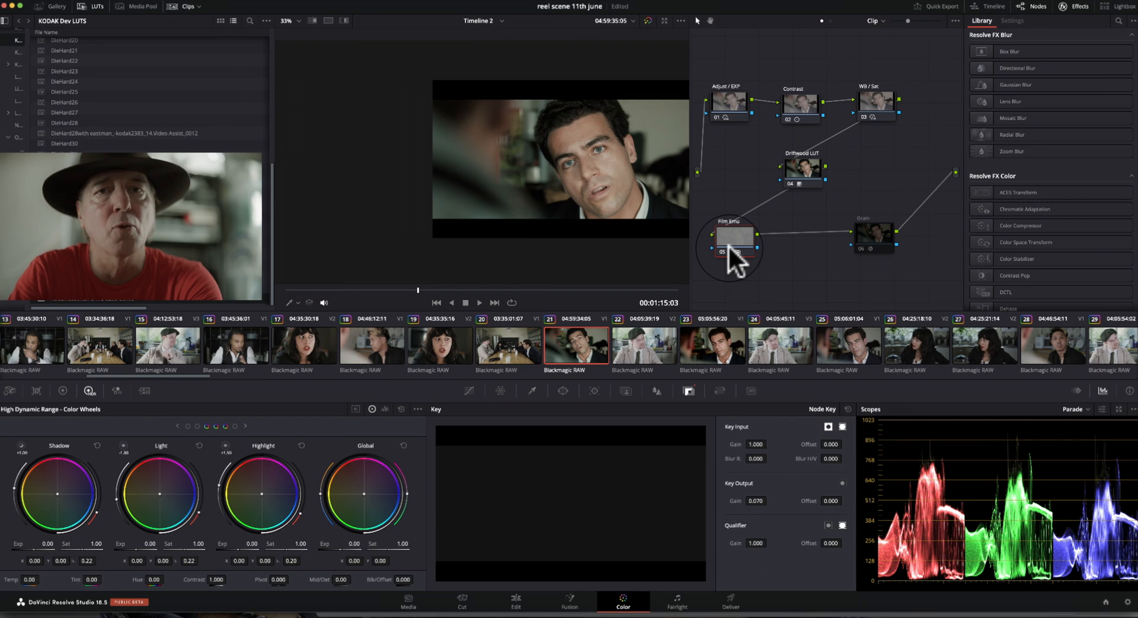
pyautogui.moveTo(738, 244)
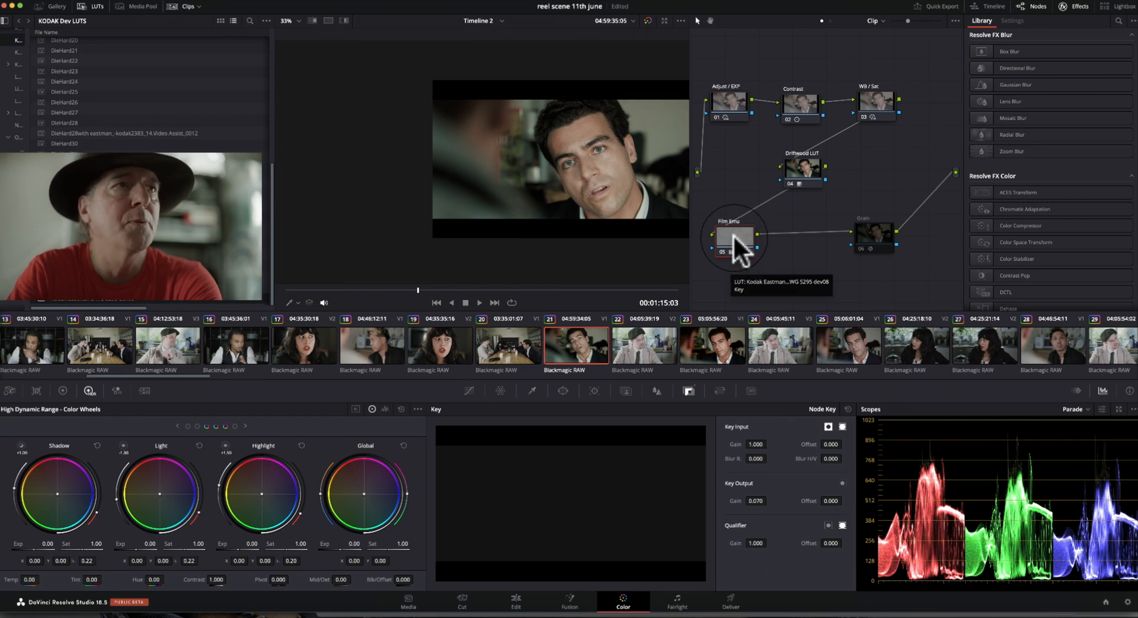
pyautogui.moveTo(595, 305)
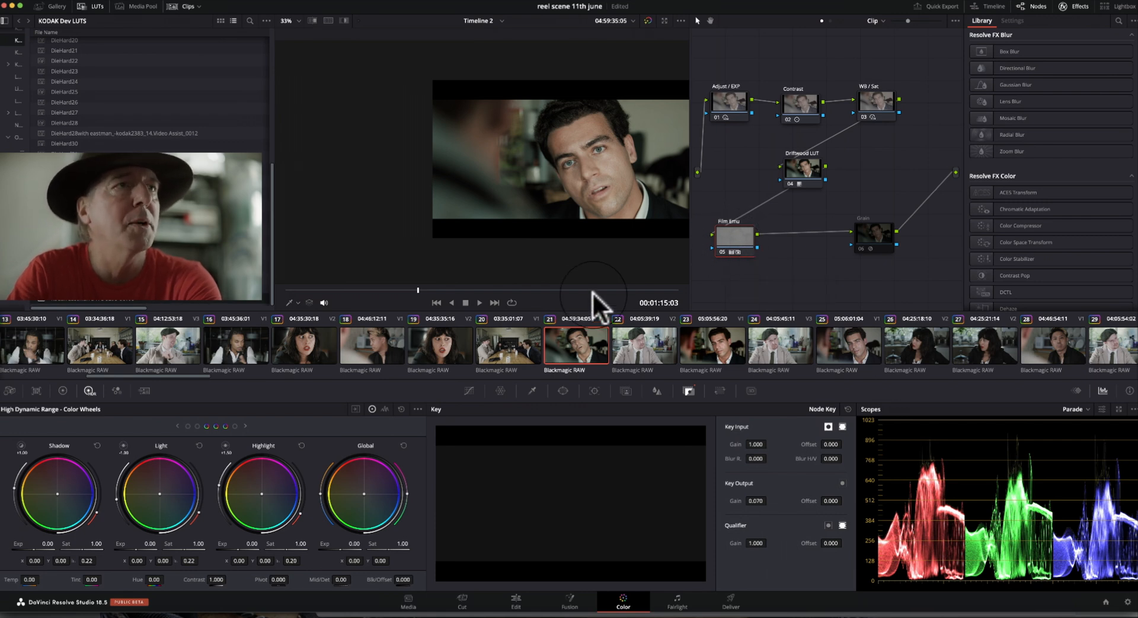
pyautogui.moveTo(742, 239)
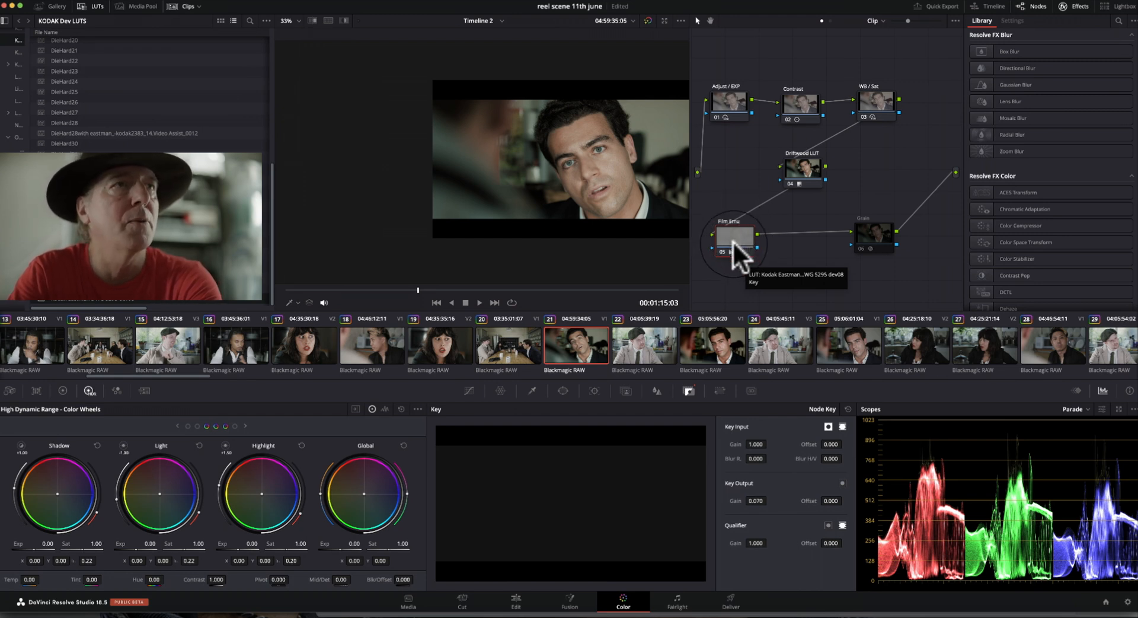
pyautogui.moveTo(773, 516)
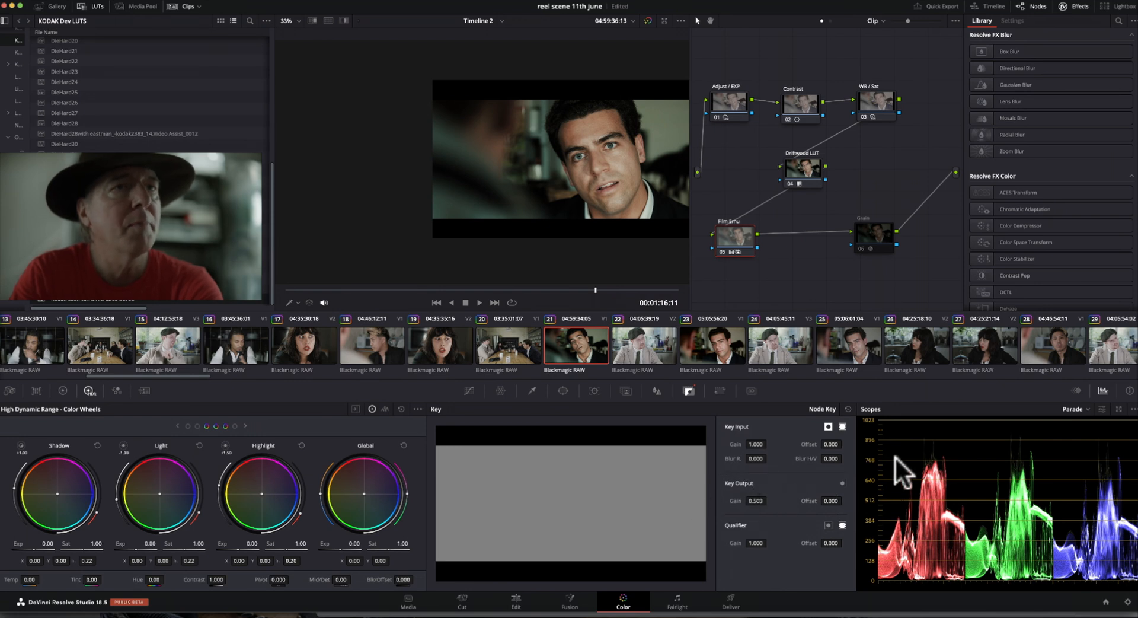
# Step: Switch the scopes from the RGB parade to the vectorscope
pyautogui.click(1067, 409)
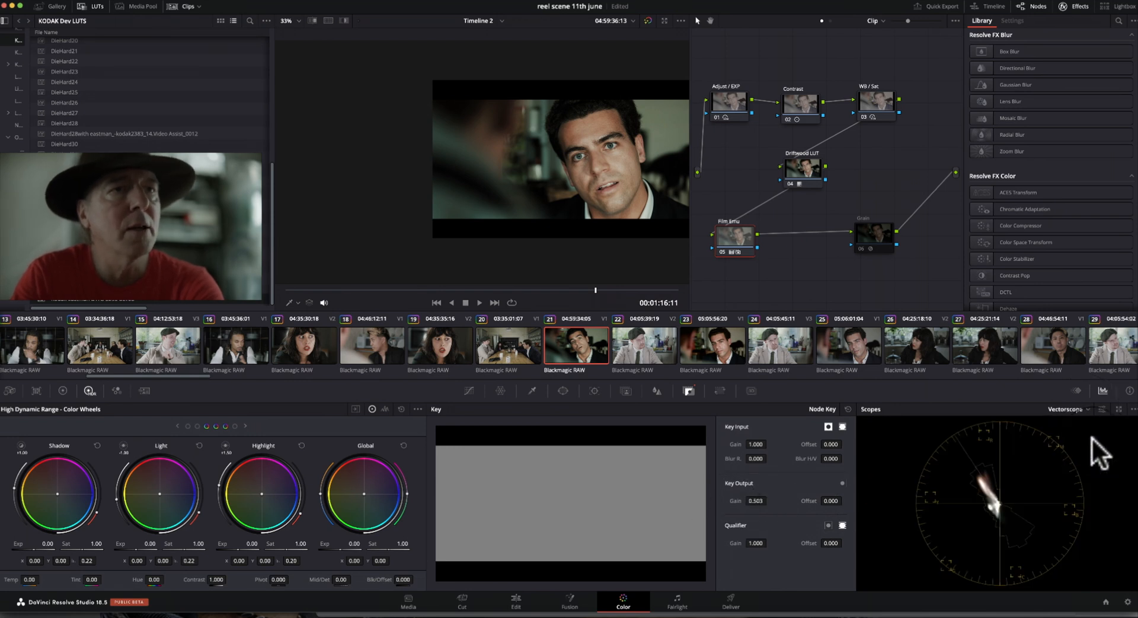
pyautogui.moveTo(683, 232)
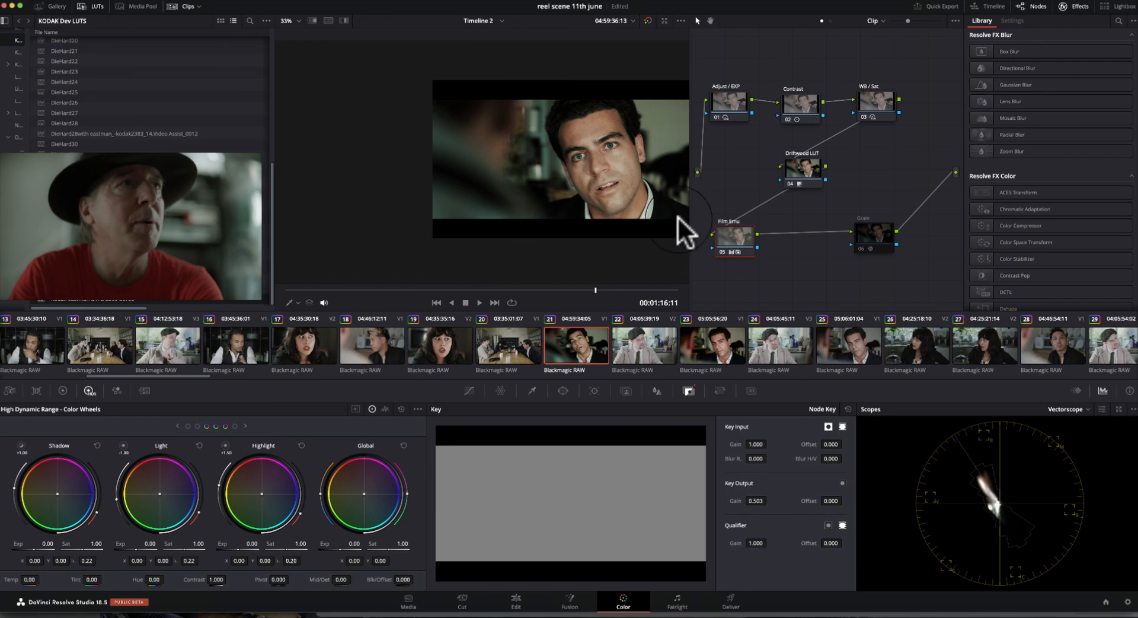
pyautogui.moveTo(999, 504)
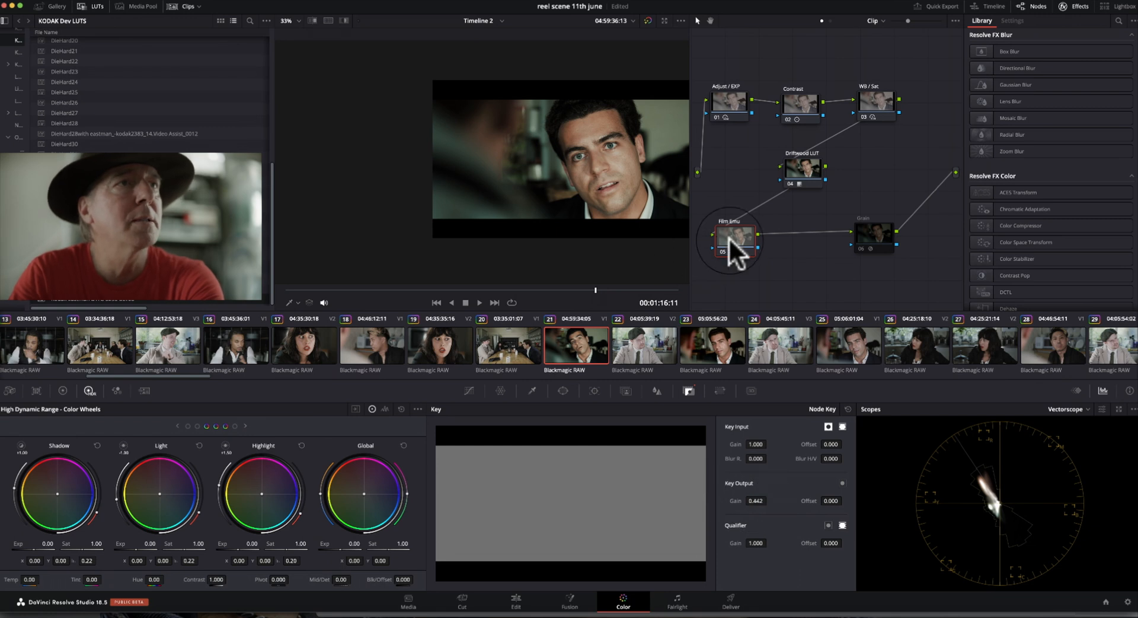
# Step: Apply the 35mm 400T preset in the last node's Film Grain settings
pyautogui.click(874, 232)
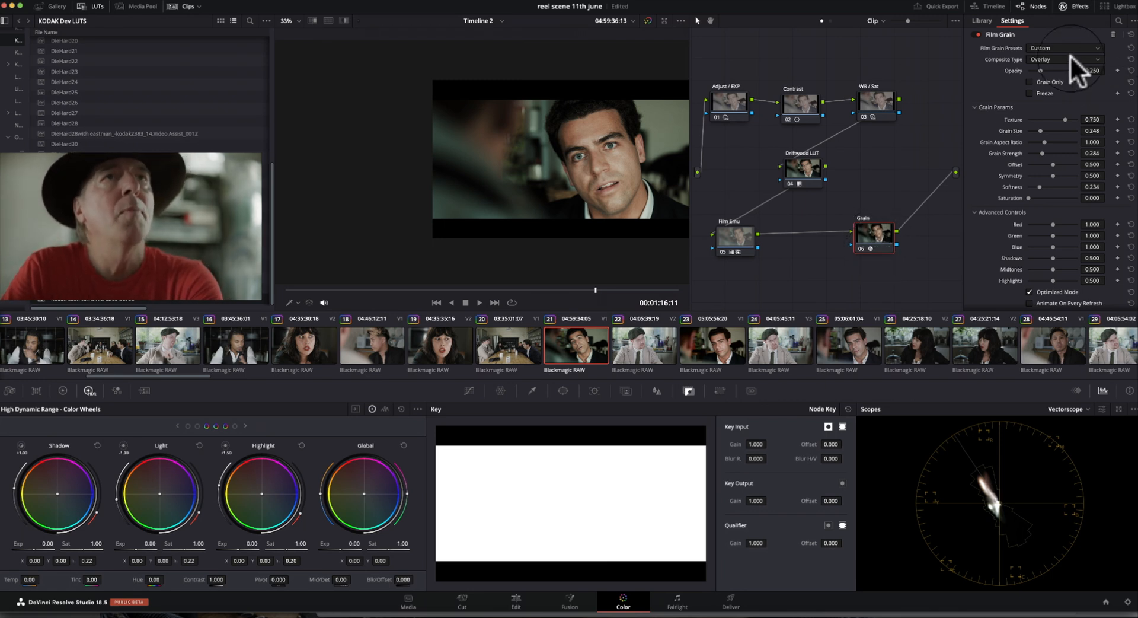
pyautogui.click(1064, 59)
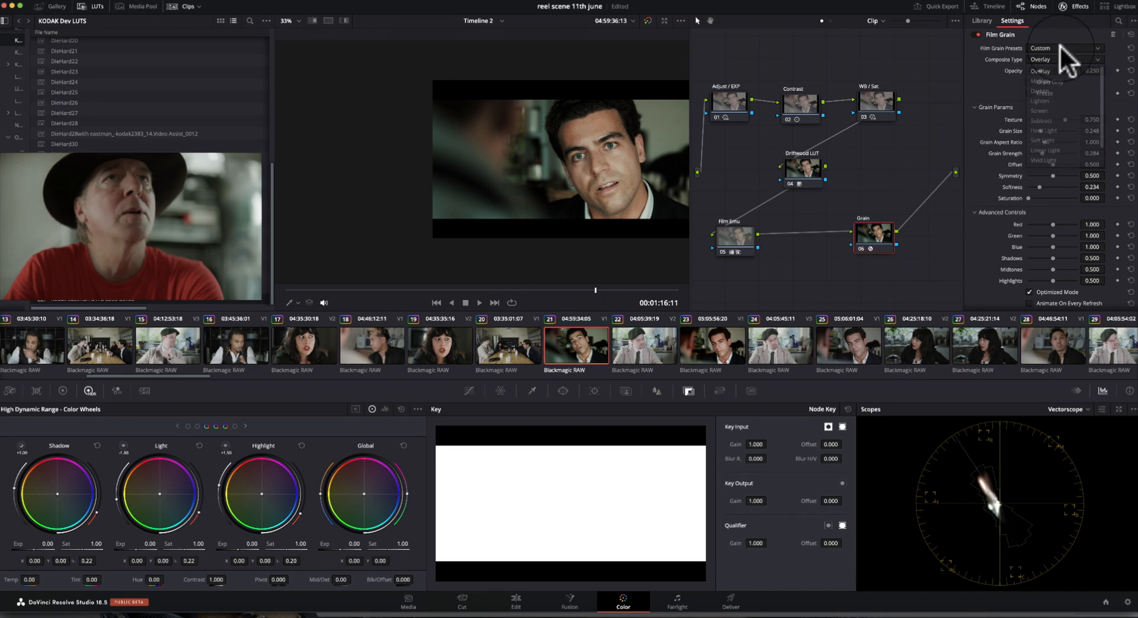
pyautogui.click(1064, 47)
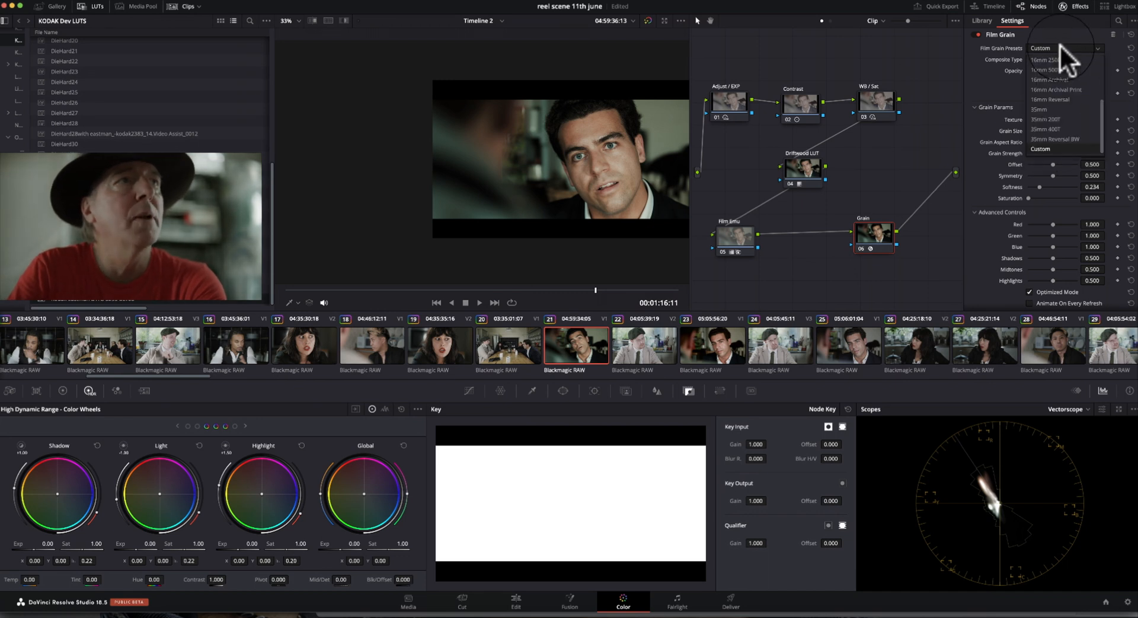
pyautogui.moveTo(1065, 123)
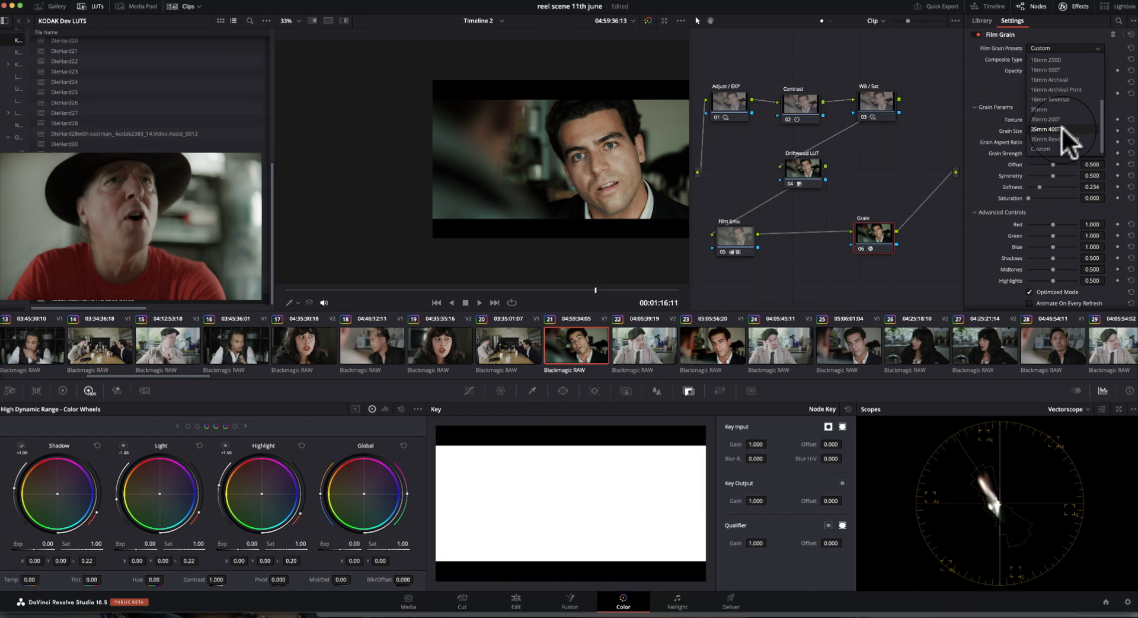
pyautogui.click(1047, 130)
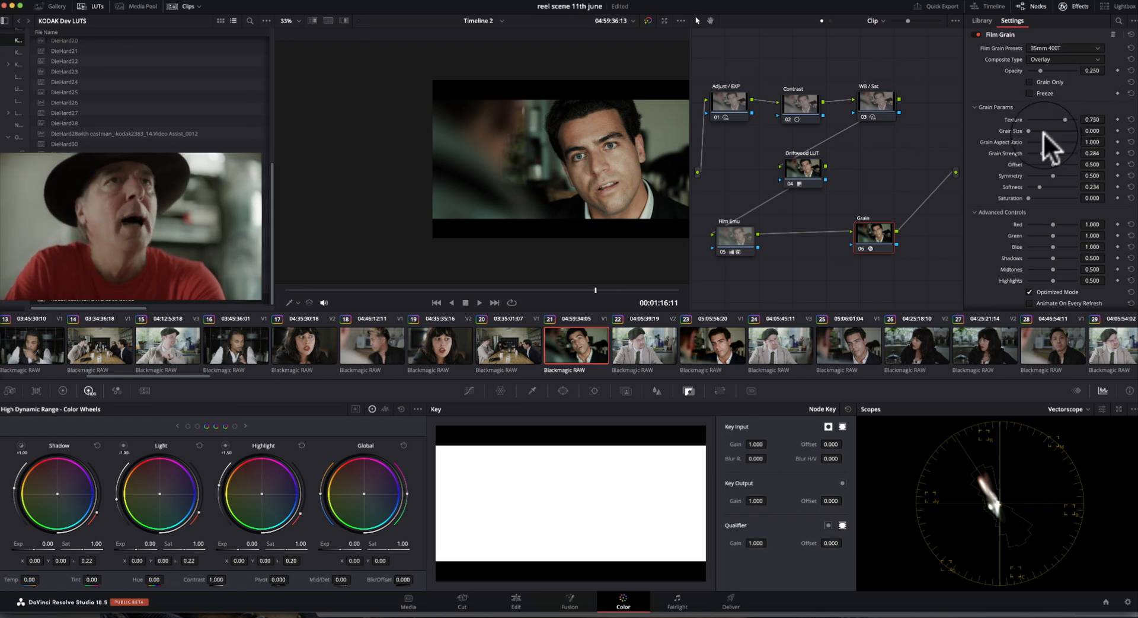
pyautogui.moveTo(1077, 171)
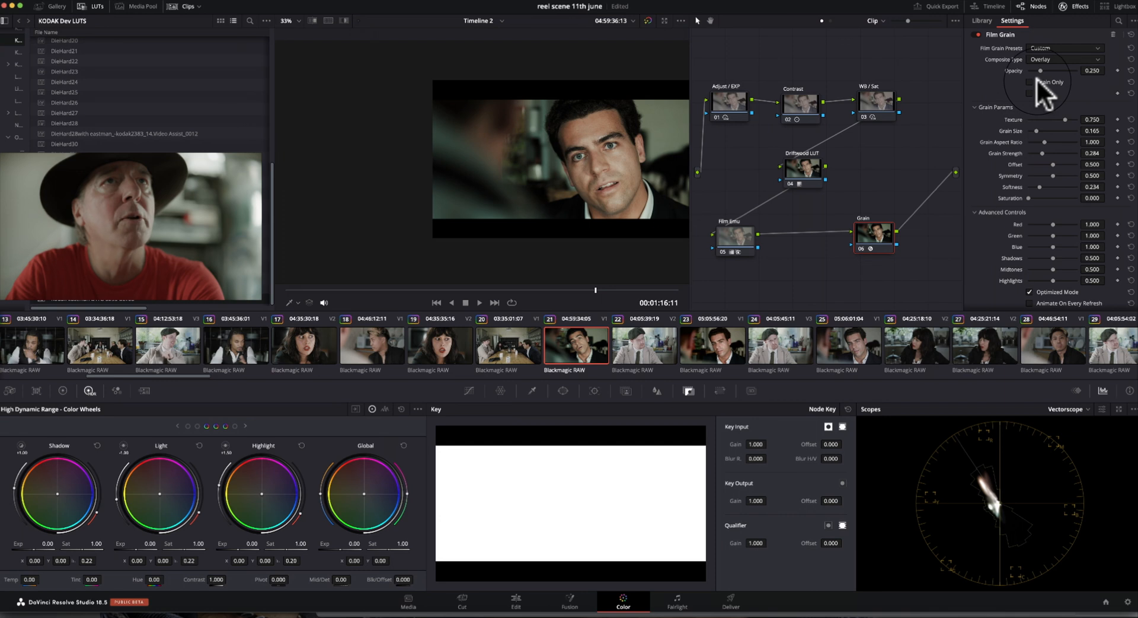
# Step: Preview grain only over grey, raise grain size to 0.266 and animate it on every refresh
pyautogui.click(1031, 82)
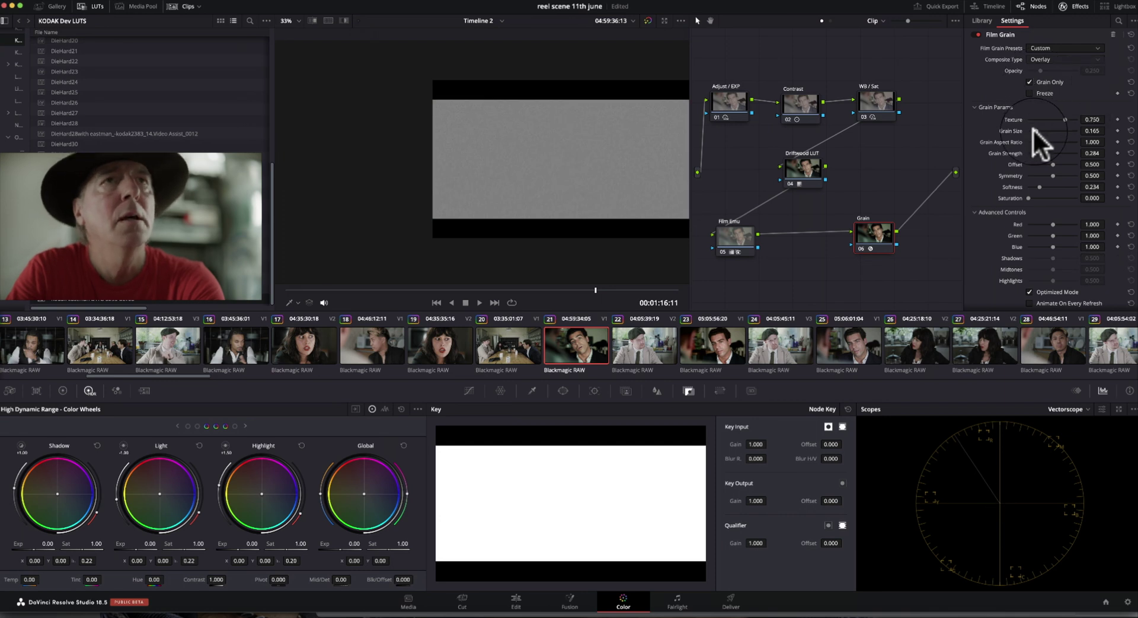
pyautogui.moveTo(1038, 130); pyautogui.dragTo(1052, 131)
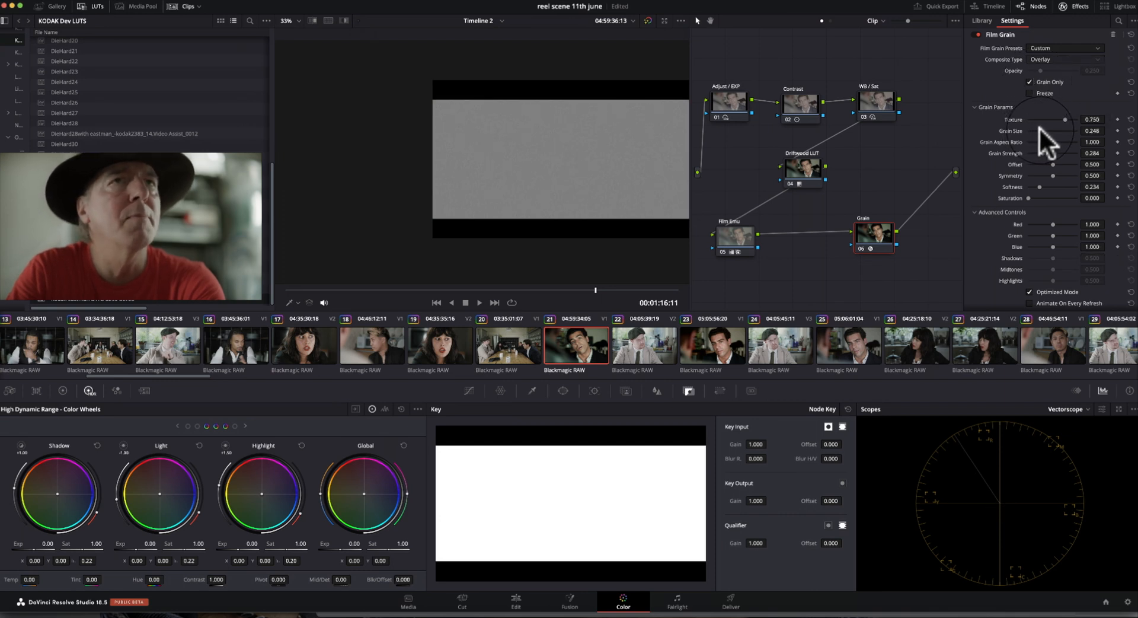
pyautogui.moveTo(1053, 130); pyautogui.dragTo(1060, 130)
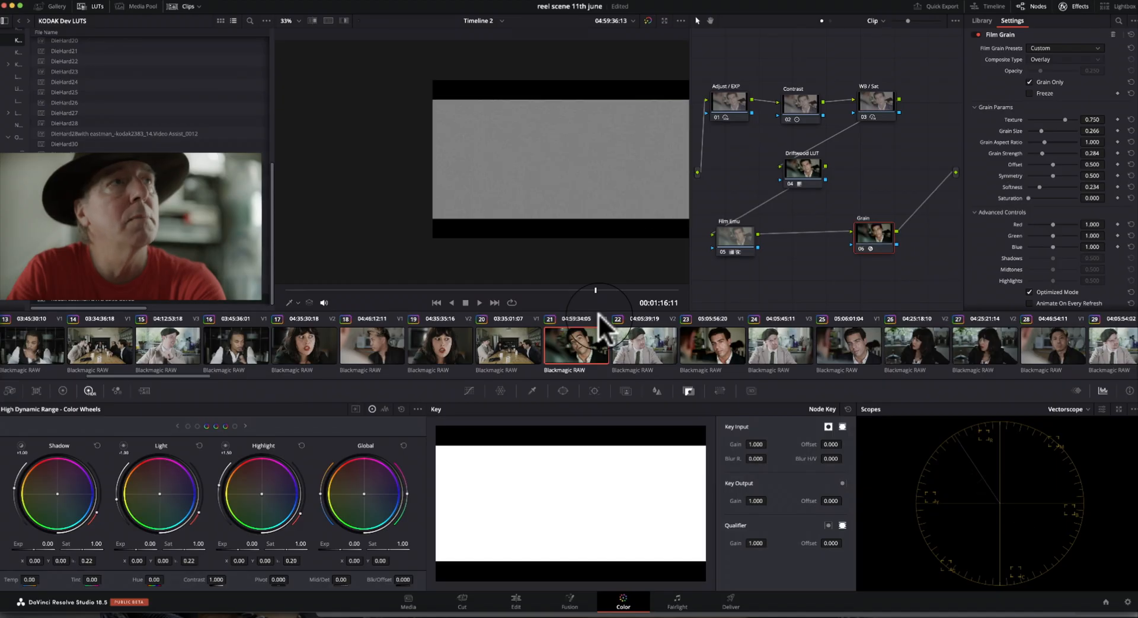
pyautogui.moveTo(908, 181)
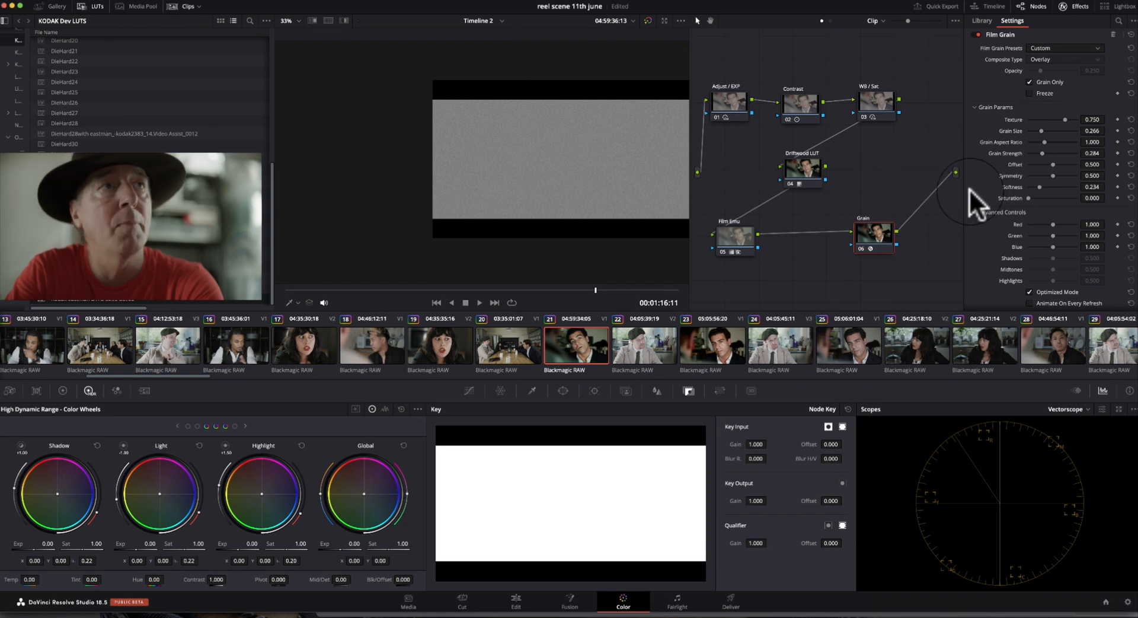
pyautogui.scroll(-3)
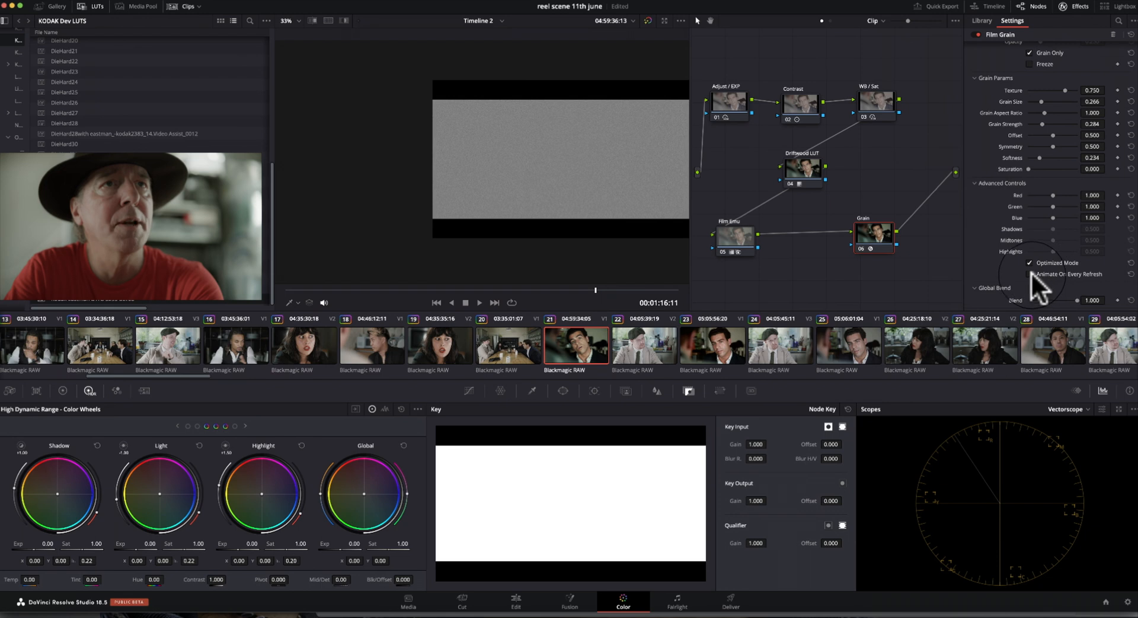
pyautogui.click(1029, 274)
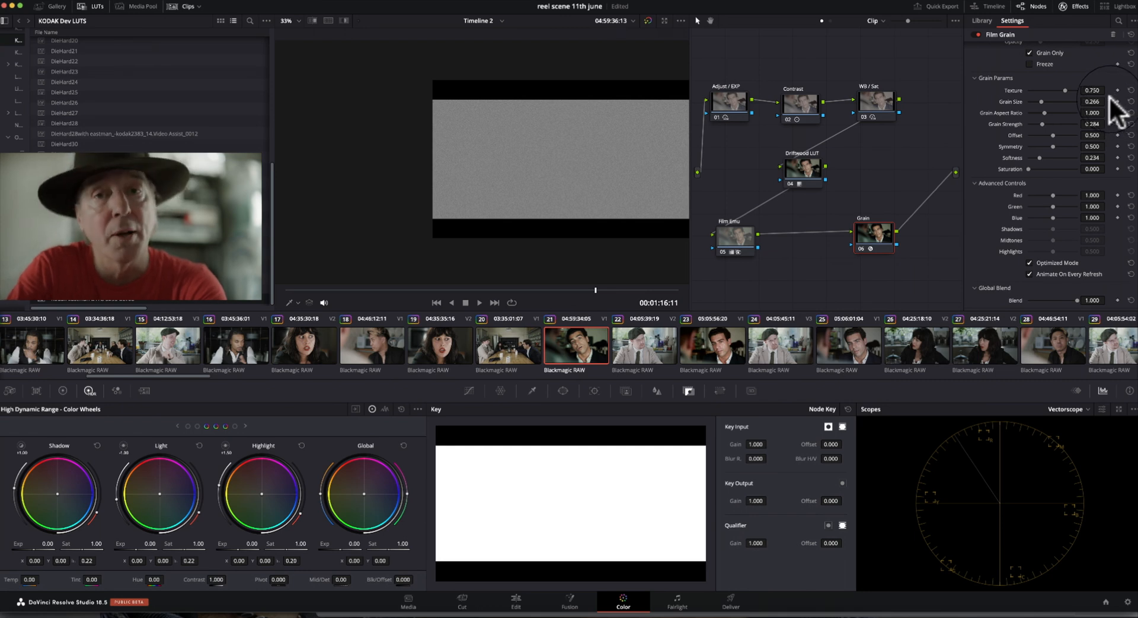
pyautogui.moveTo(1067, 174)
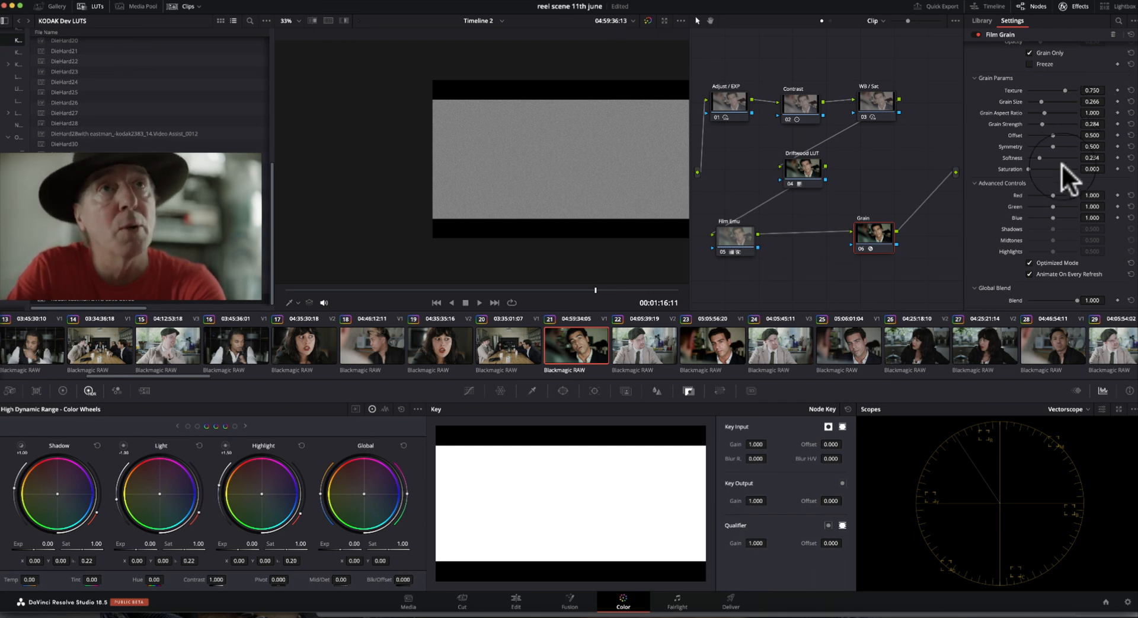
pyautogui.moveTo(1060, 178)
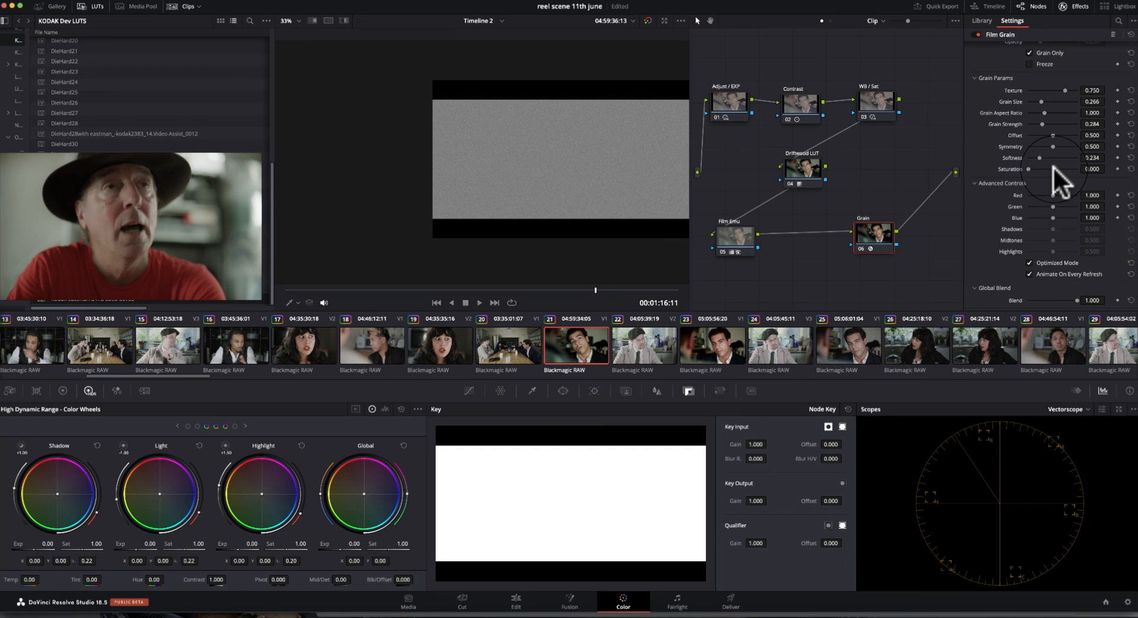
pyautogui.moveTo(913, 202)
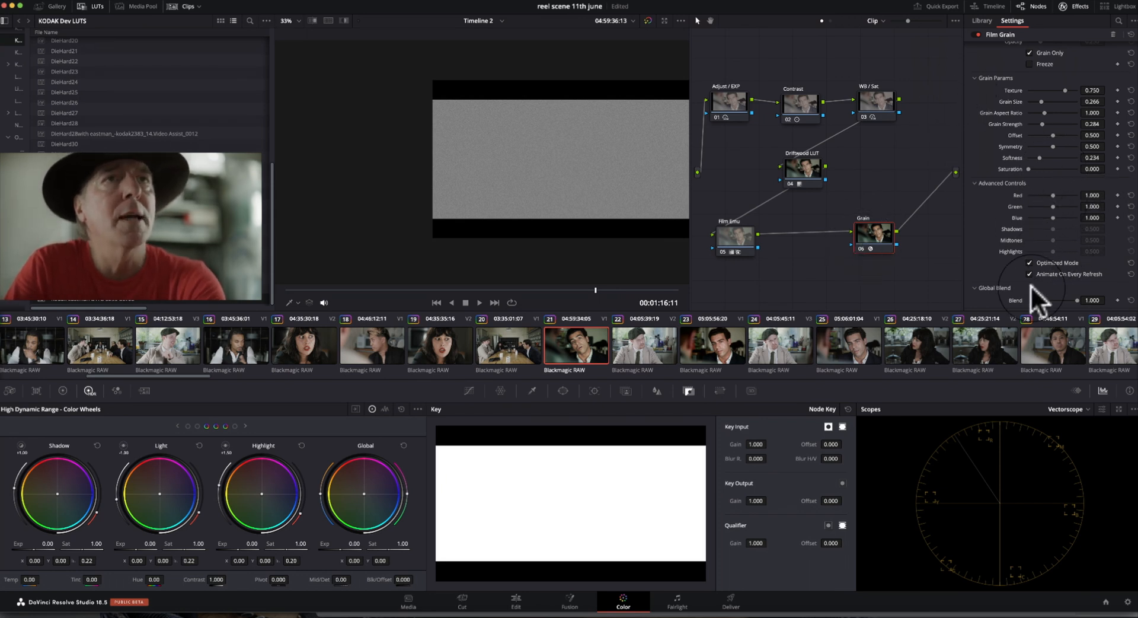
pyautogui.moveTo(755, 218)
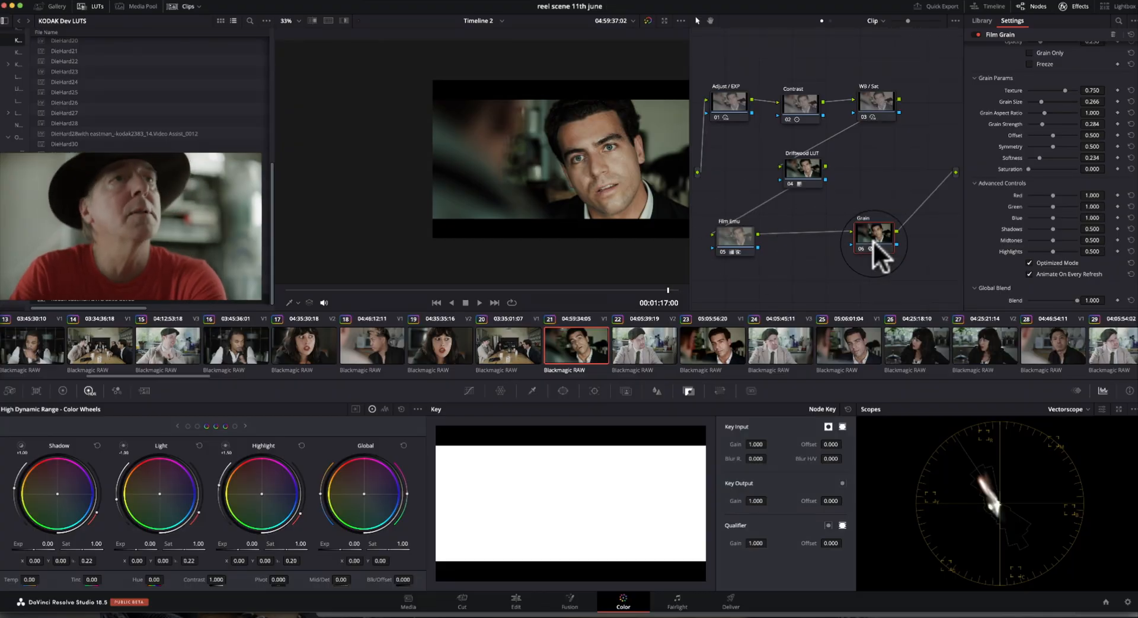
# Step: Select node 01 and show the clip's Blackmagic RAW decode settings in the Camera Raw palette
pyautogui.click(729, 240)
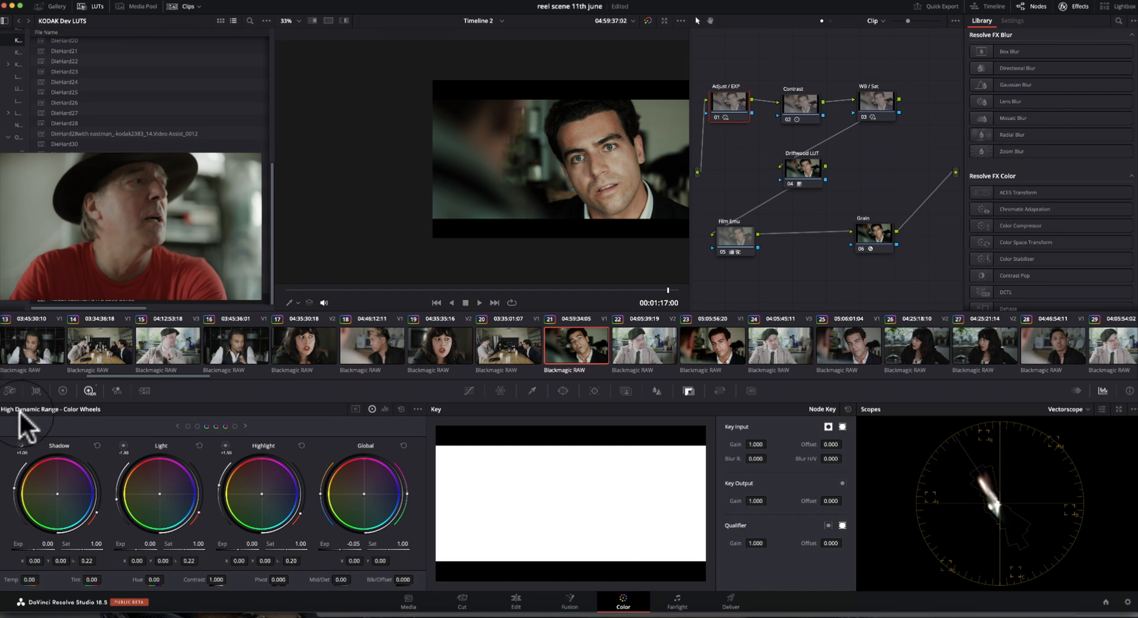
pyautogui.click(89, 390)
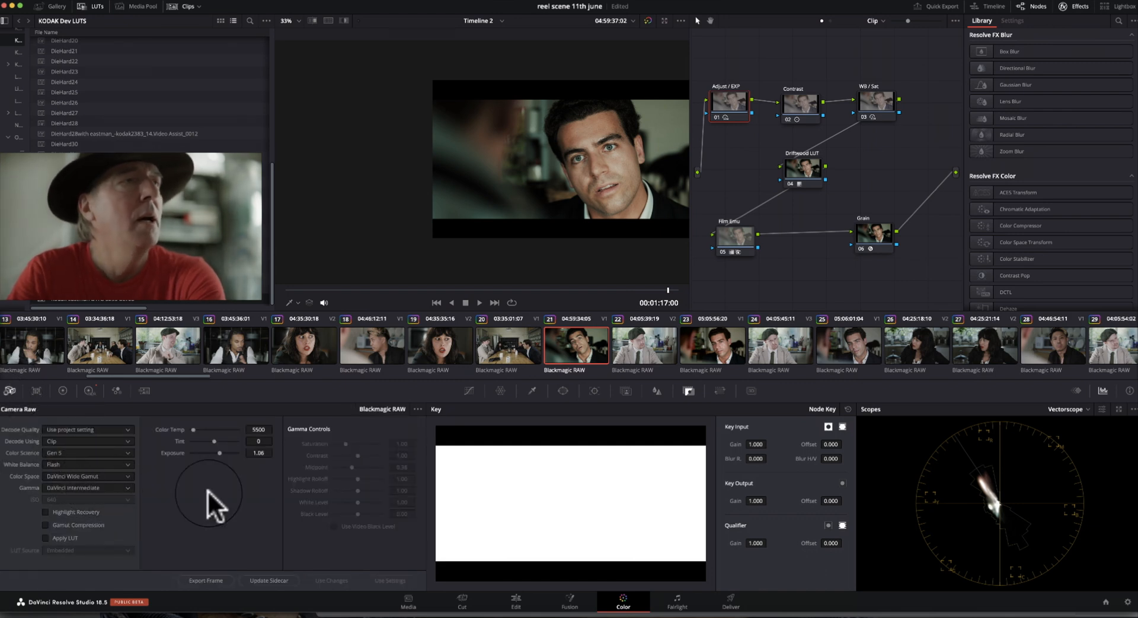
pyautogui.moveTo(334, 443)
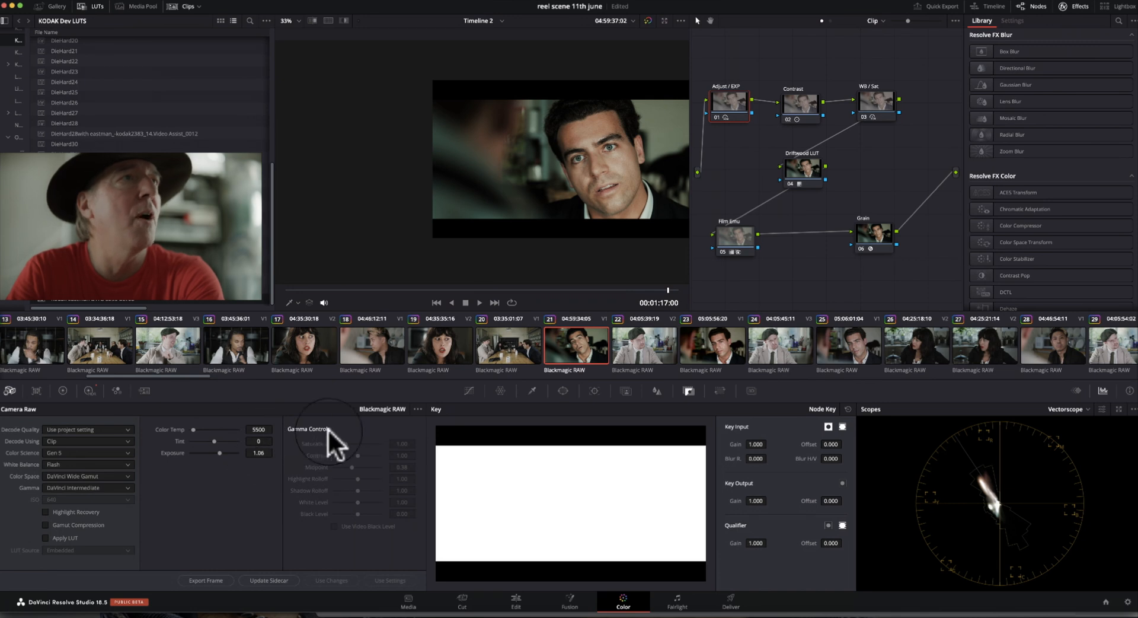
pyautogui.moveTo(286, 222)
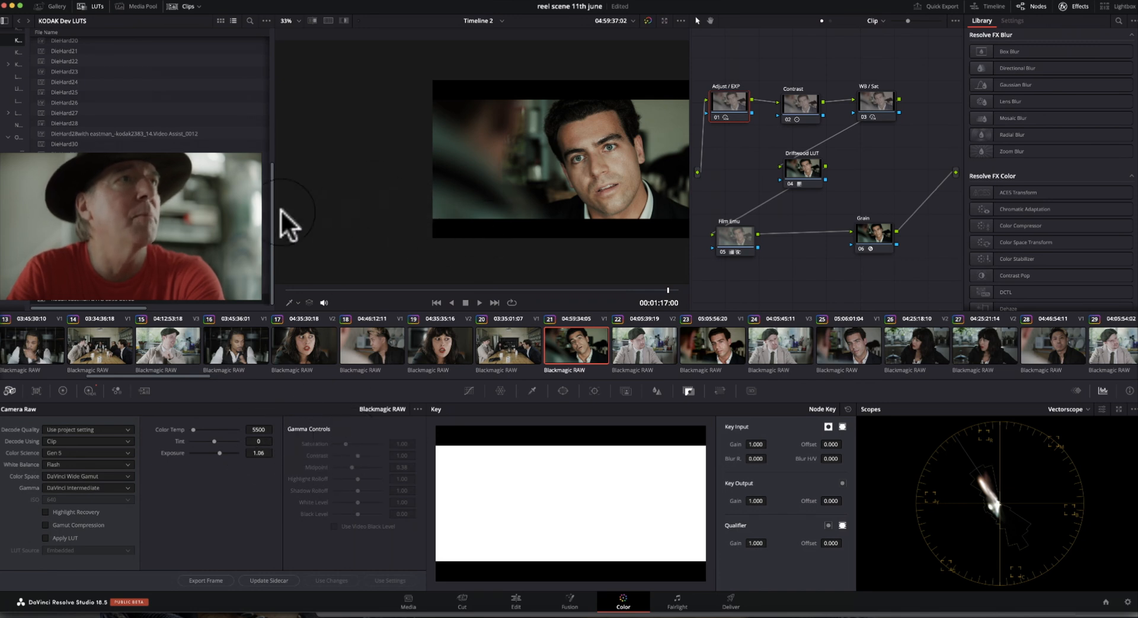
pyautogui.moveTo(558, 235)
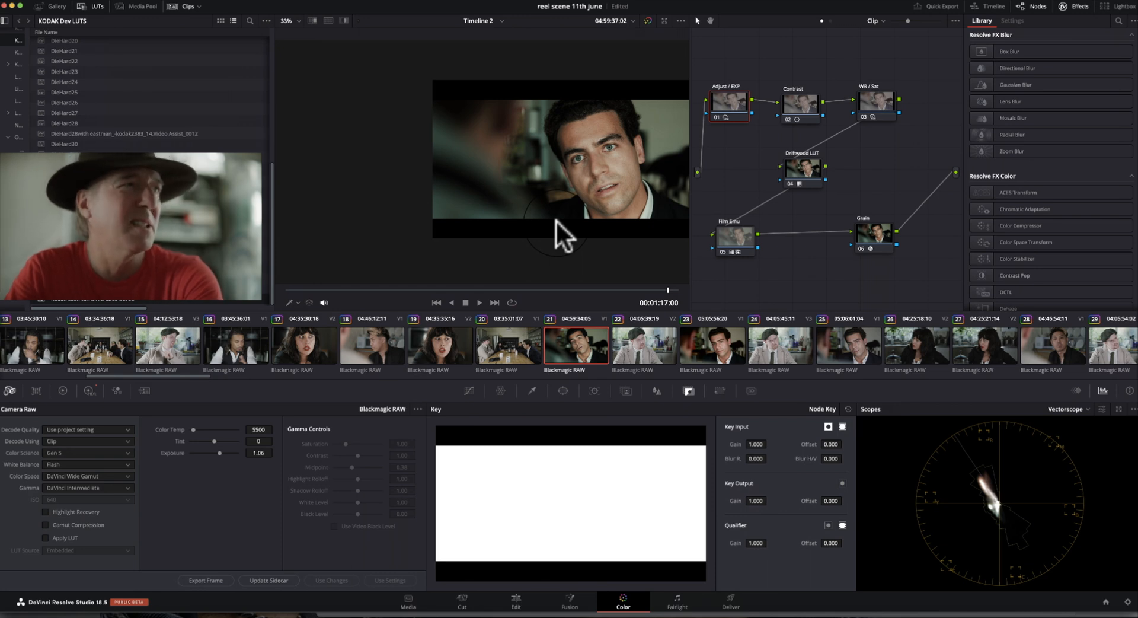
pyautogui.moveTo(697, 160)
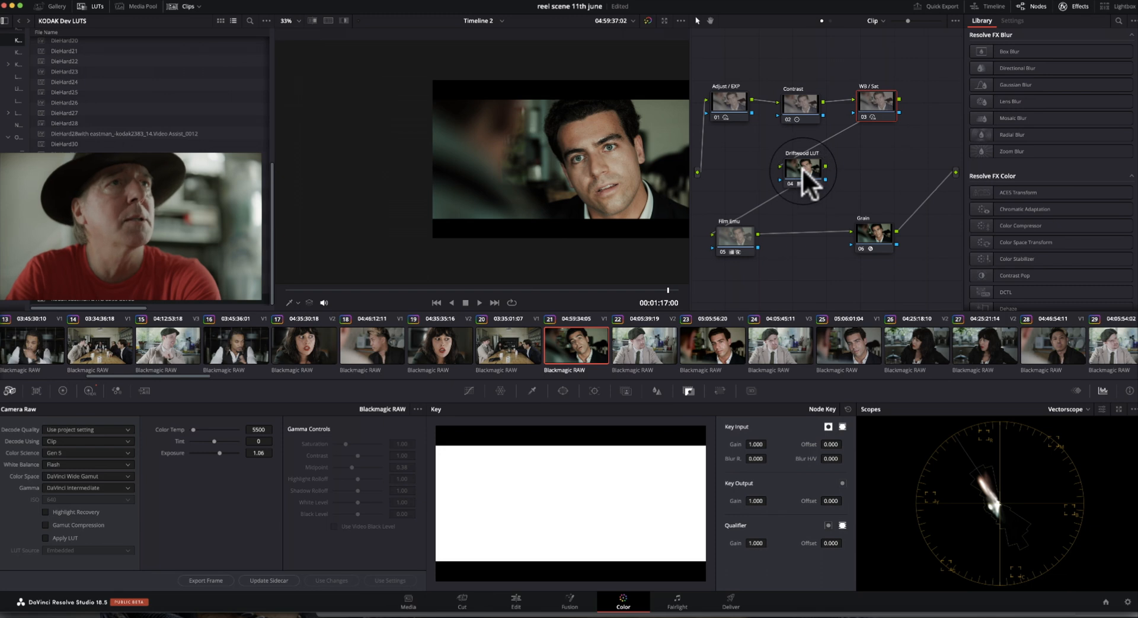
pyautogui.moveTo(868, 145)
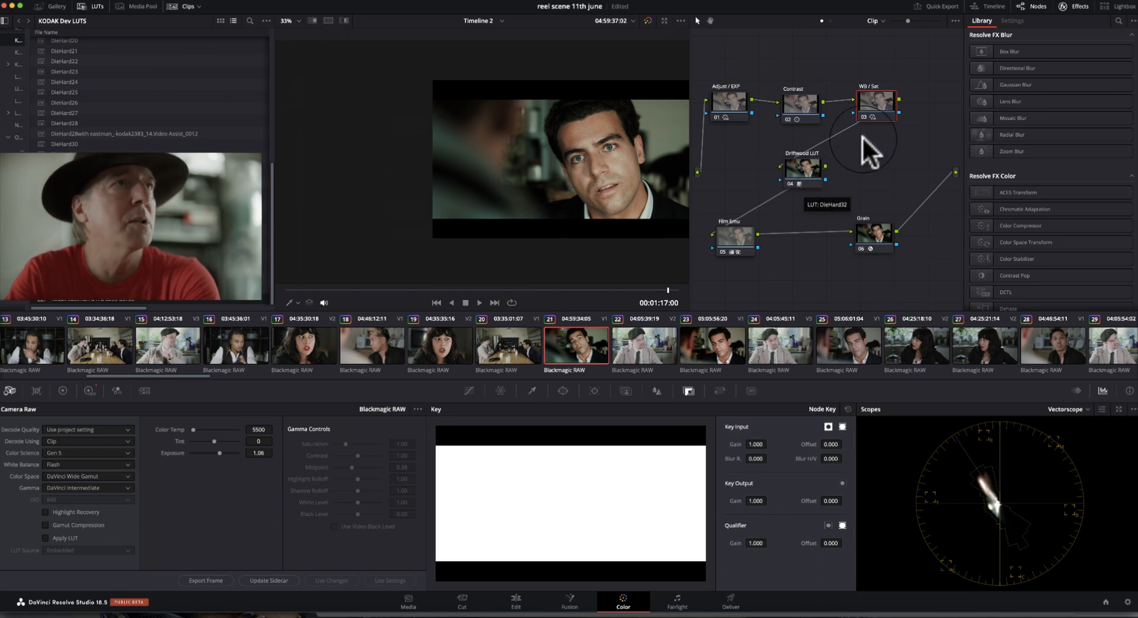
pyautogui.moveTo(755, 171)
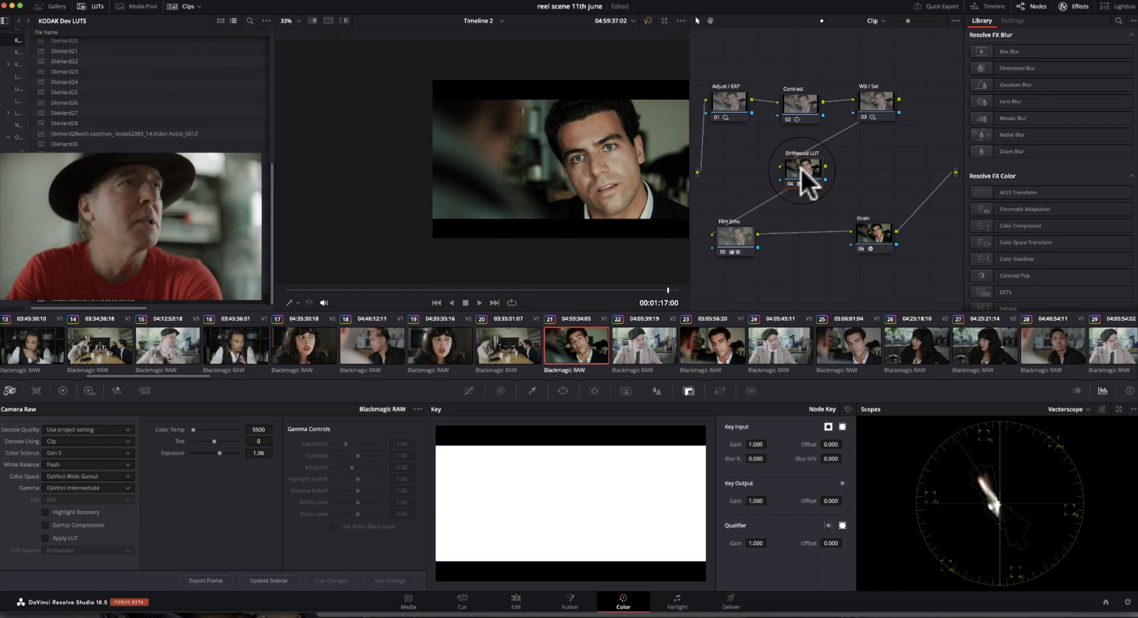
pyautogui.moveTo(755, 500)
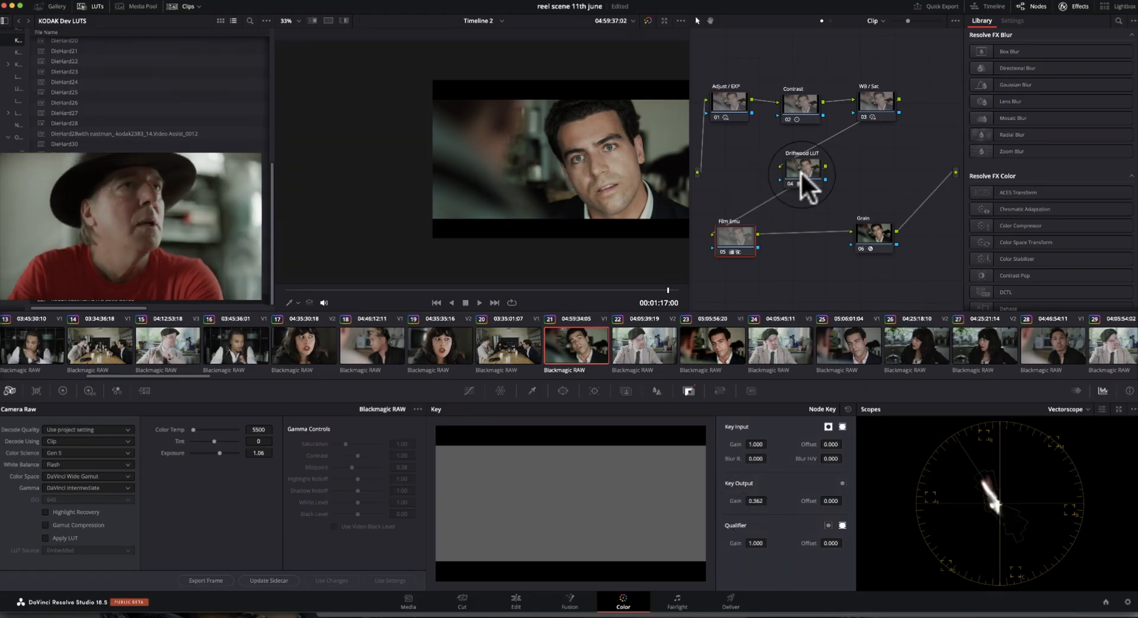
# Step: Move to clip 23 and check which LUT its DWG Film Emu node 05 uses, then select that node
pyautogui.click(713, 348)
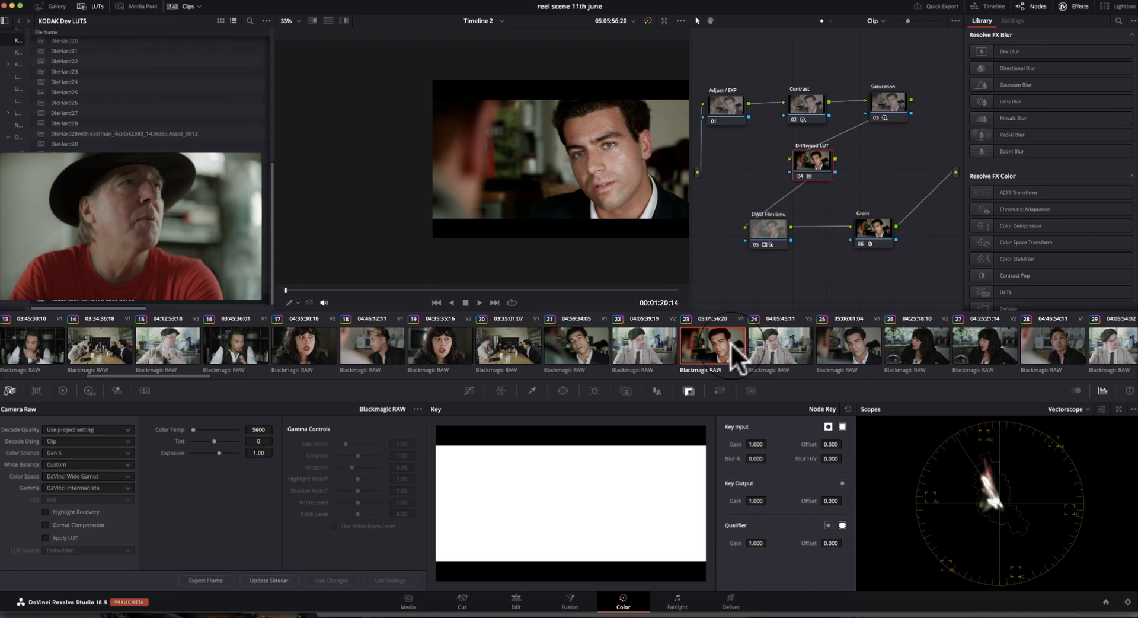
pyautogui.rightClick(813, 160)
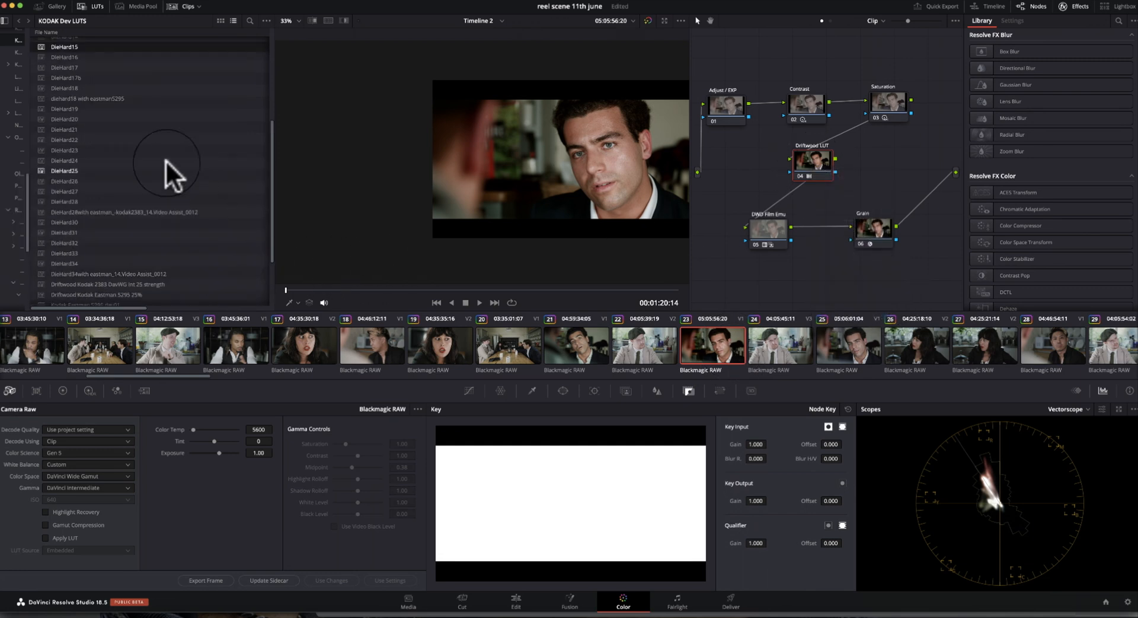
pyautogui.moveTo(518, 150)
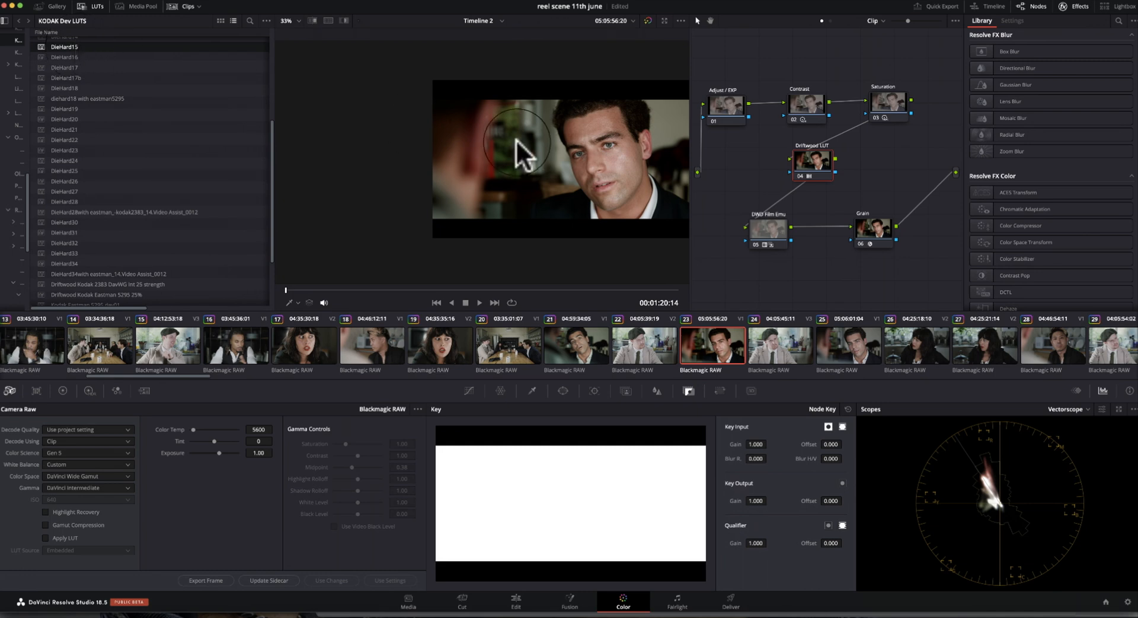
pyautogui.moveTo(634, 195)
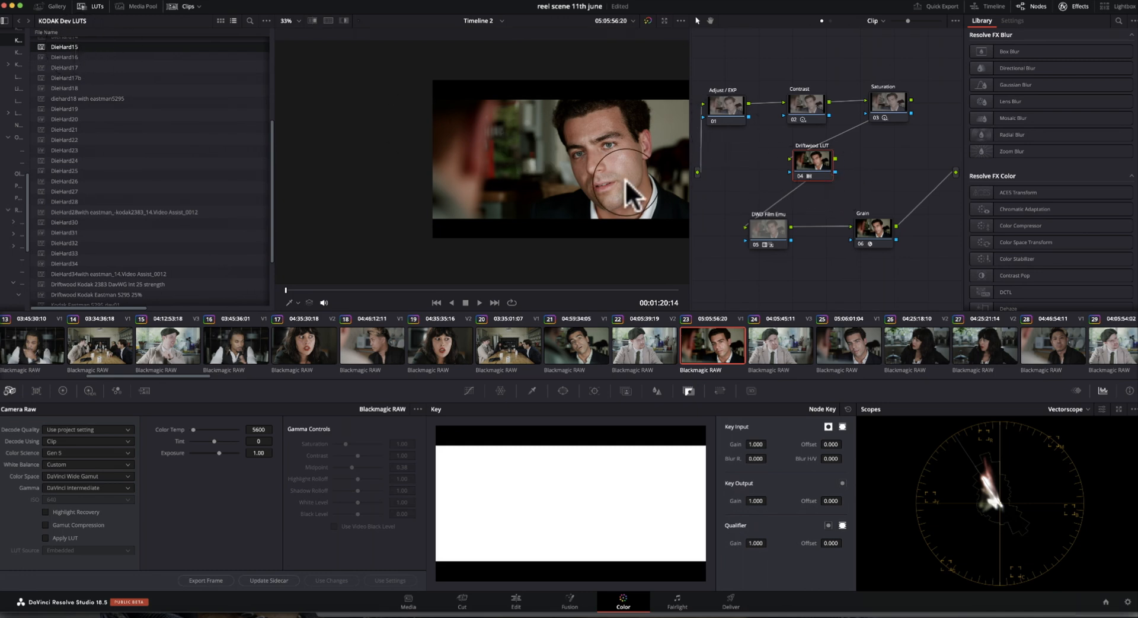
pyautogui.moveTo(790, 126)
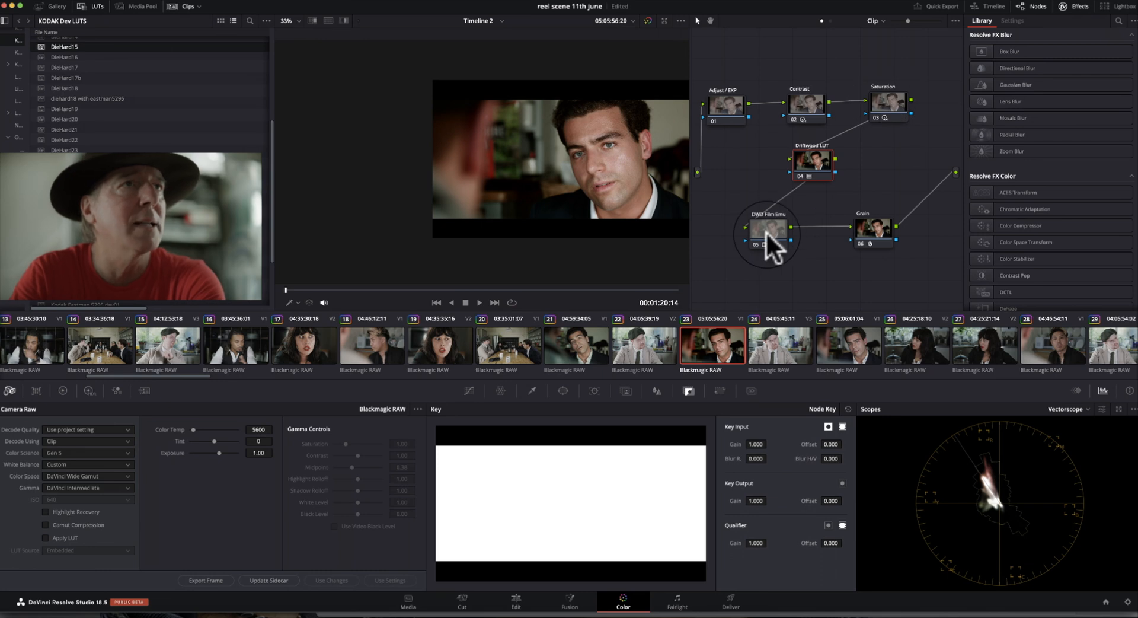
pyautogui.rightClick(765, 235)
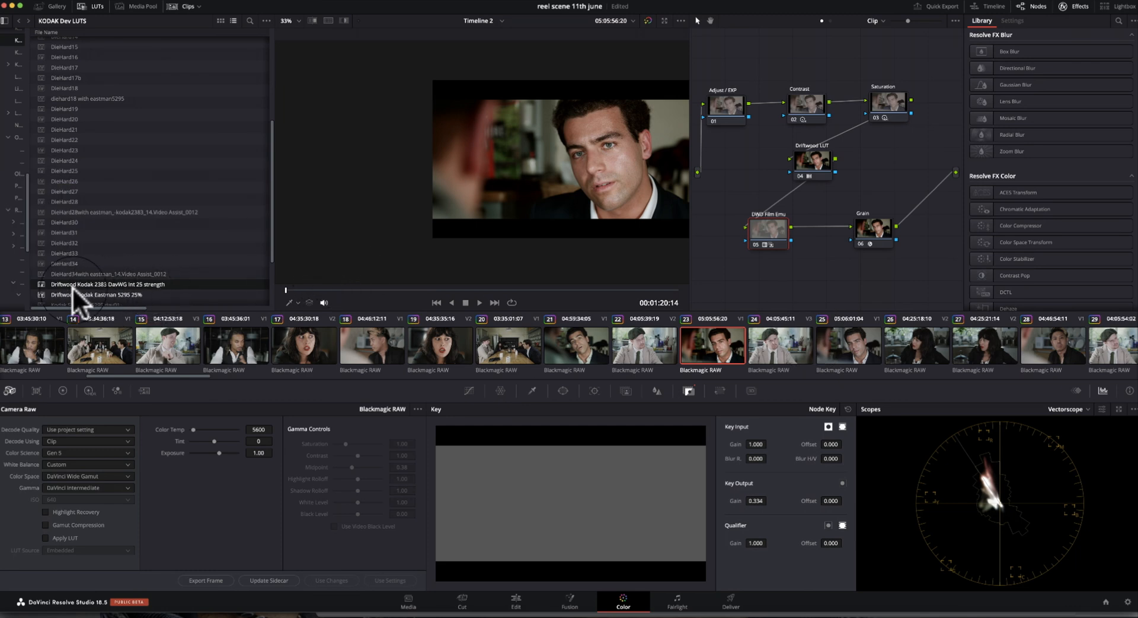
pyautogui.moveTo(759, 269)
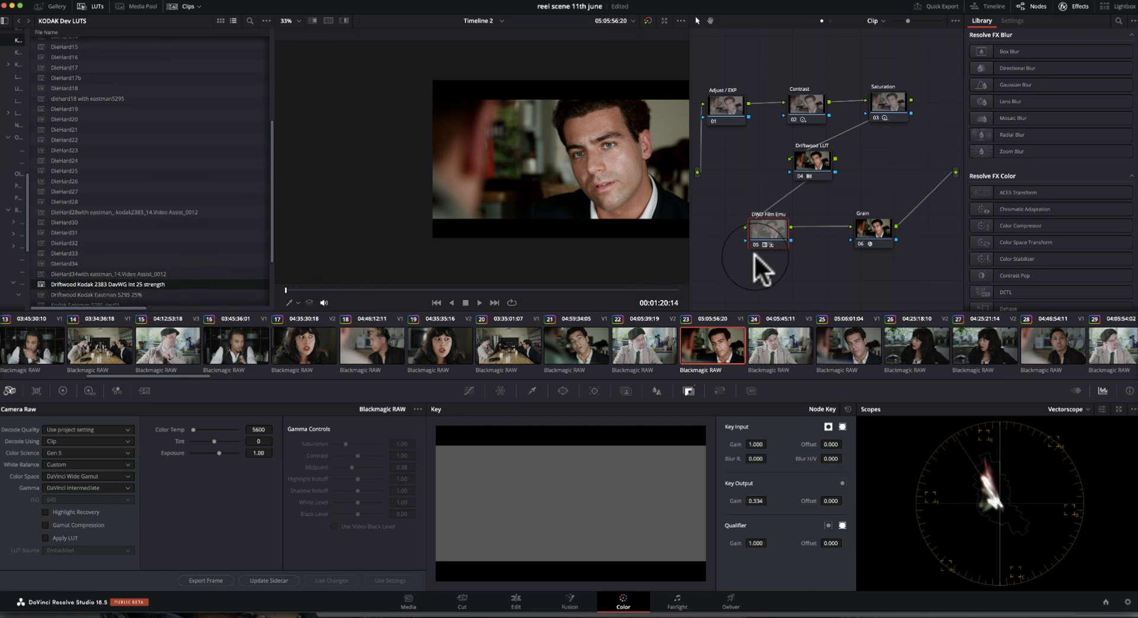
pyautogui.moveTo(770, 239)
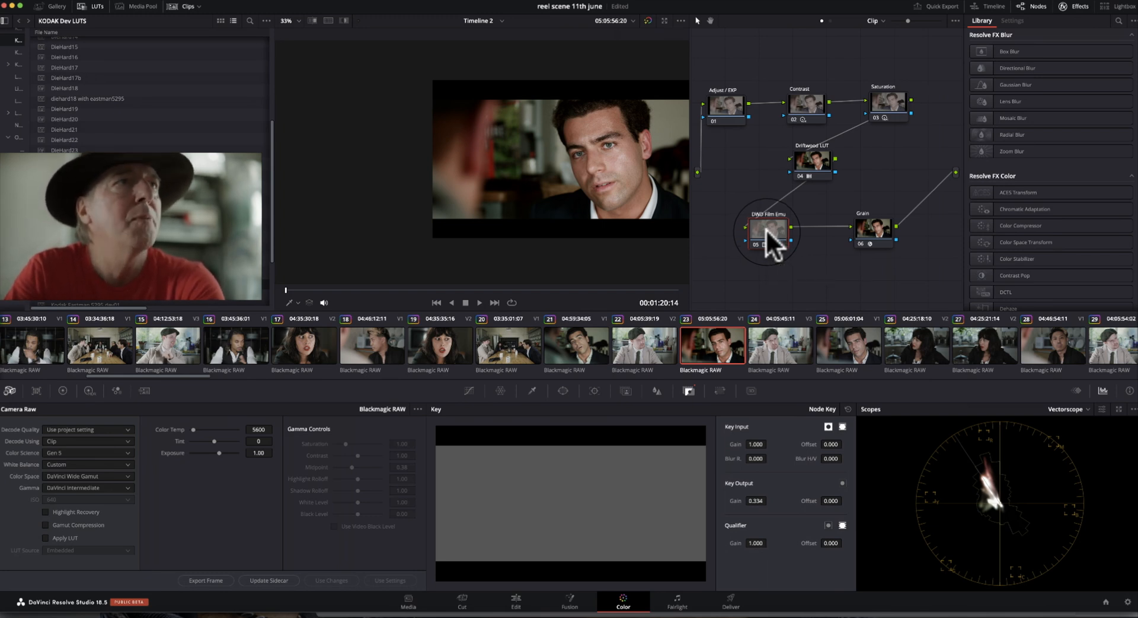
pyautogui.click(766, 229)
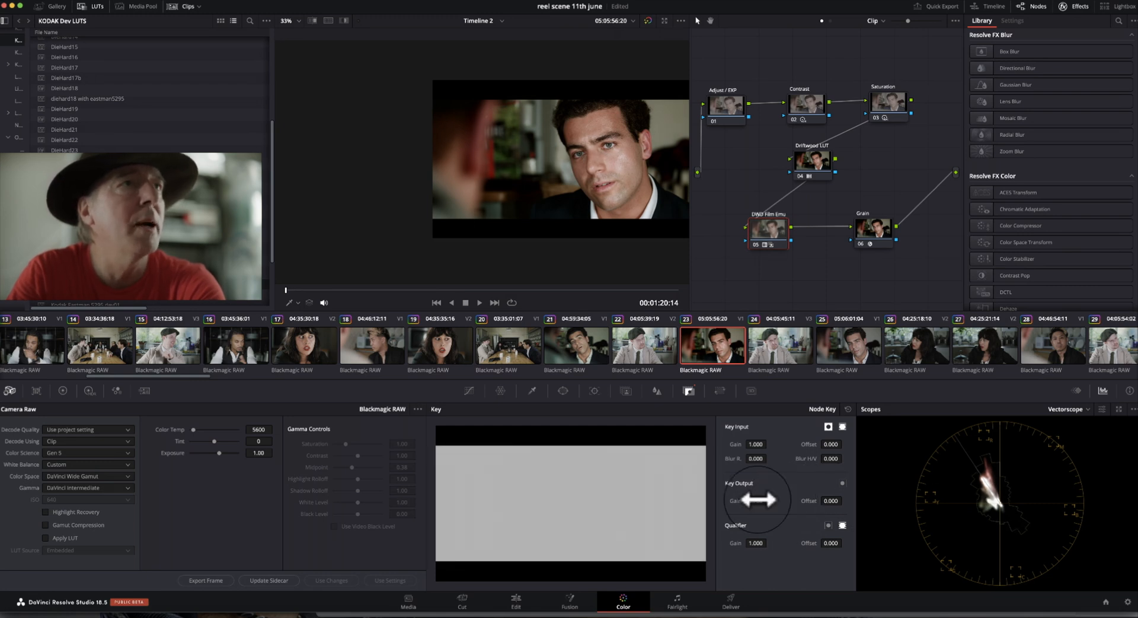
# Step: Select the DWG Film Emu node and switch the scopes back to the RGB parade
pyautogui.click(767, 229)
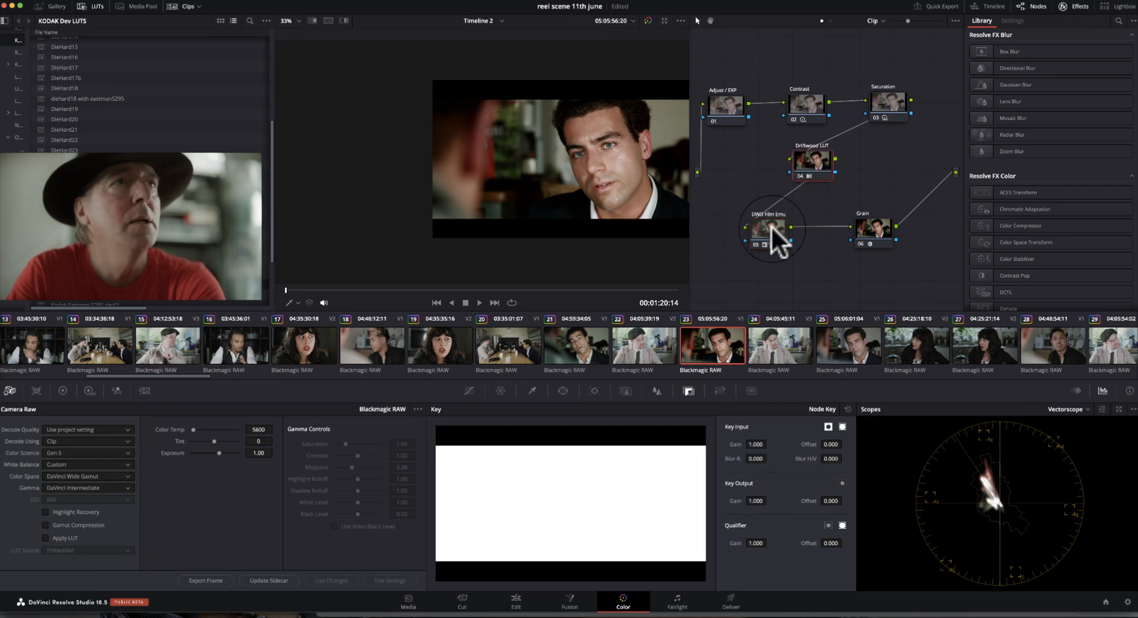
pyautogui.moveTo(775, 516)
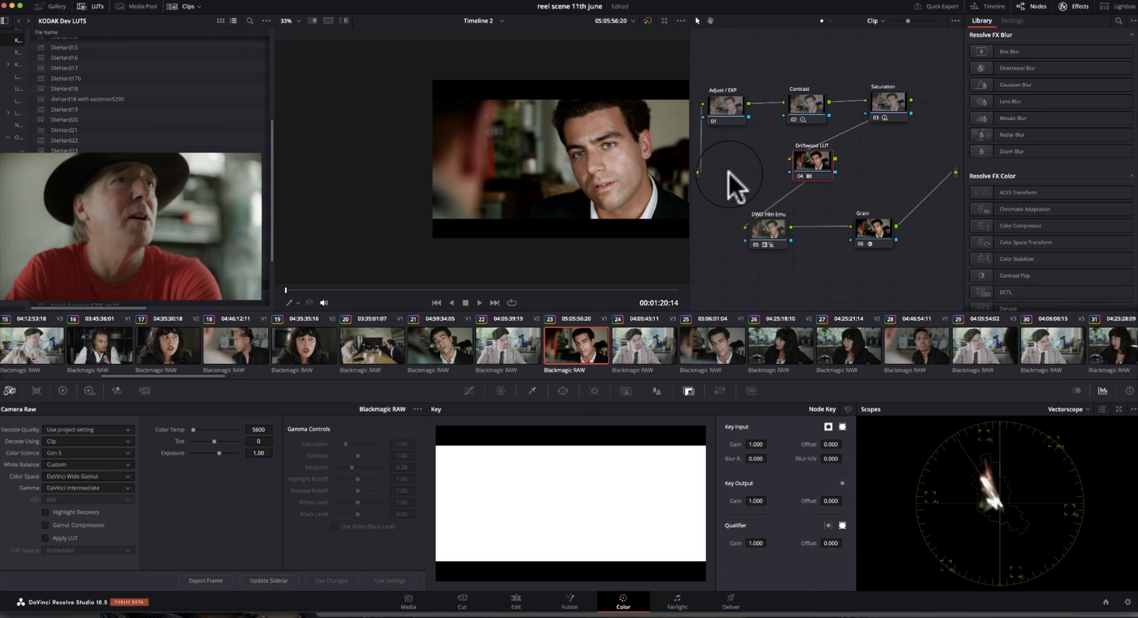
pyautogui.moveTo(752, 187)
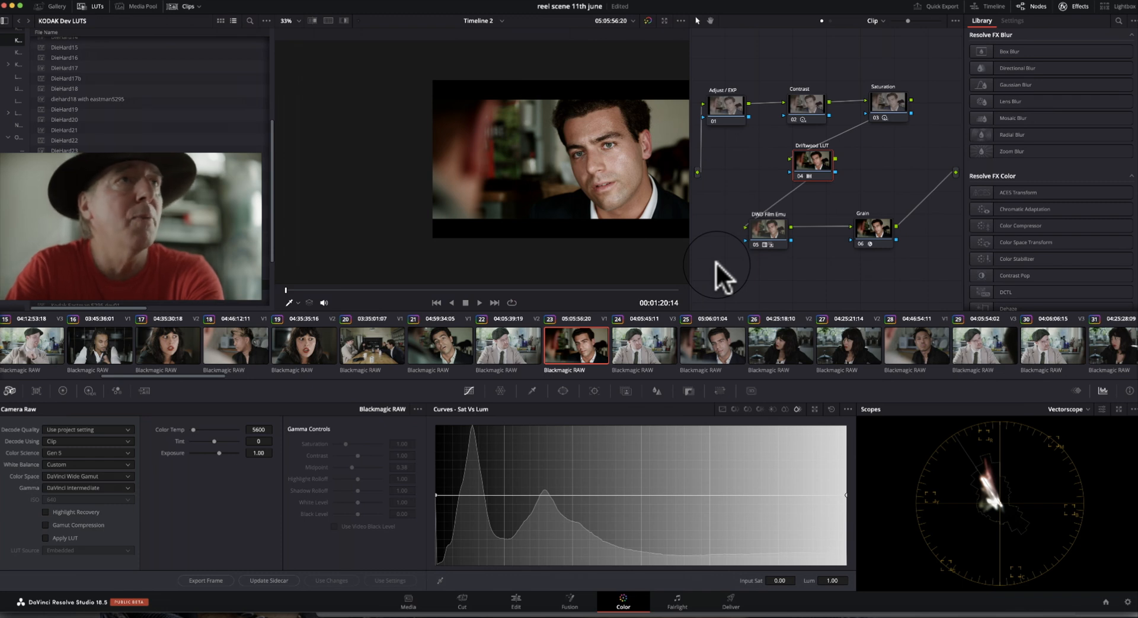
pyautogui.moveTo(794, 250)
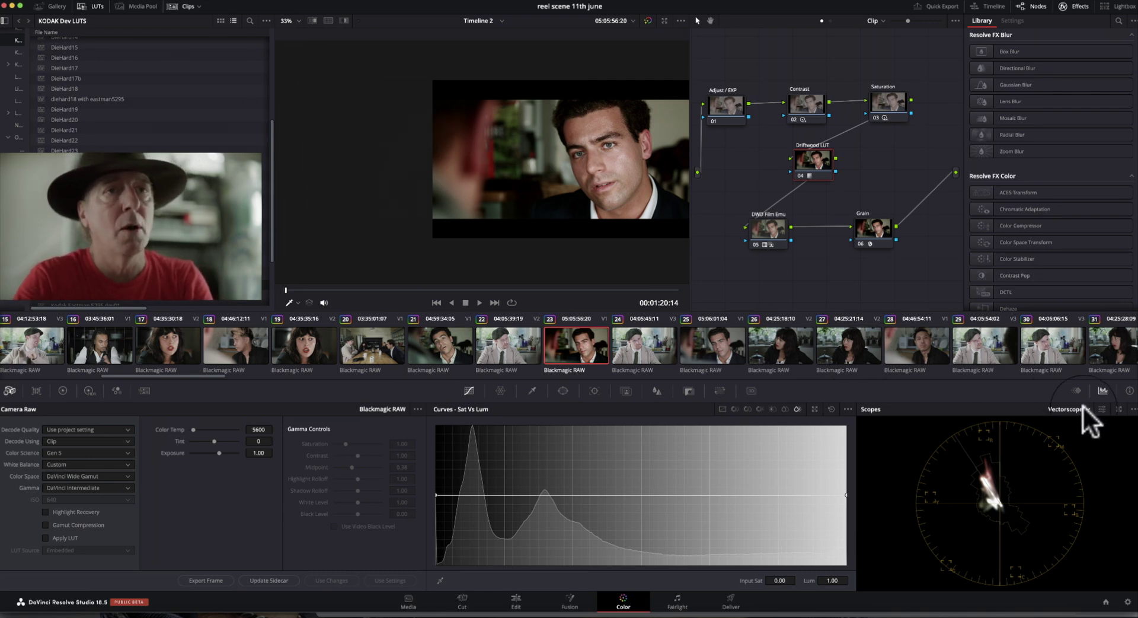
pyautogui.click(1067, 409)
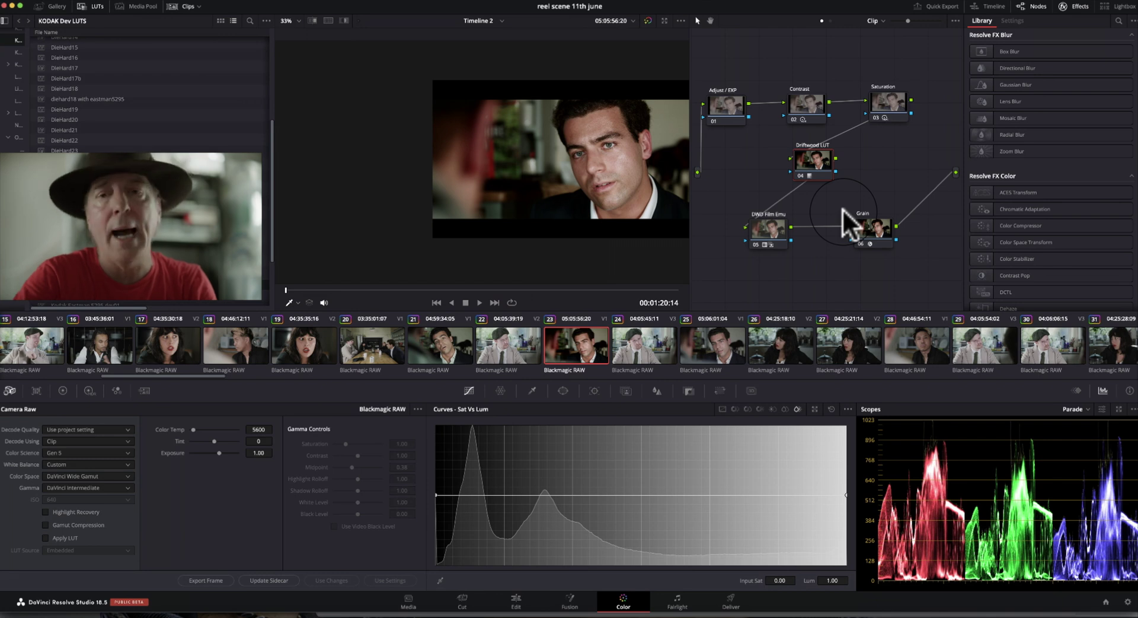
pyautogui.moveTo(844, 224)
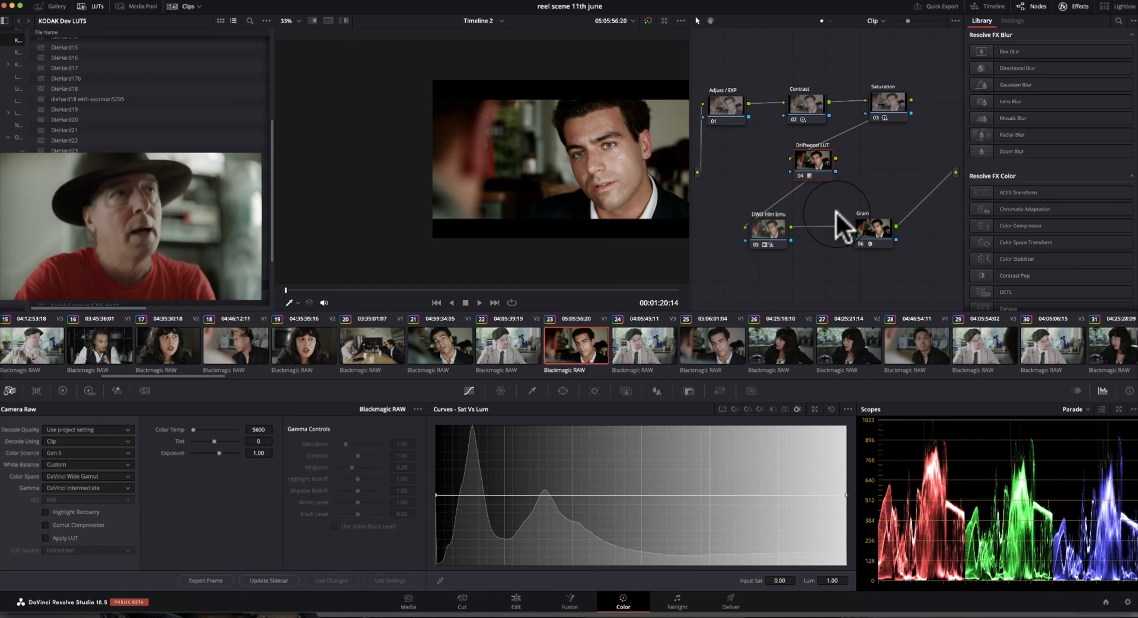